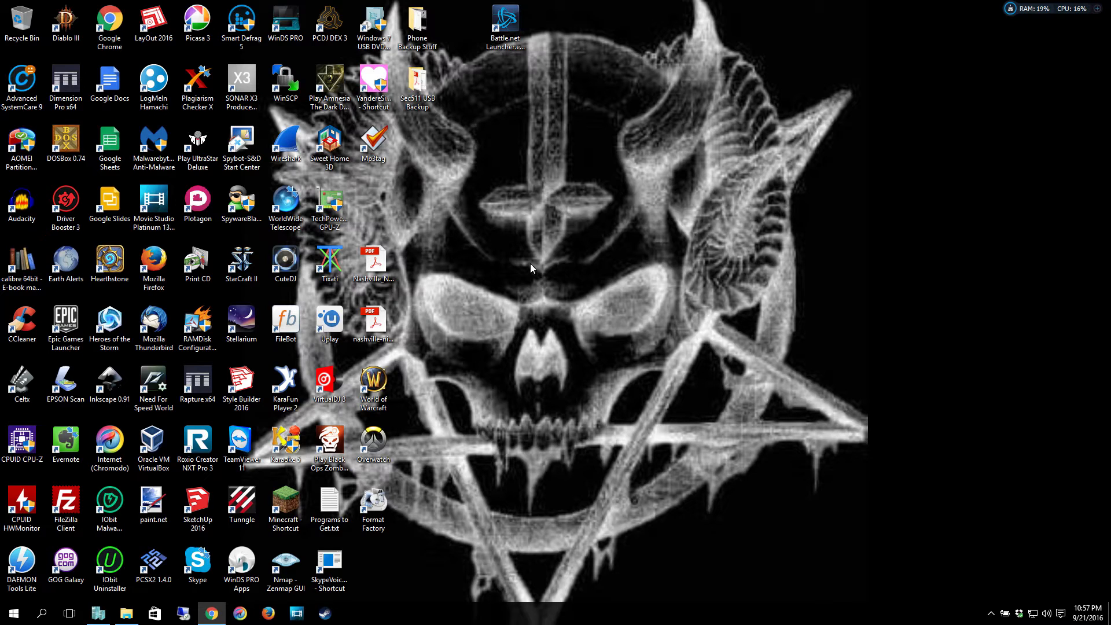
mouse_move(443, 288)
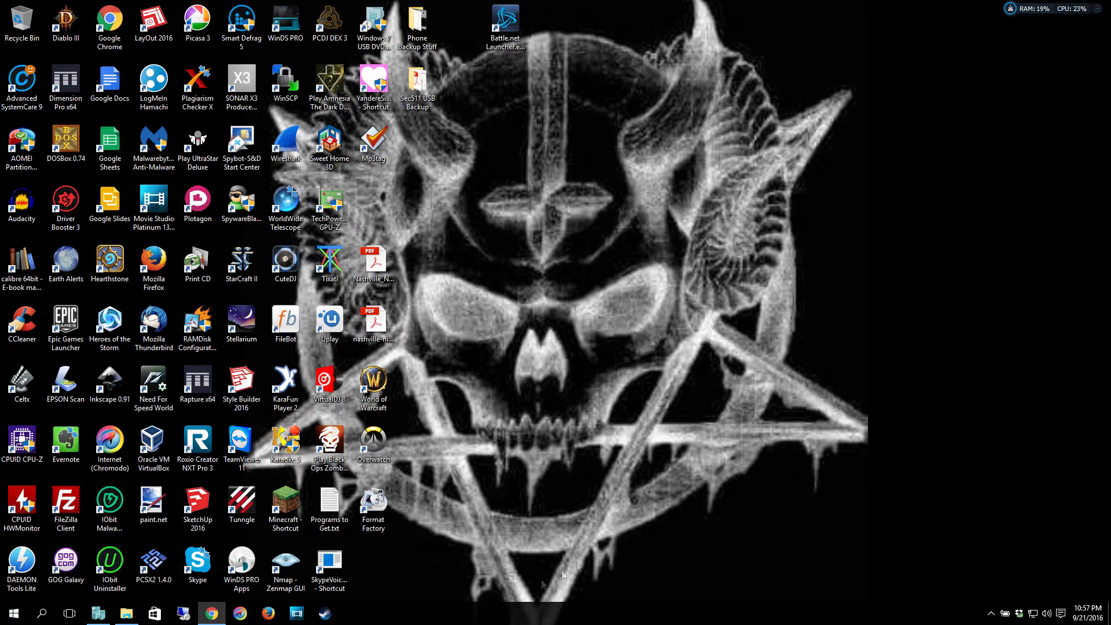
mouse_move(589, 554)
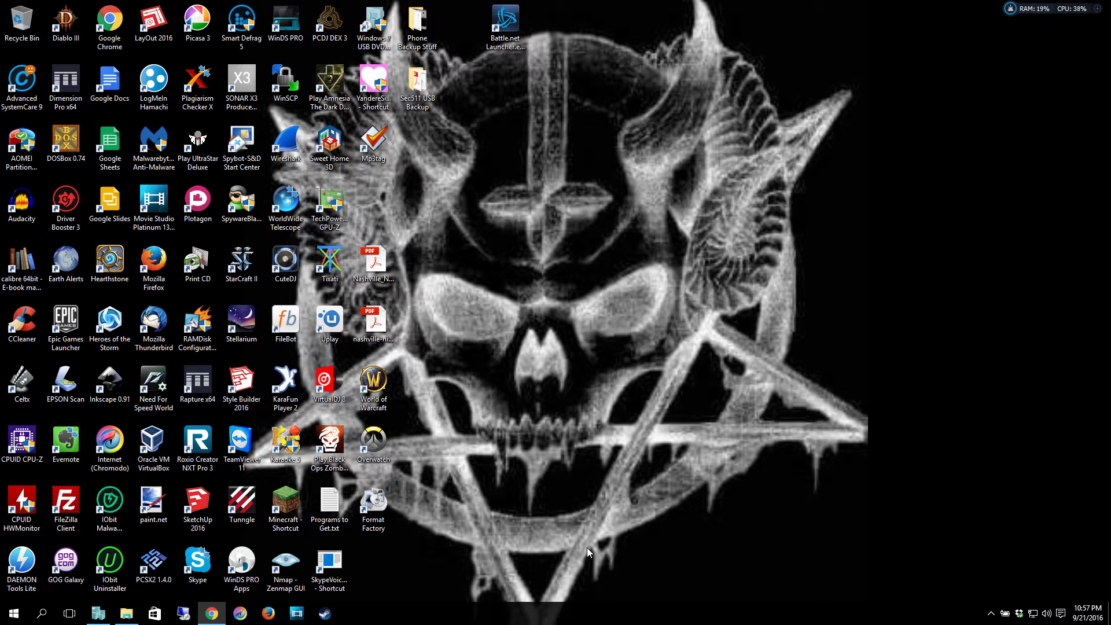
mouse_move(588, 536)
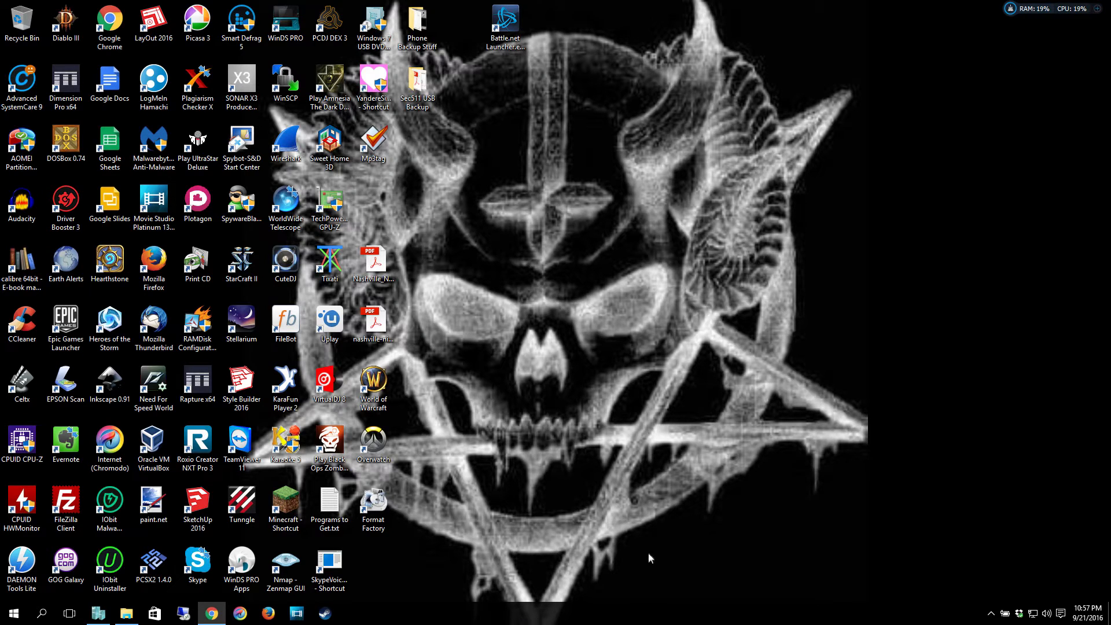
mouse_move(643, 554)
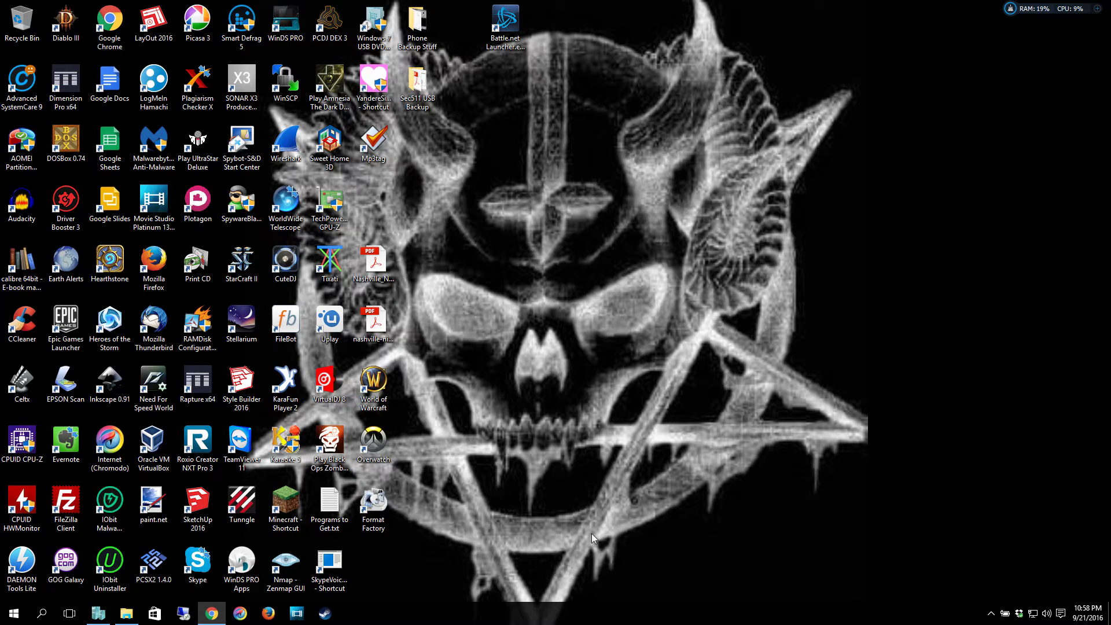
mouse_move(598, 512)
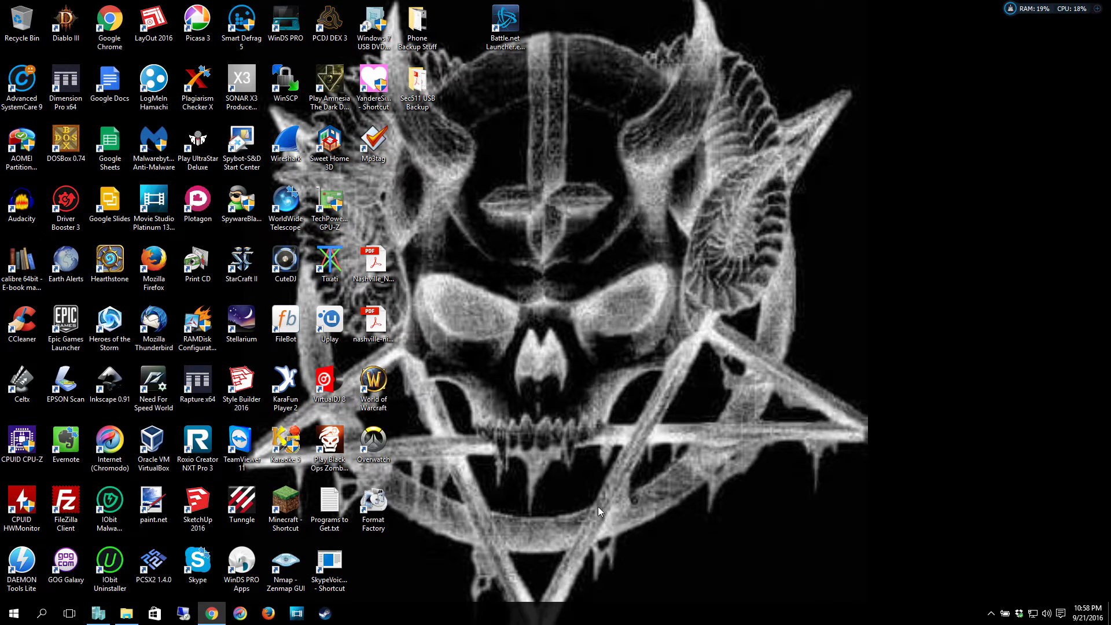
mouse_move(544, 500)
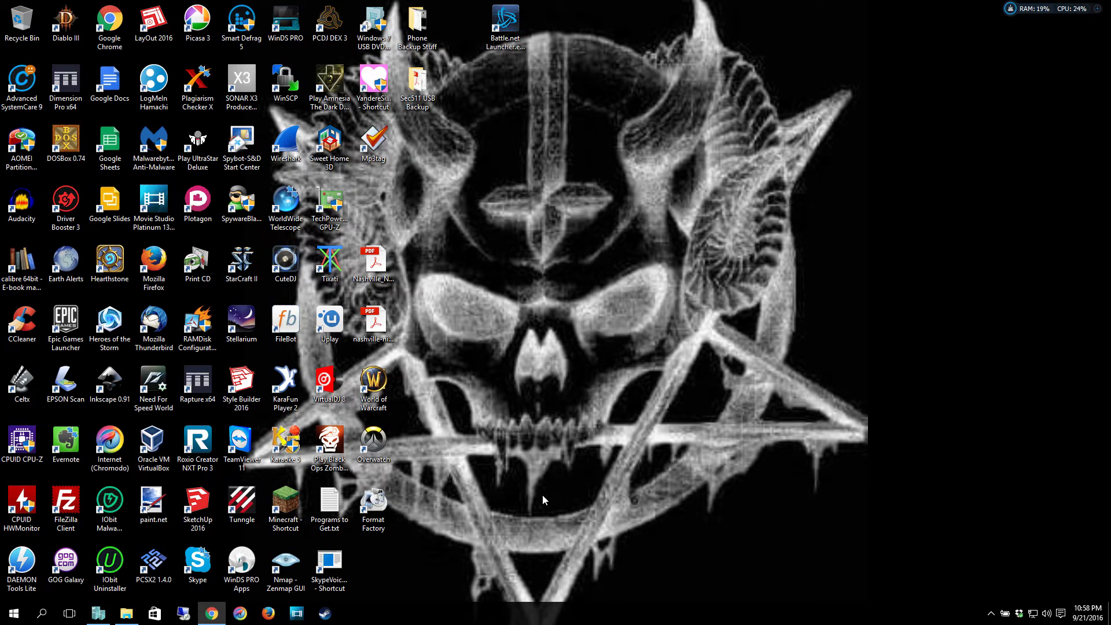
mouse_move(533, 496)
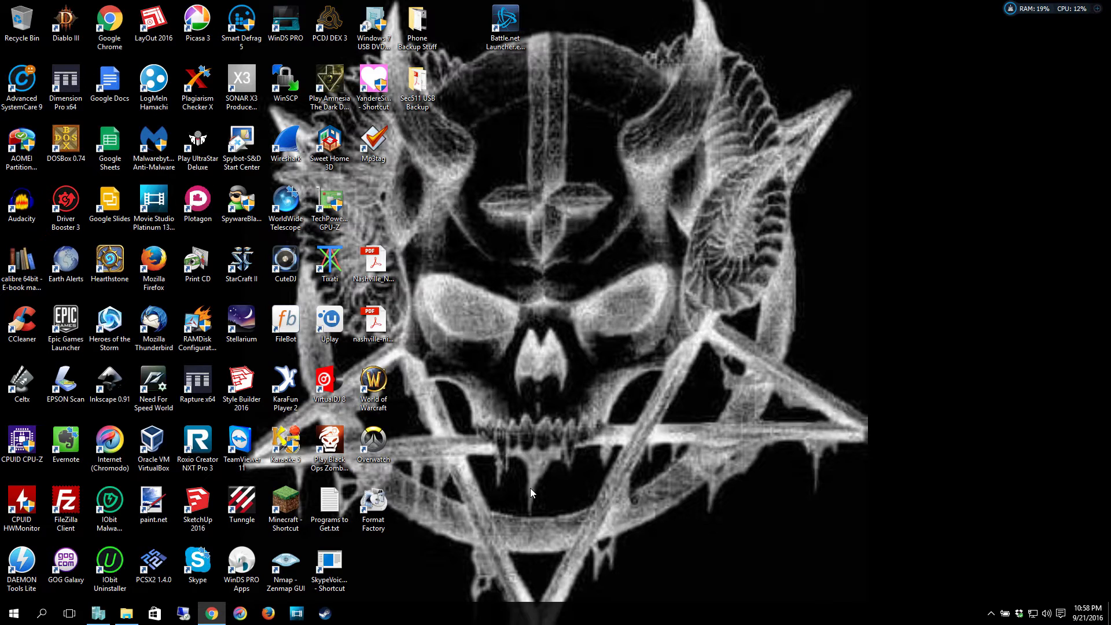
mouse_move(421, 563)
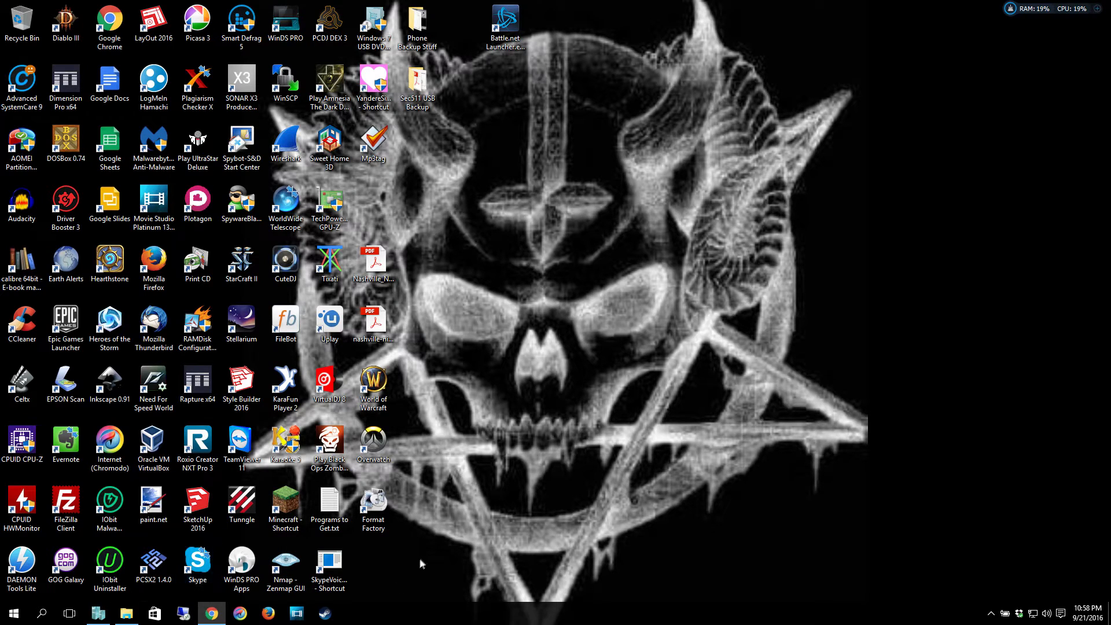
mouse_move(426, 552)
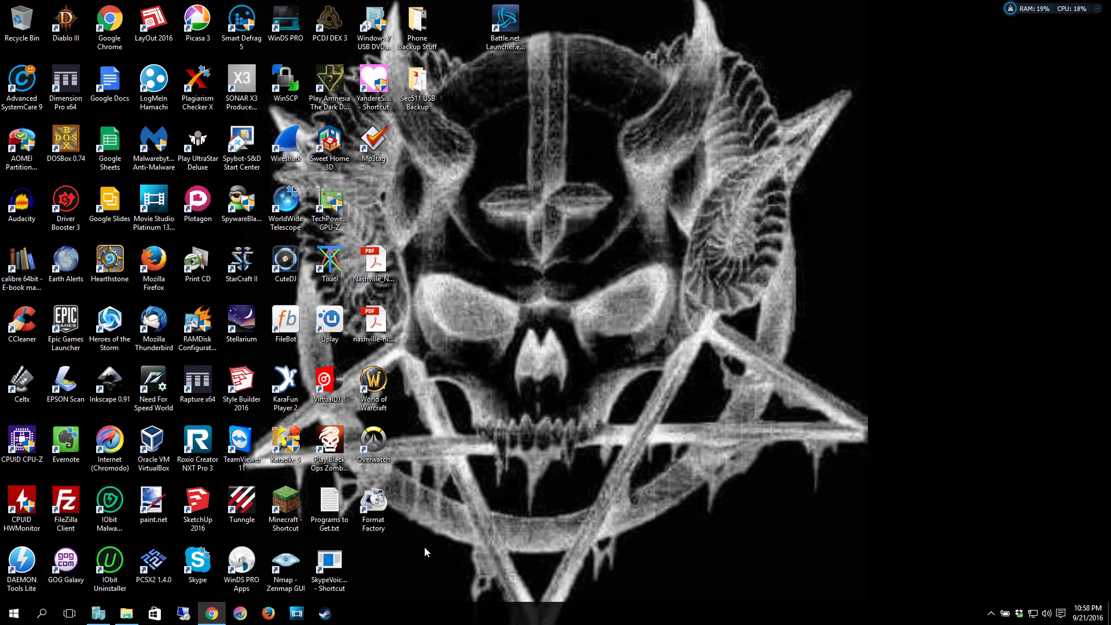
mouse_move(404, 558)
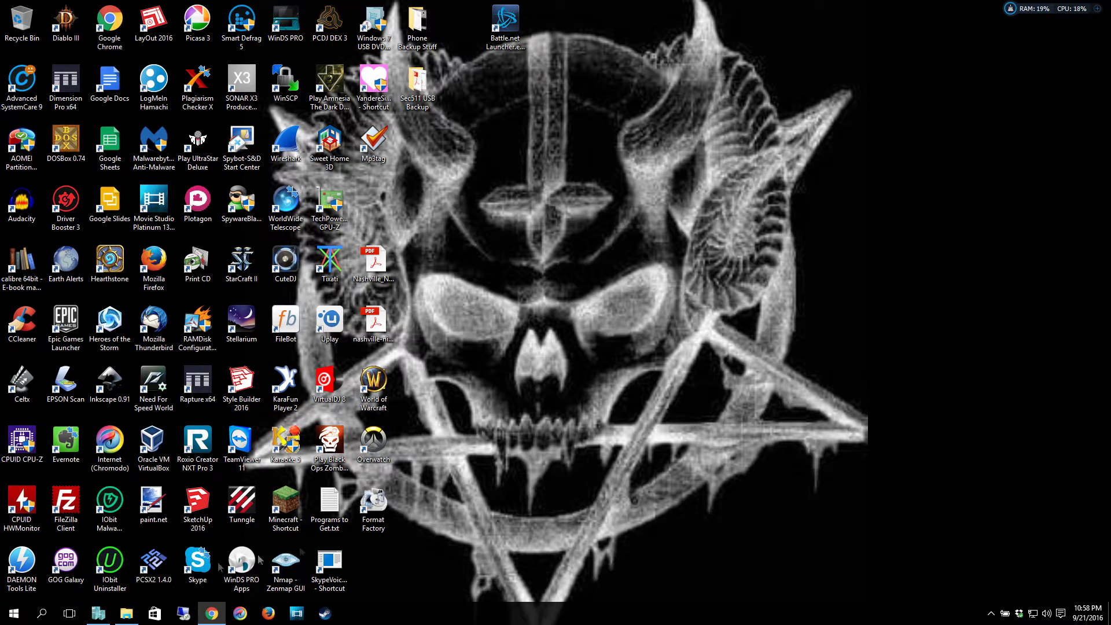
Open Programs and Features from the Start button's context menu.
right_click(12, 613)
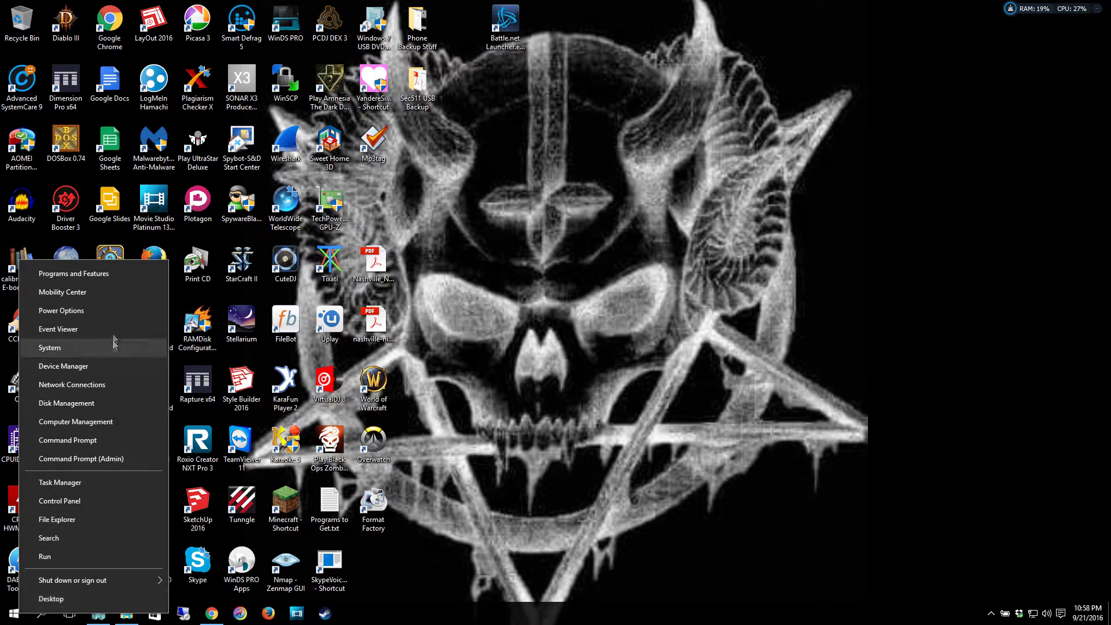
left_click(625, 346)
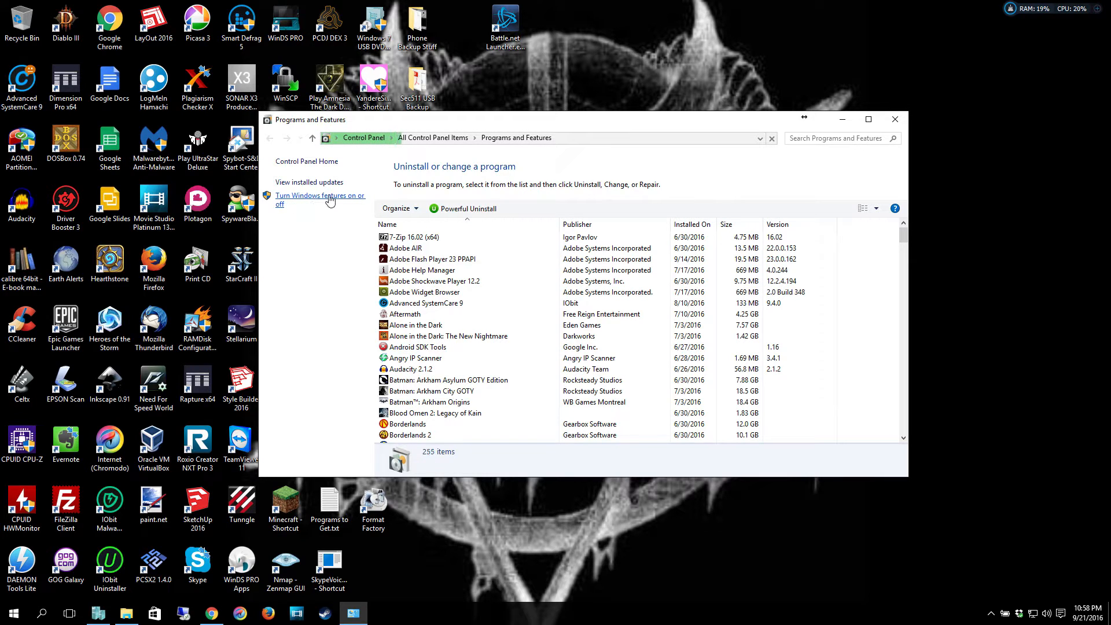
Open Turn Windows features on or off and scroll through the list to confirm Hyper-V is ticked.
left_click(320, 199)
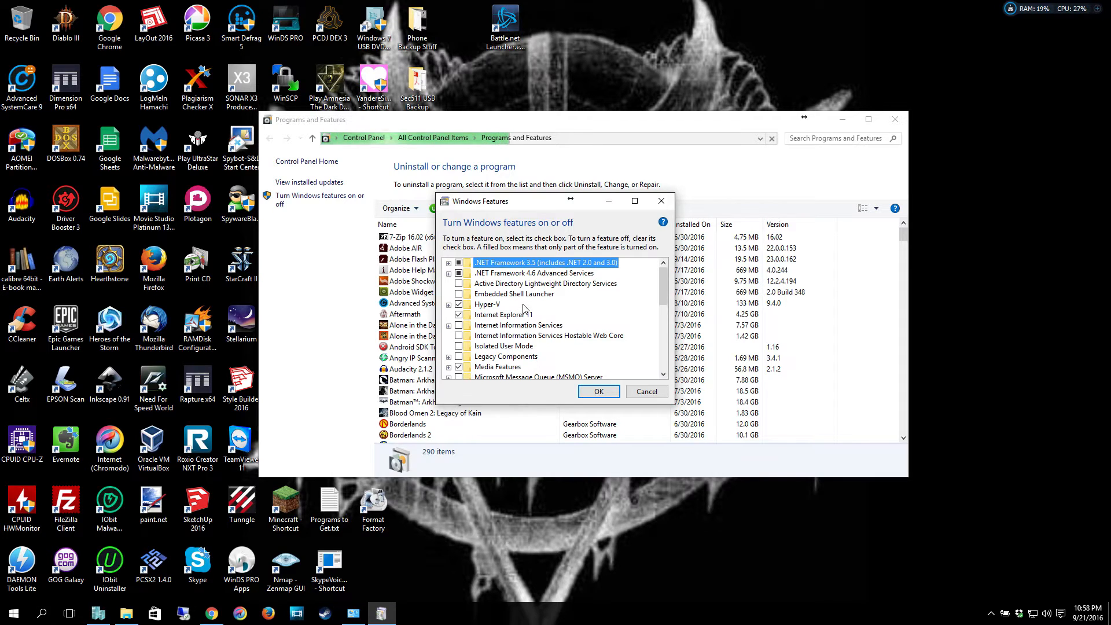
mouse_move(487, 304)
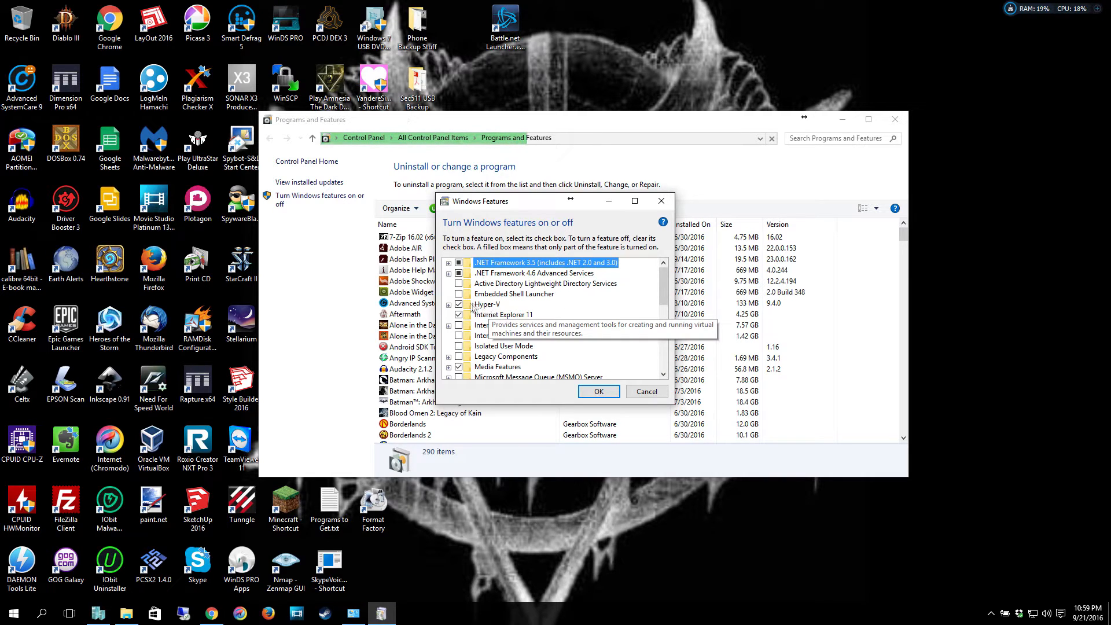
left_click(458, 304)
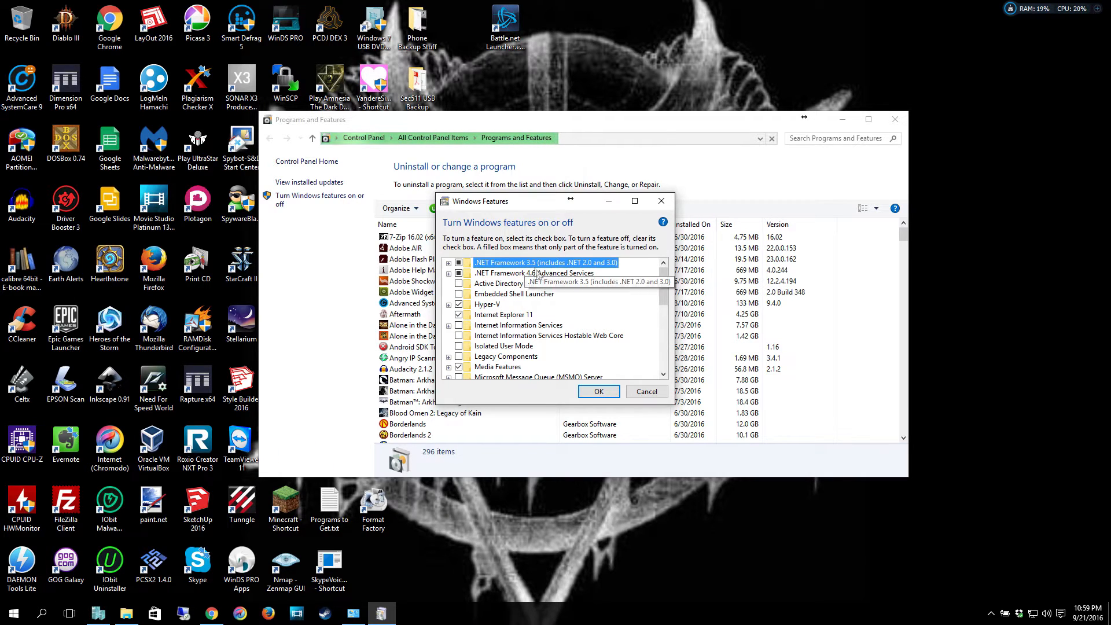
mouse_move(519, 336)
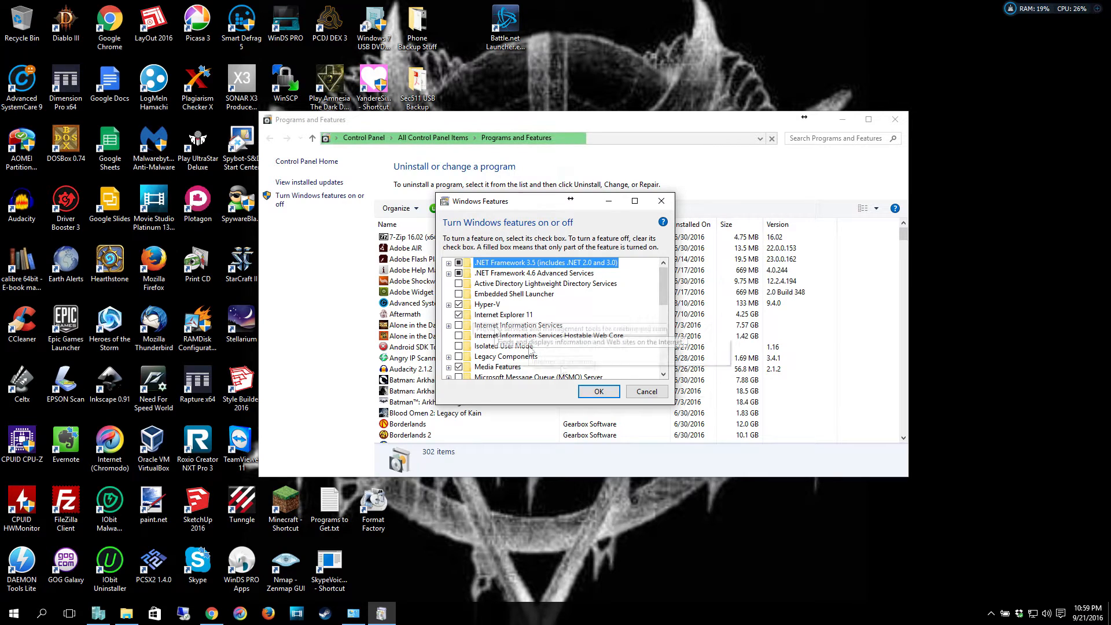
mouse_move(647, 355)
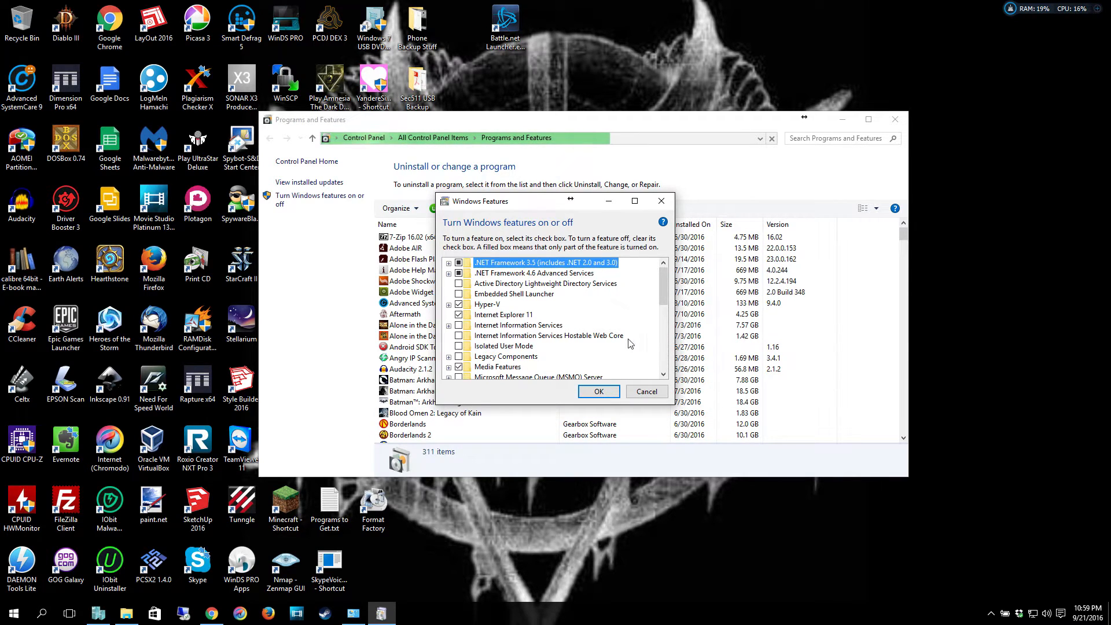
scroll("down", 3)
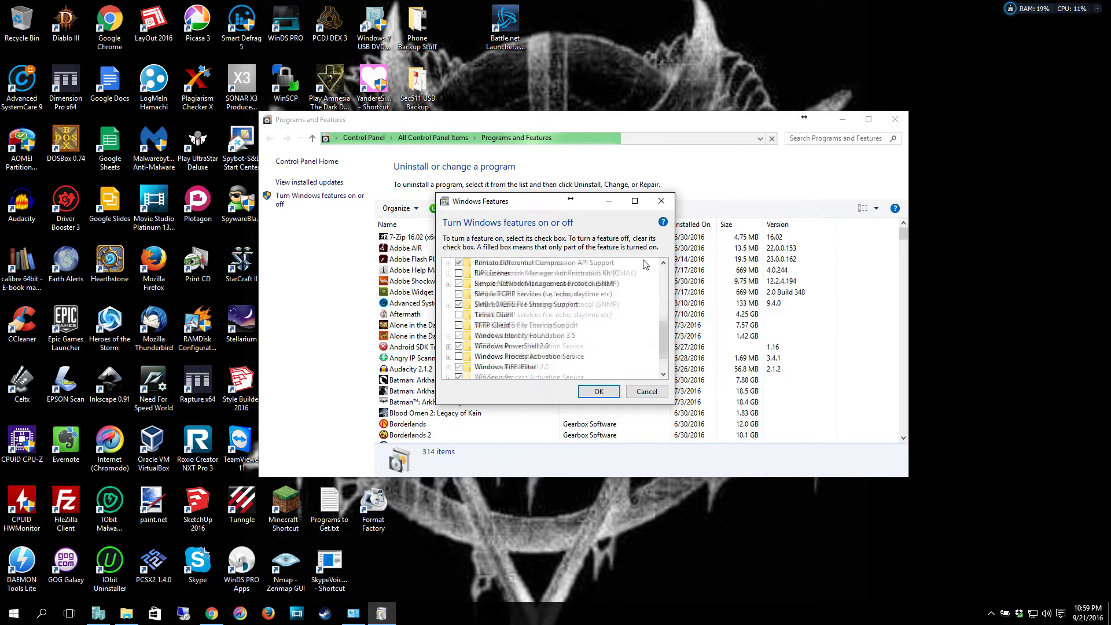
scroll("up", 3)
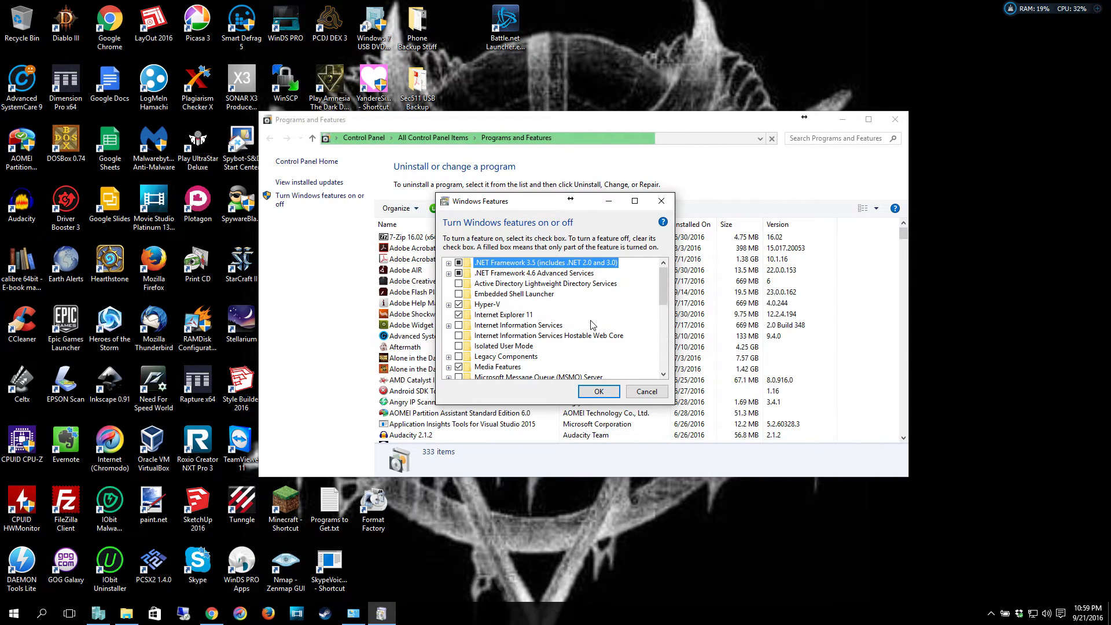
scroll("down", 3)
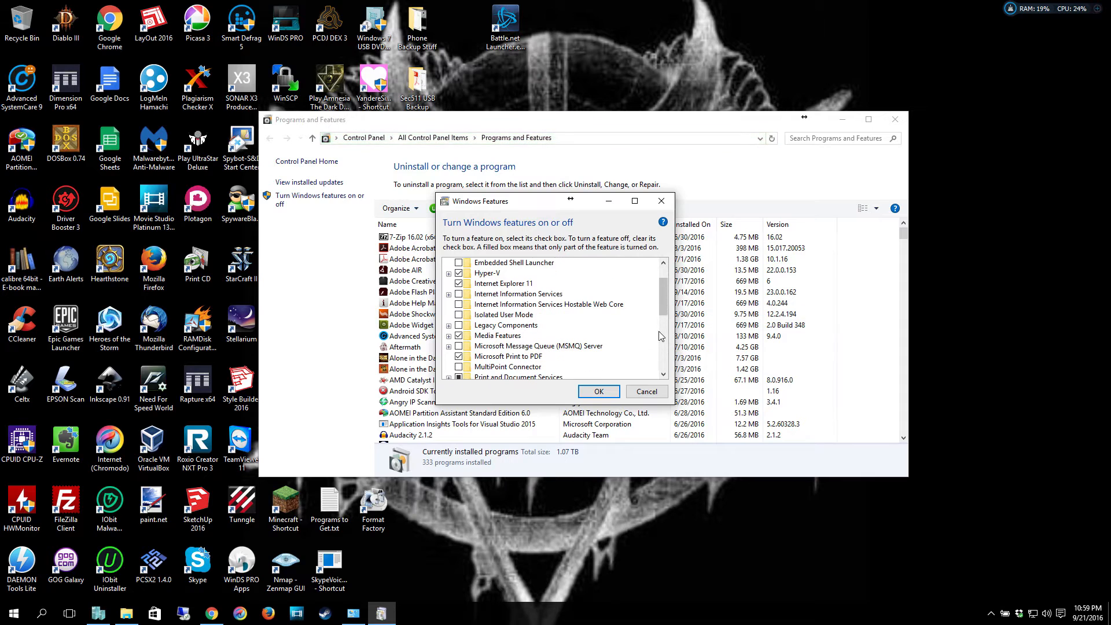
scroll("down", 3)
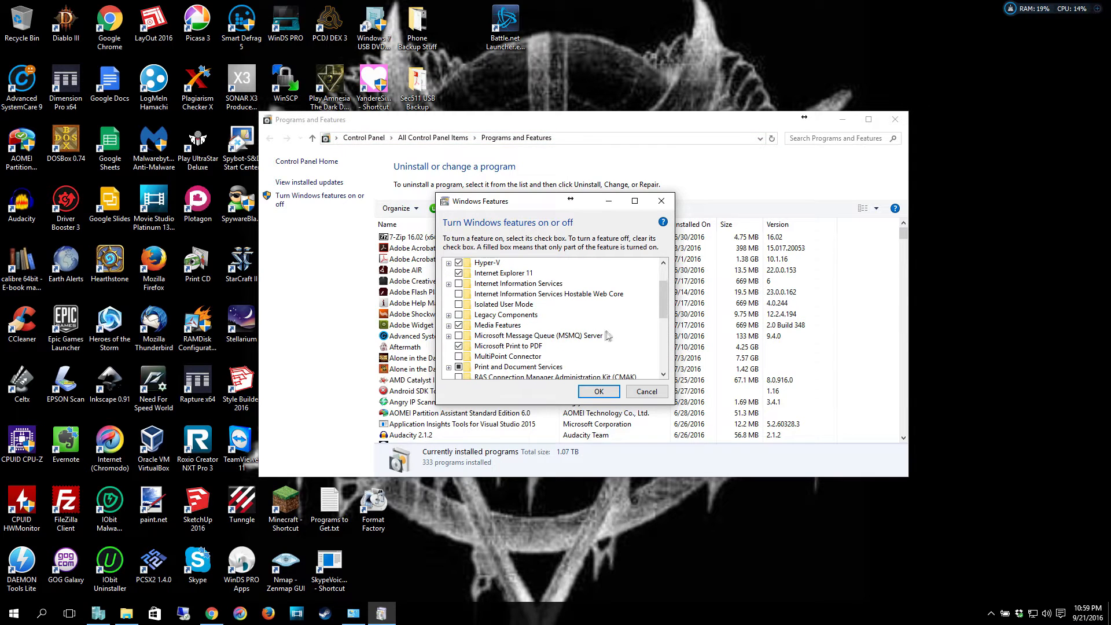
scroll("down", 3)
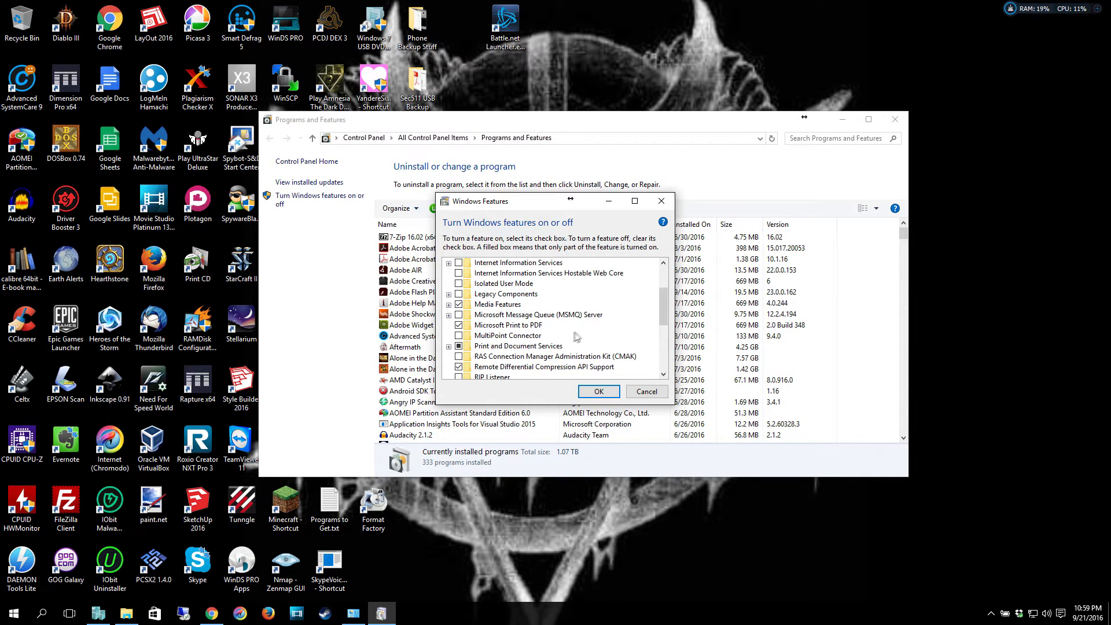
scroll("down", 3)
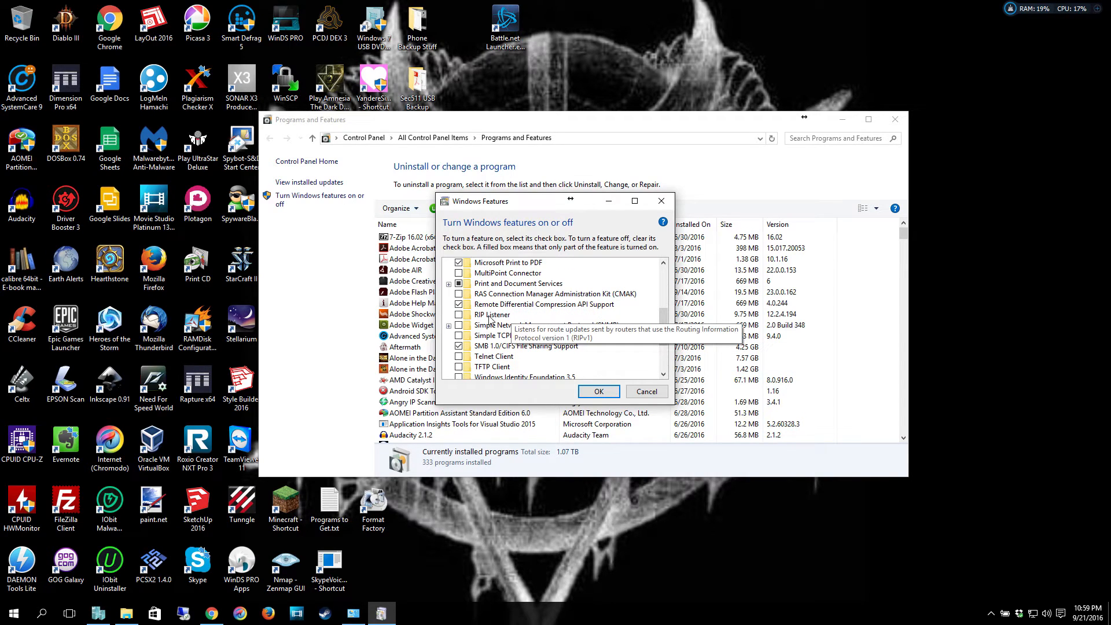
mouse_move(621, 364)
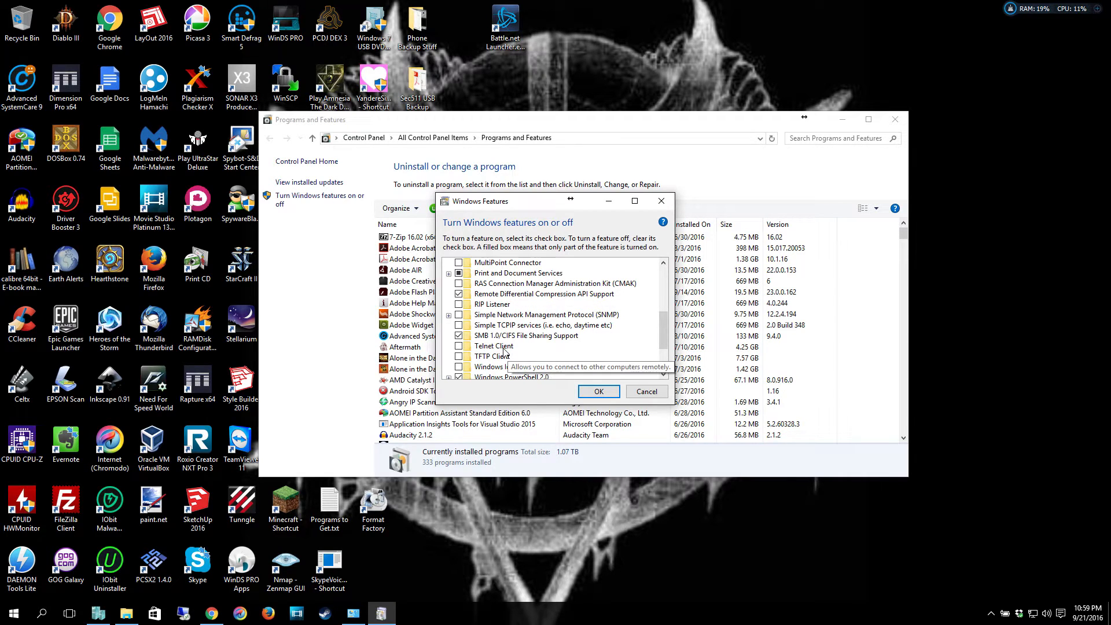
mouse_move(496, 367)
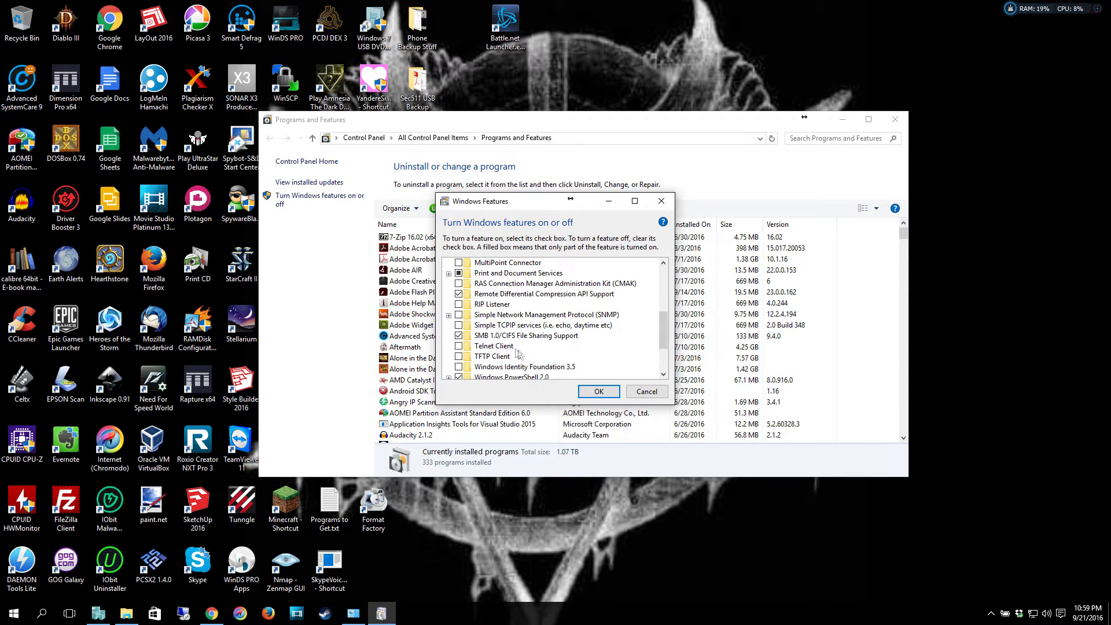
mouse_move(542, 372)
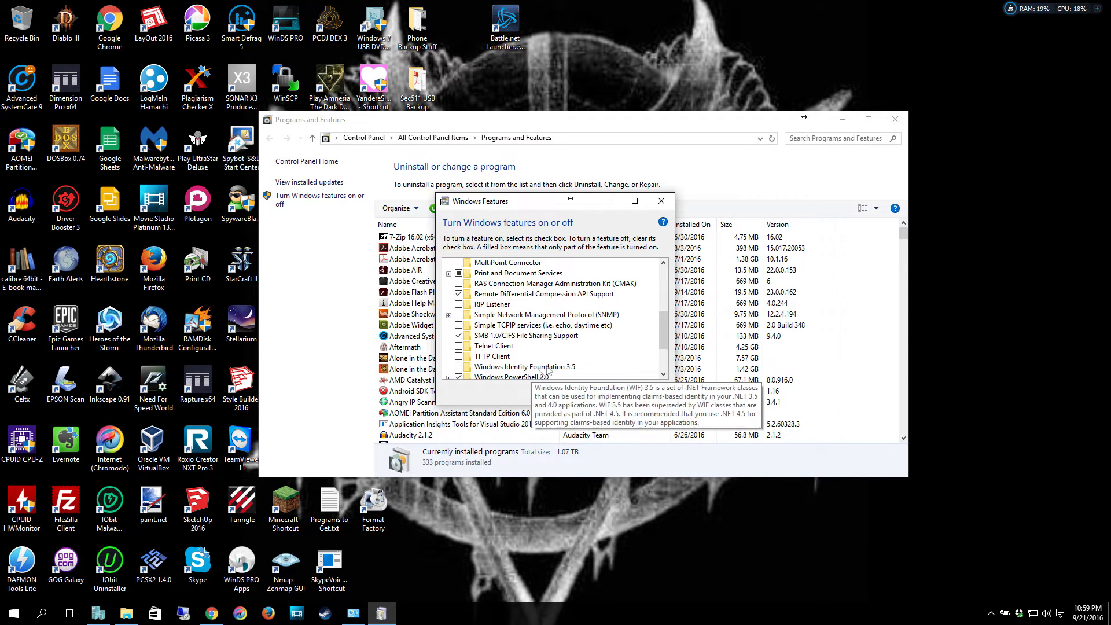
scroll("down", 3)
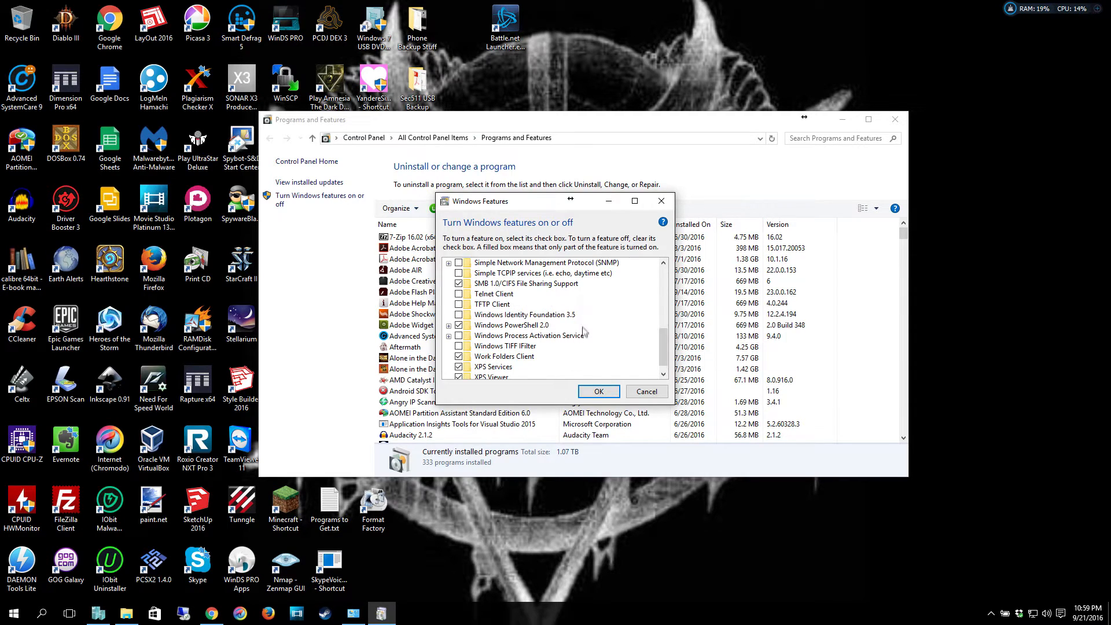
scroll("up", 3)
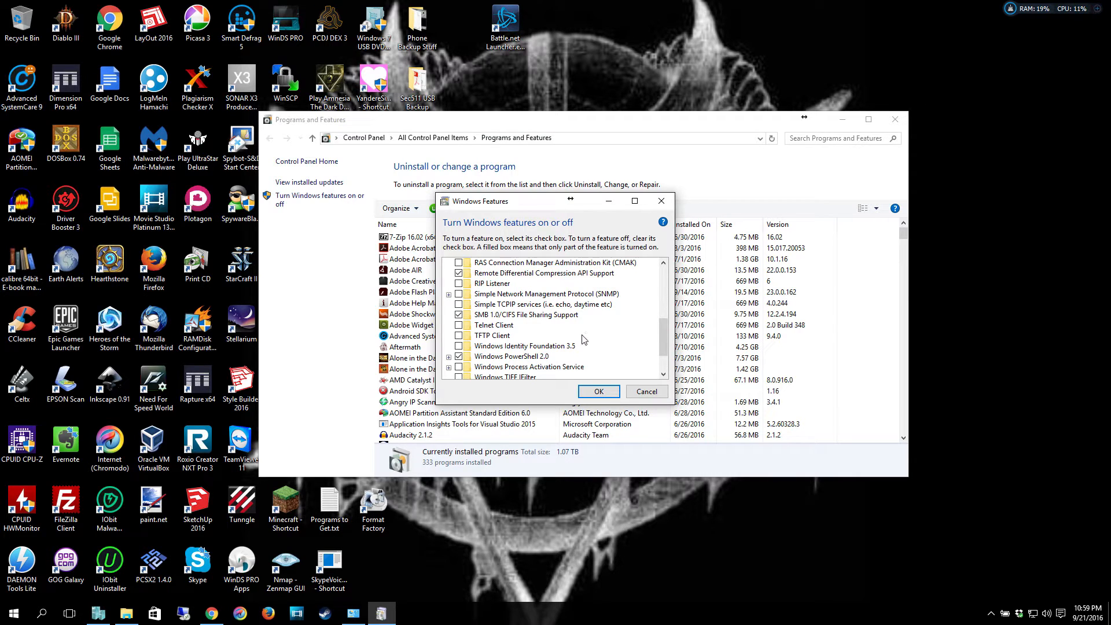
scroll("up", 3)
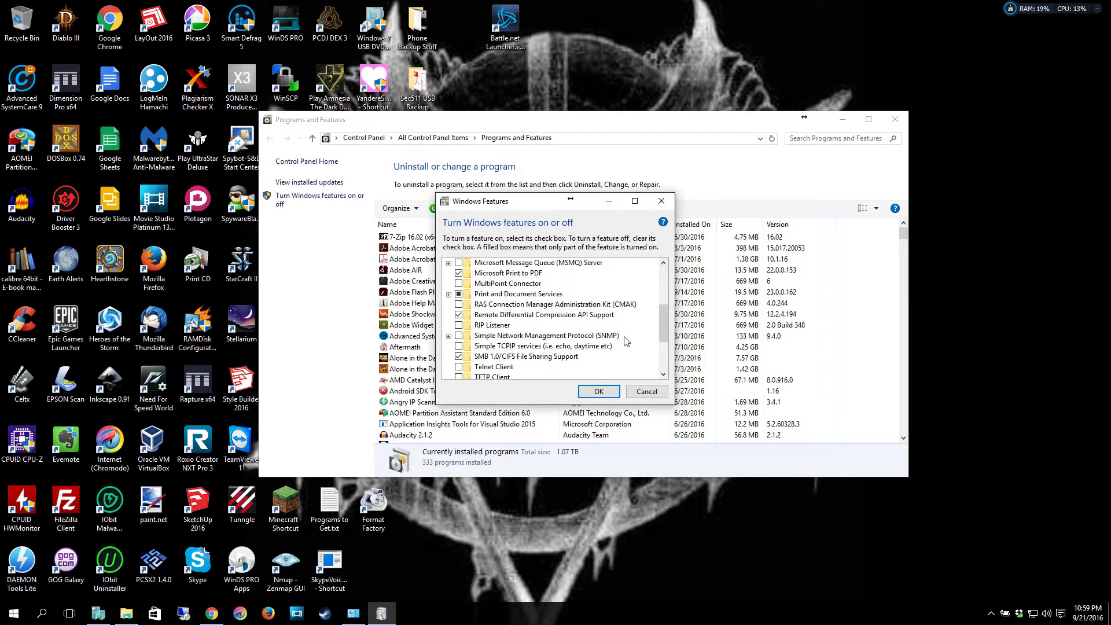
mouse_move(611, 357)
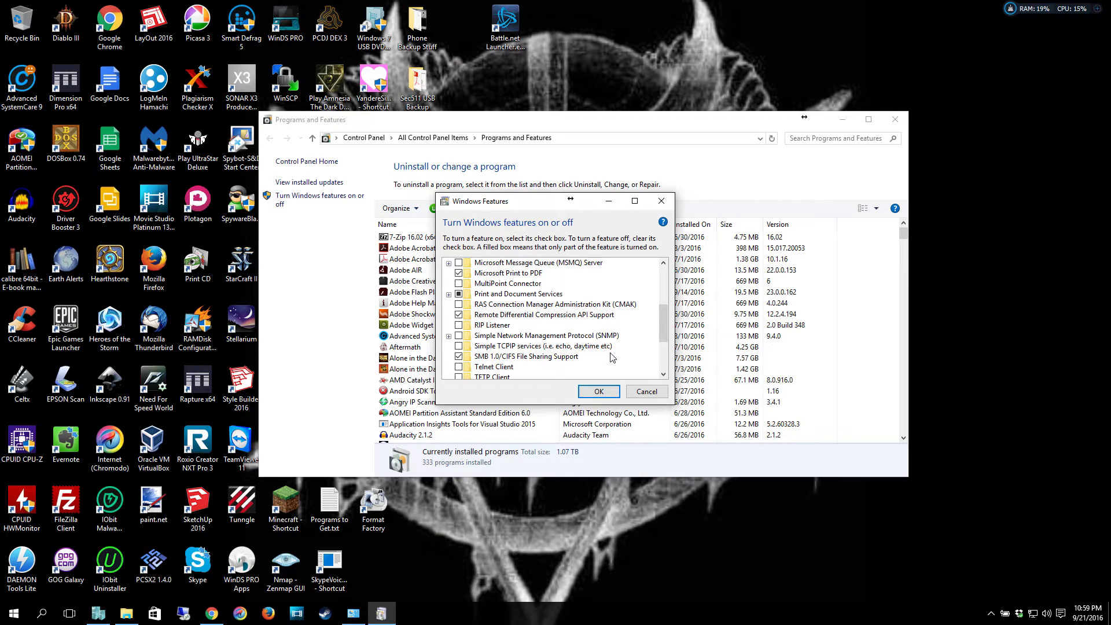
mouse_move(614, 360)
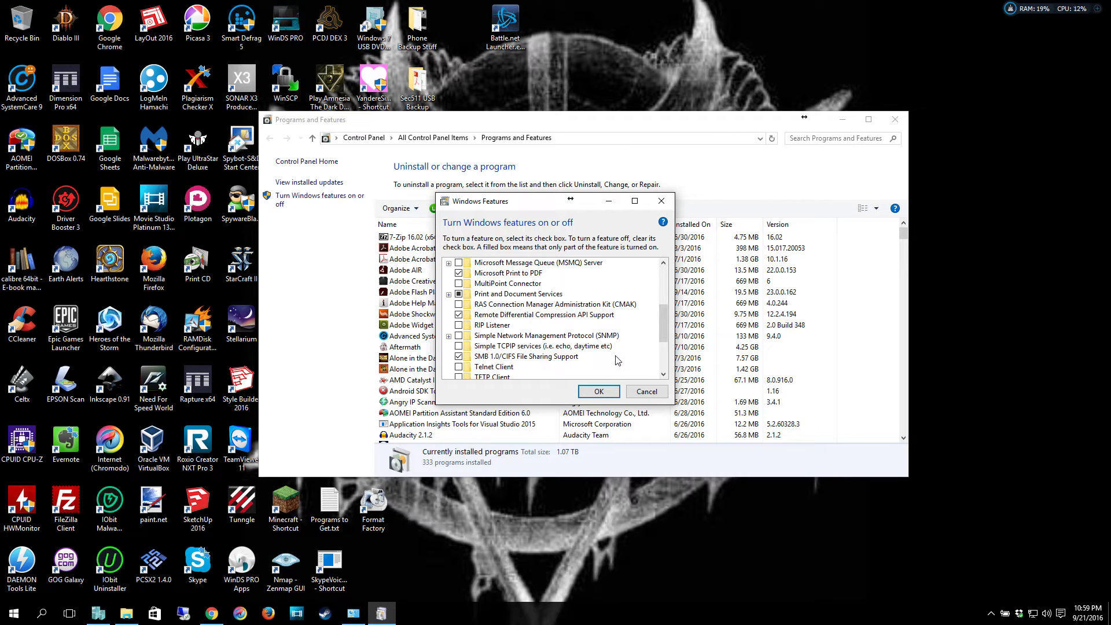
scroll("up", 3)
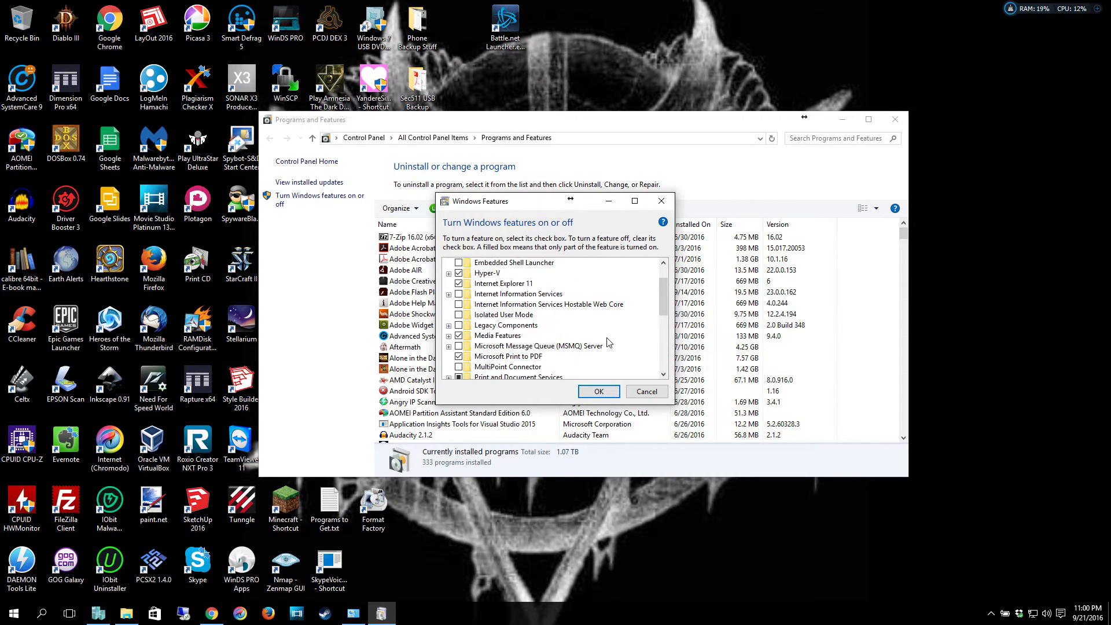
scroll("up", 3)
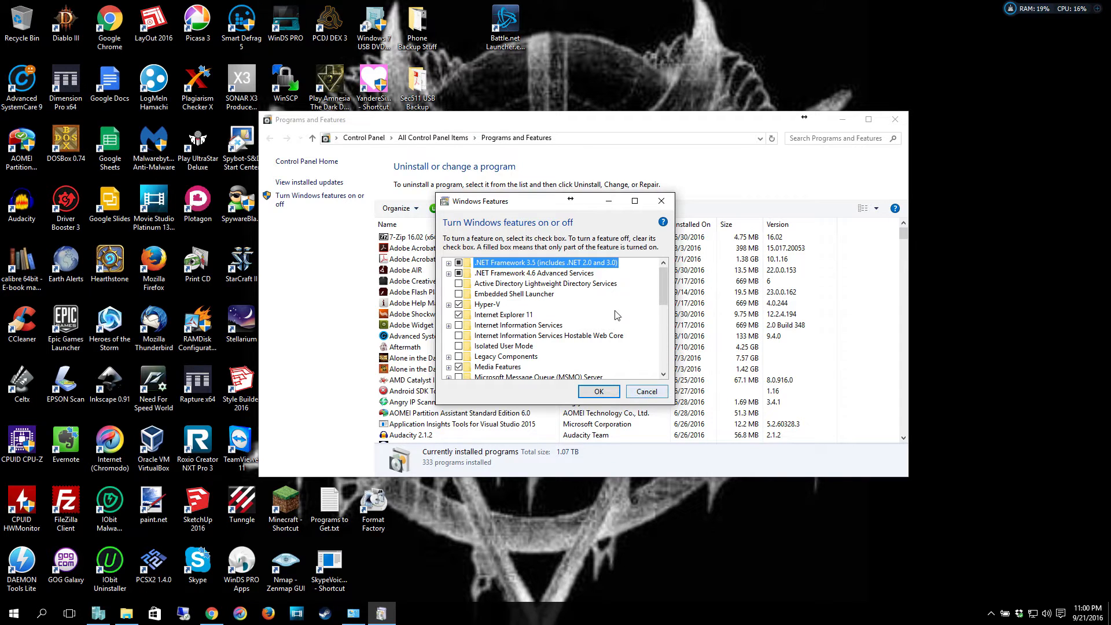
scroll("down", 3)
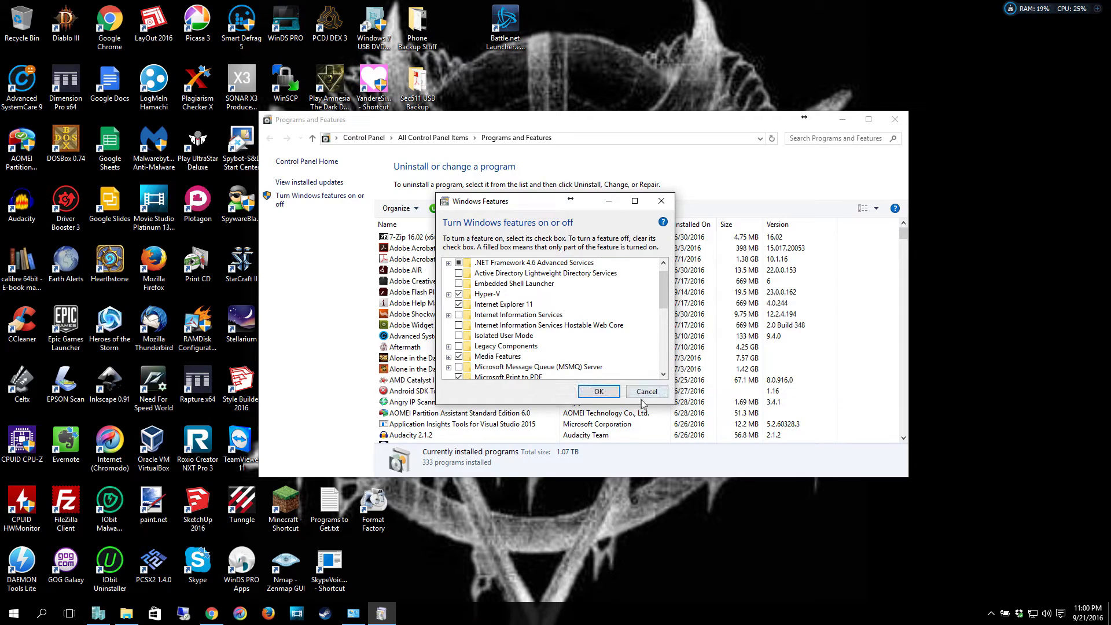
mouse_move(670, 211)
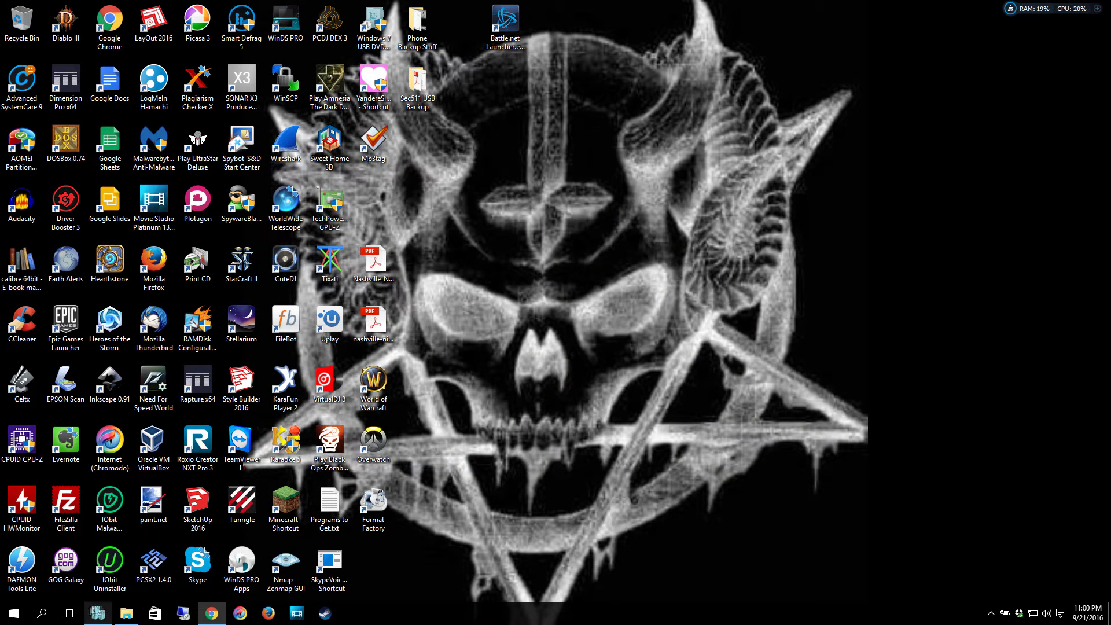
Search Start for 'hyper' and launch Hyper-V Manager.
left_click(42, 613)
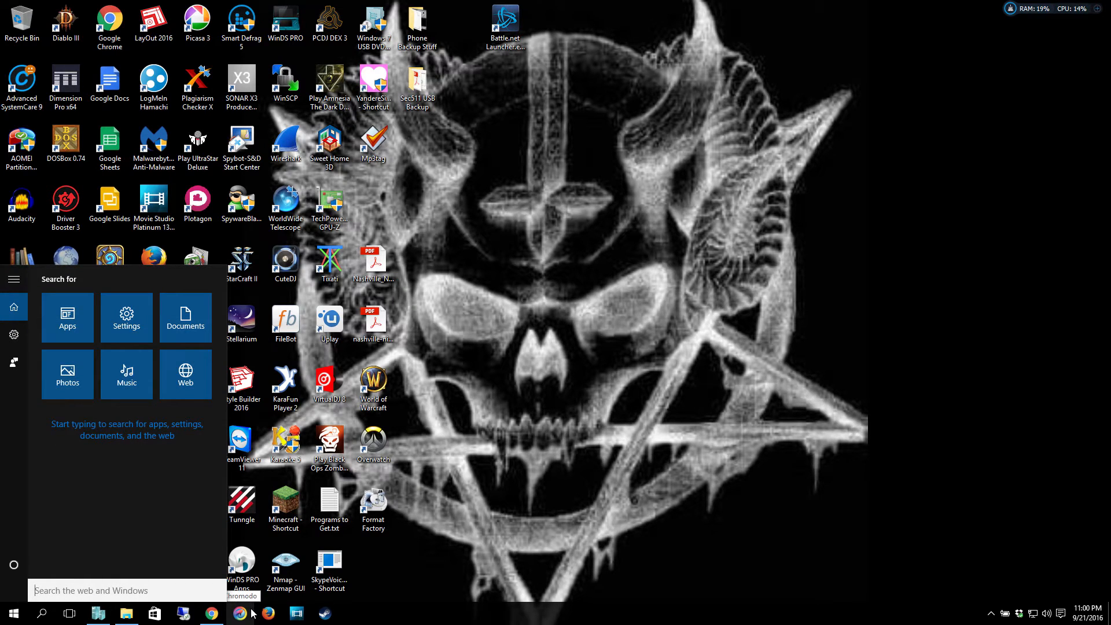
type("hyper")
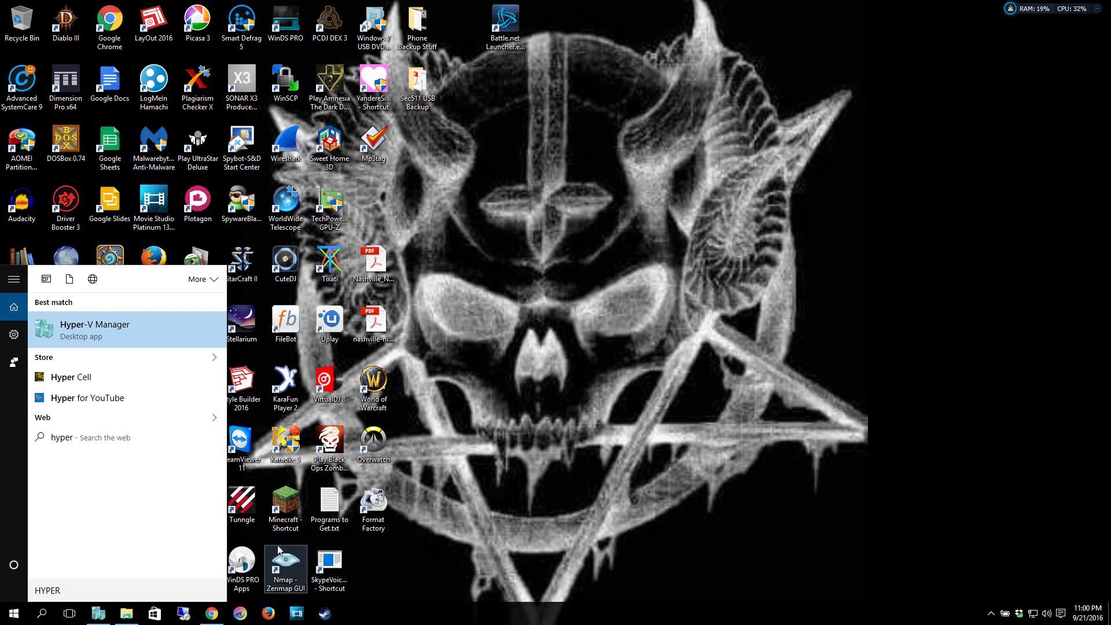
left_click(94, 329)
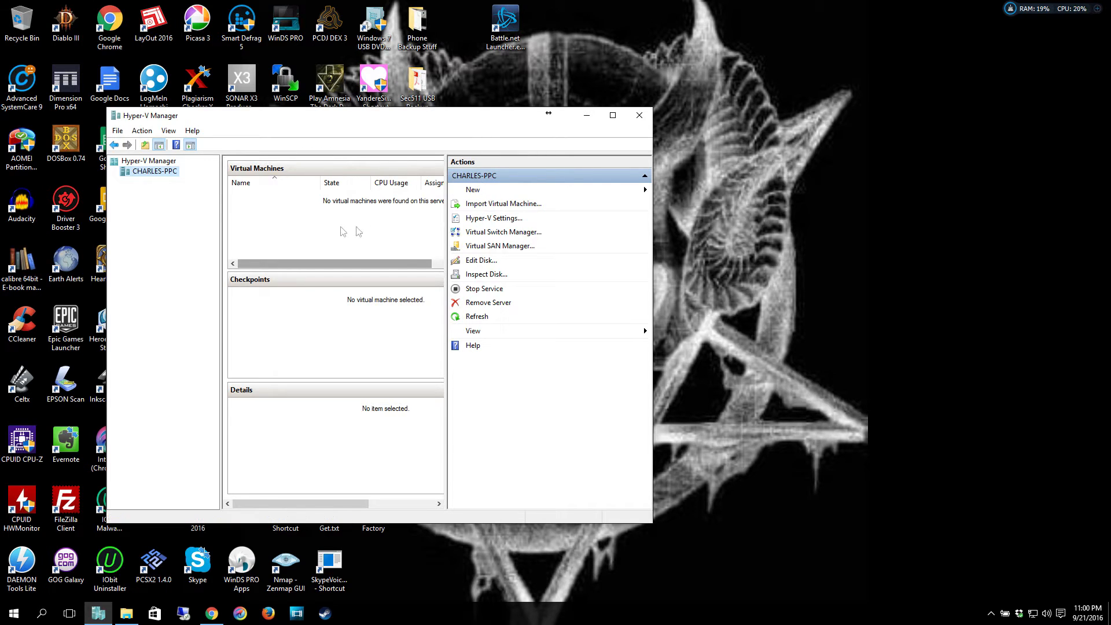
mouse_move(152, 176)
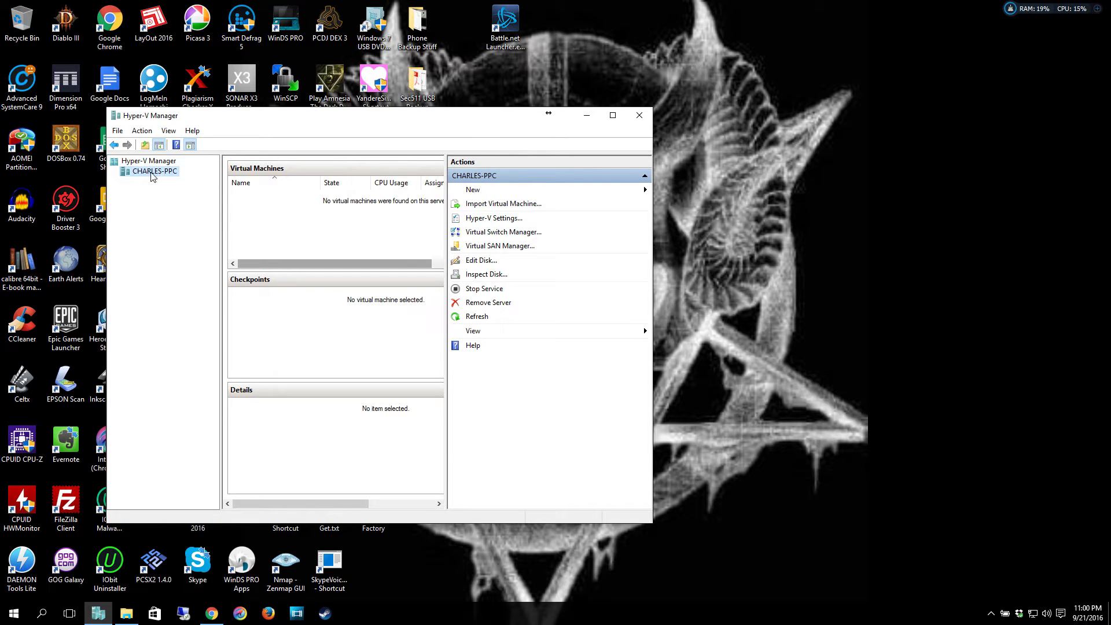
mouse_move(154, 200)
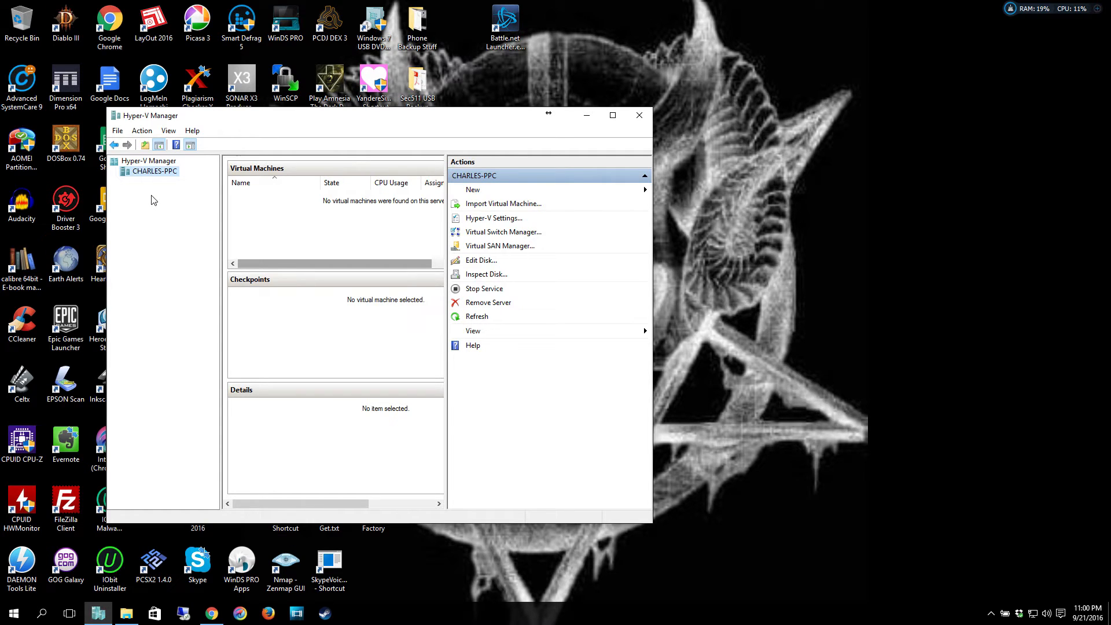
mouse_move(150, 180)
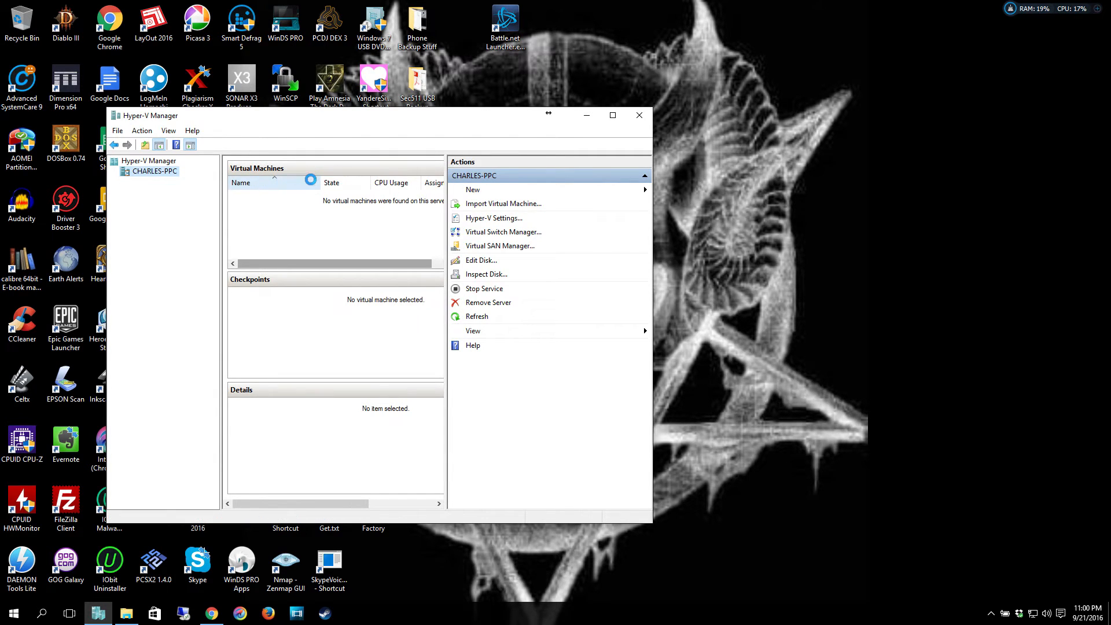
Start the New Virtual Machine wizard and name the machine 'Qubes 64 Bit'.
left_click(472, 189)
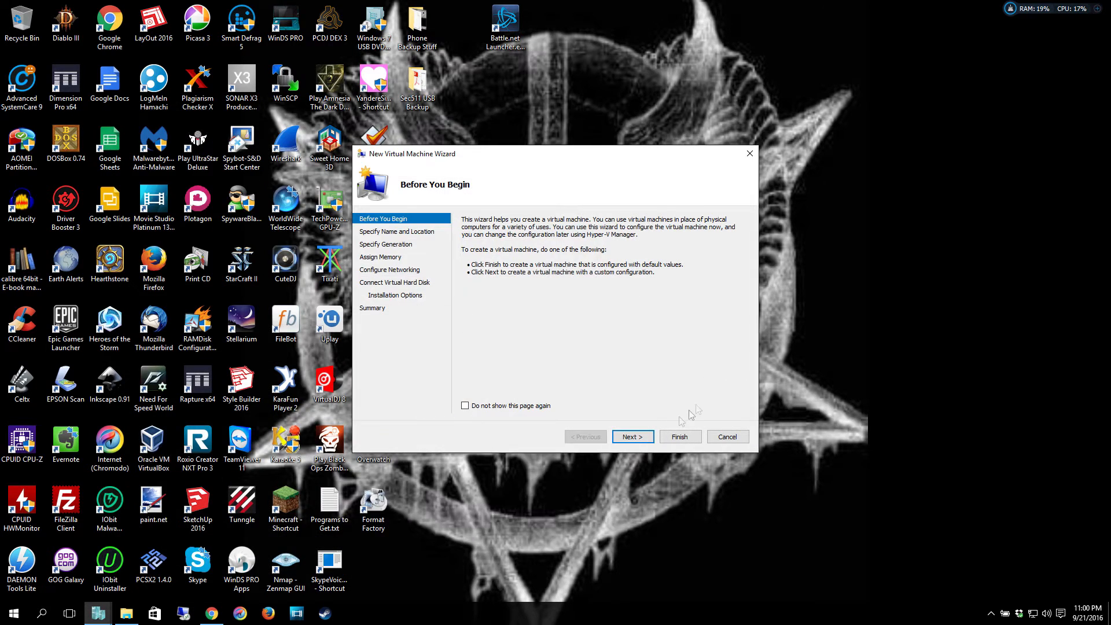
left_click(632, 436)
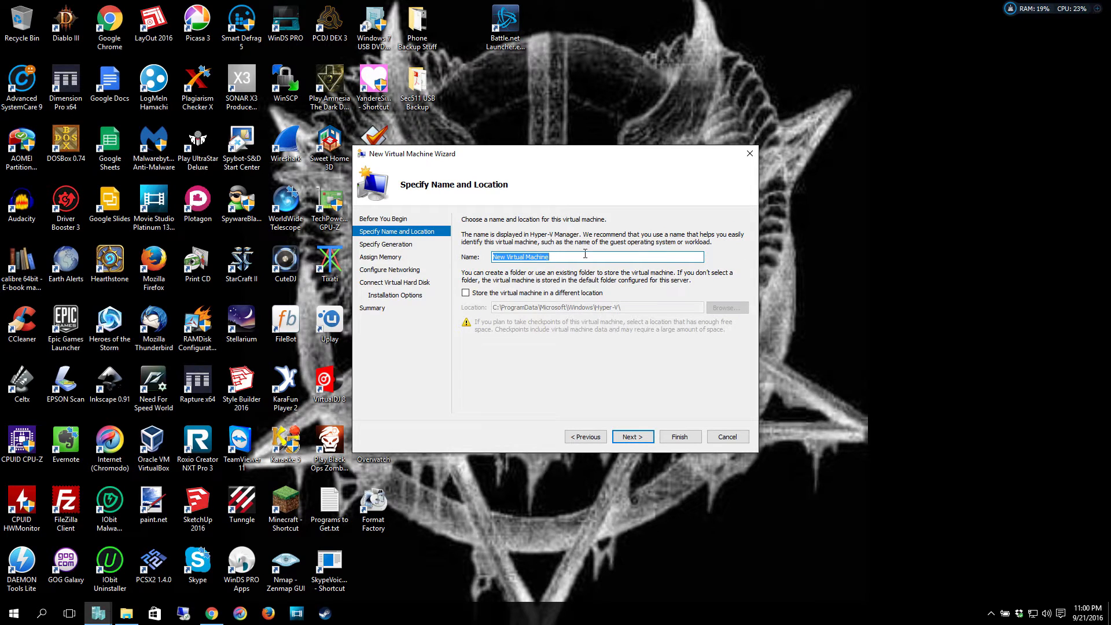
mouse_move(494, 304)
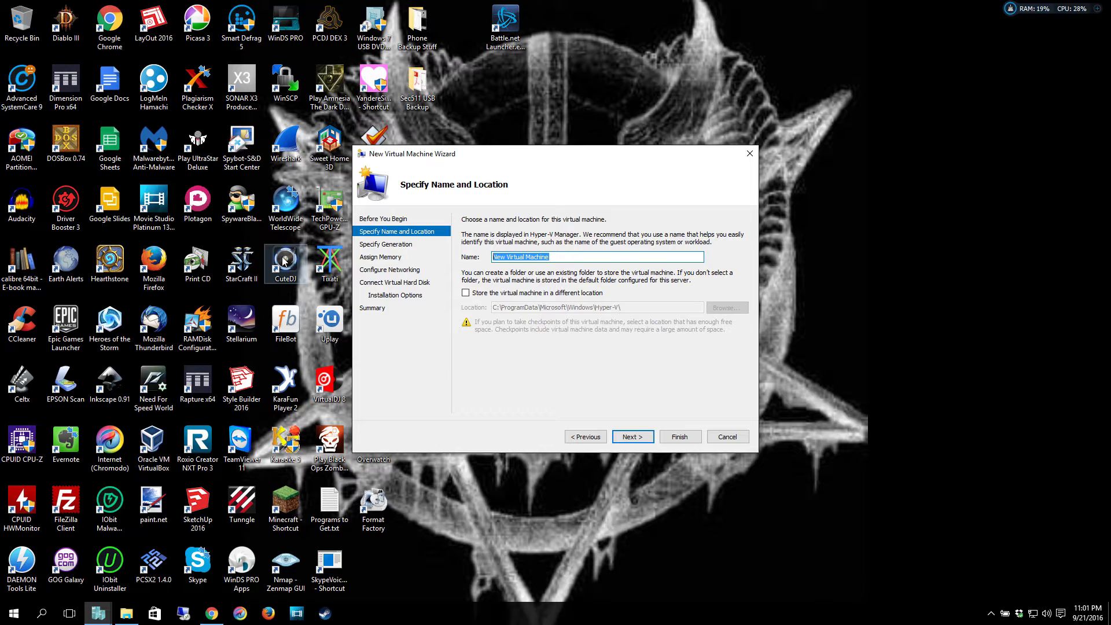
type("Qubes")
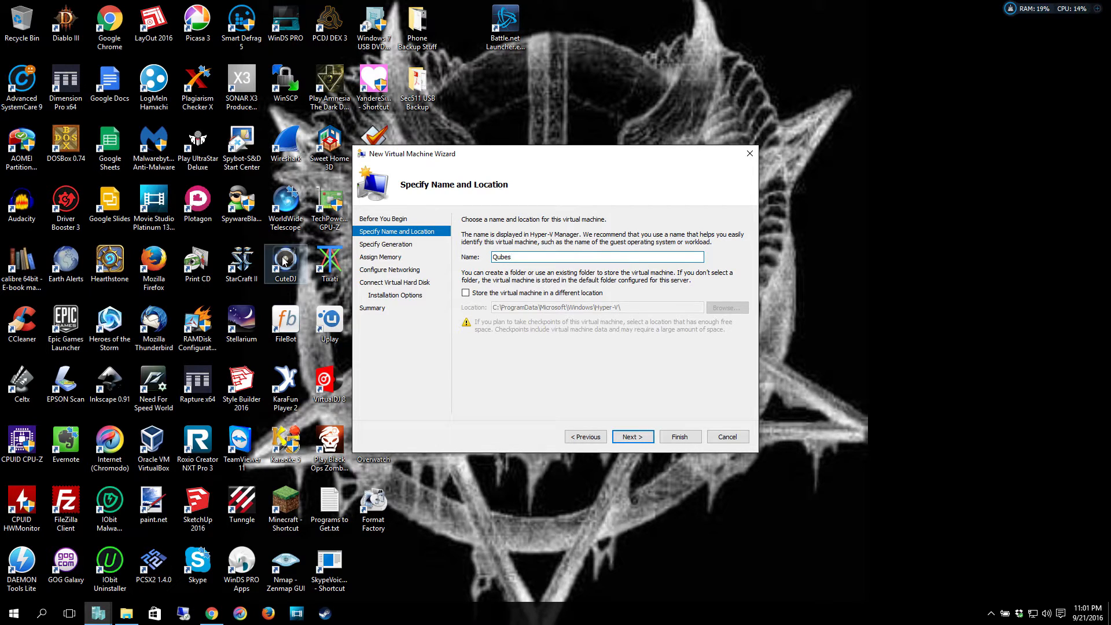
type("64 Bit")
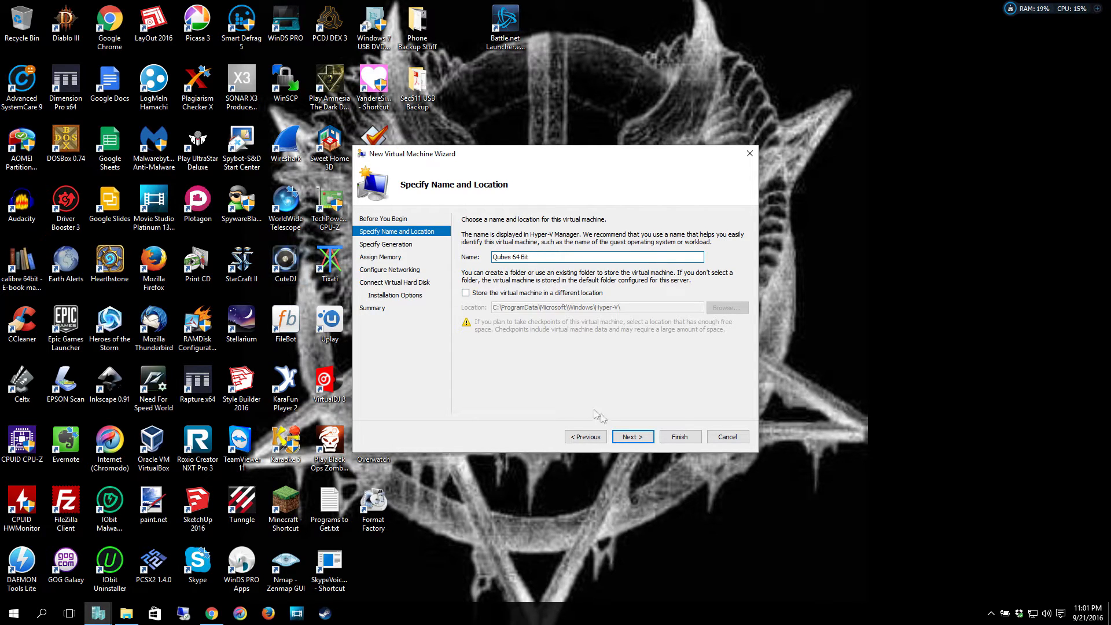
mouse_move(640, 453)
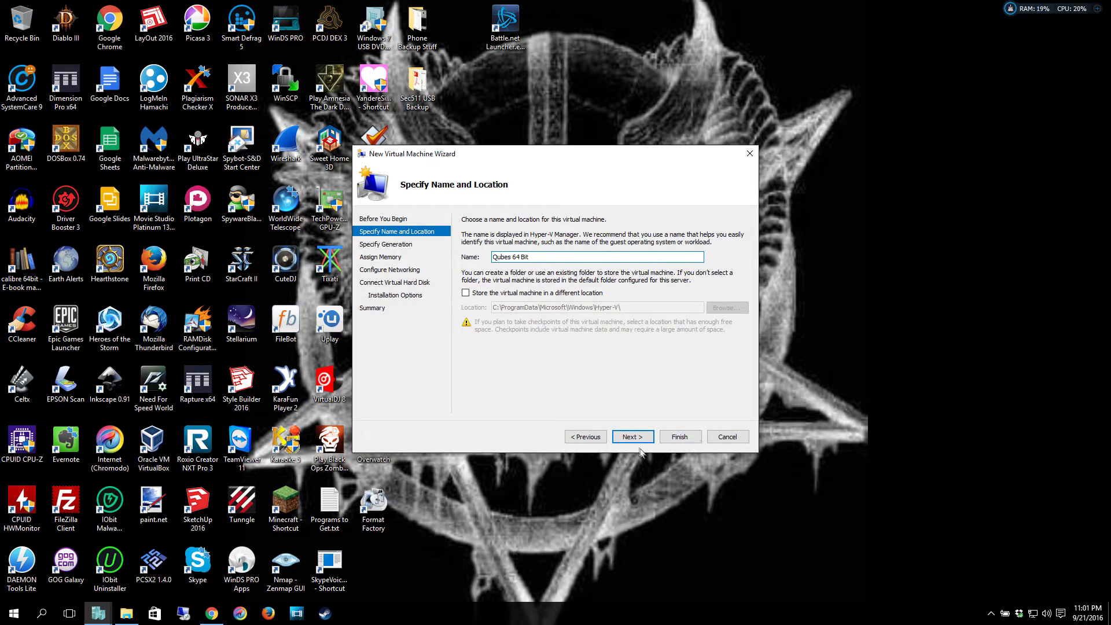
Choose Generation 2 for the machine and continue to the memory step.
left_click(632, 437)
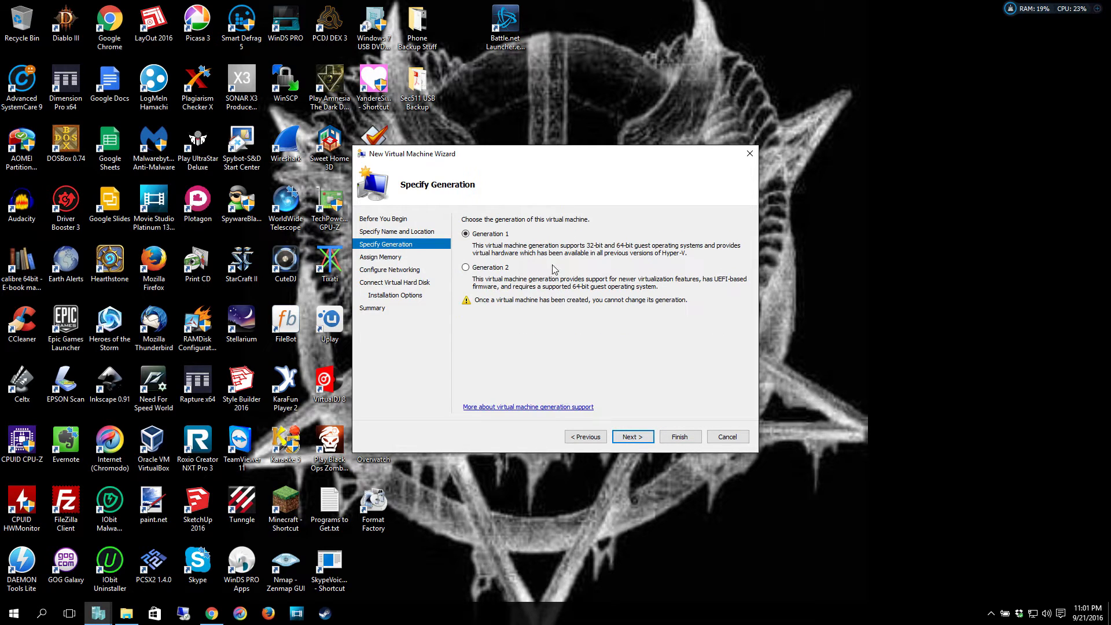
mouse_move(545, 386)
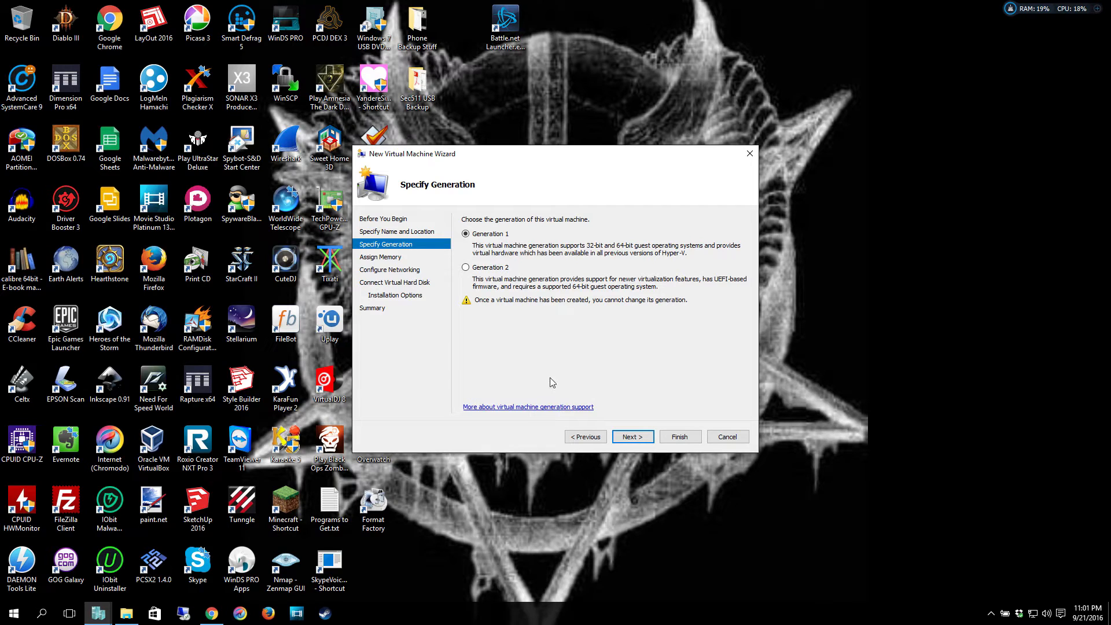
mouse_move(563, 348)
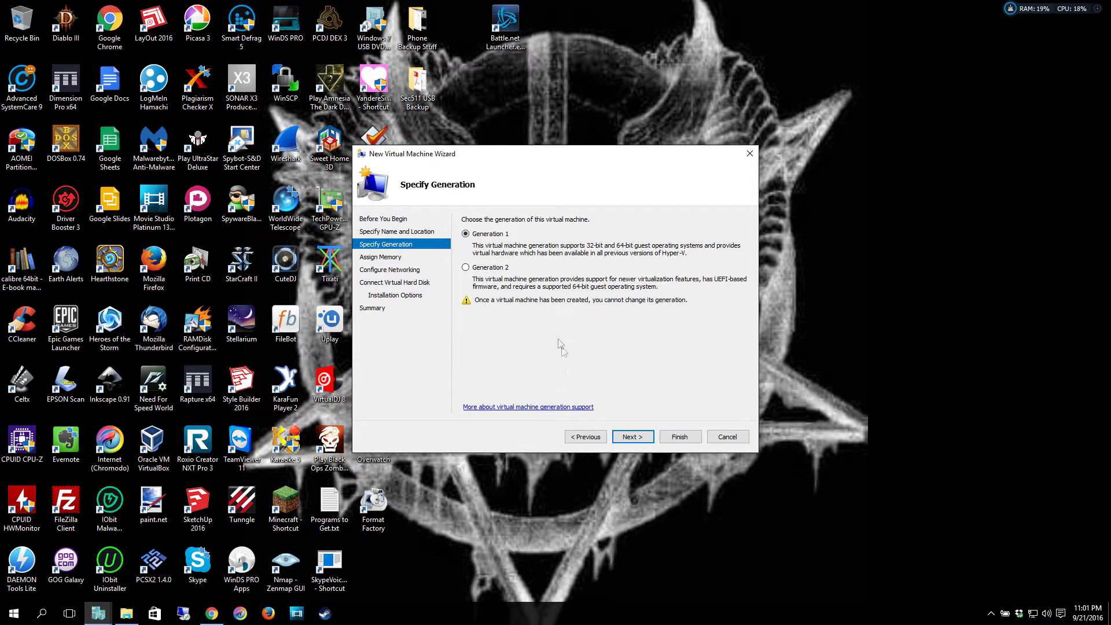
mouse_move(570, 257)
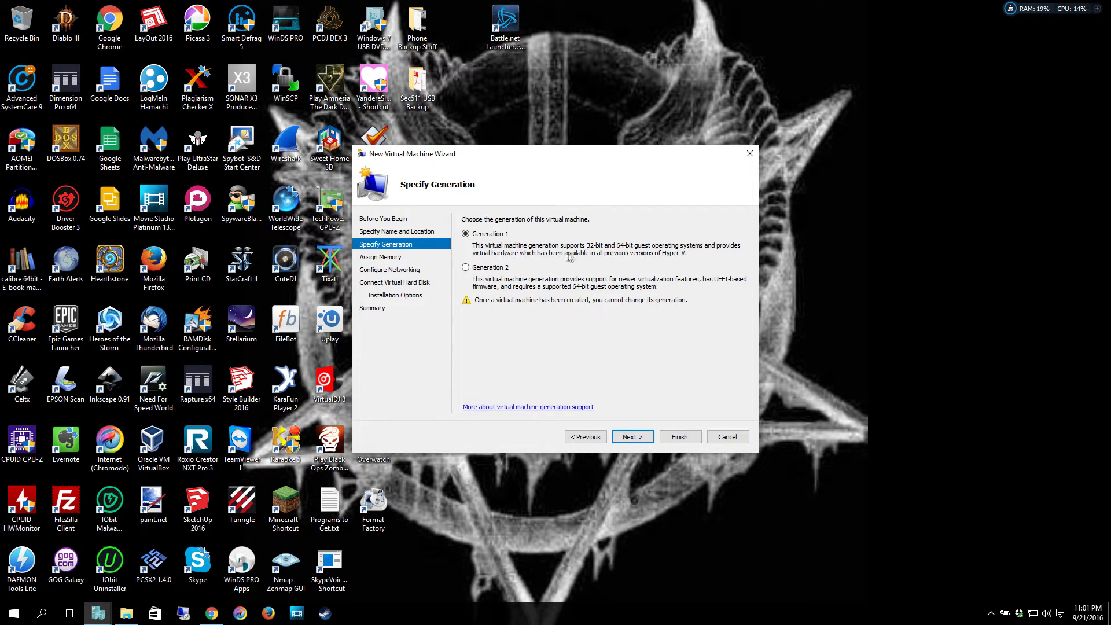
mouse_move(594, 267)
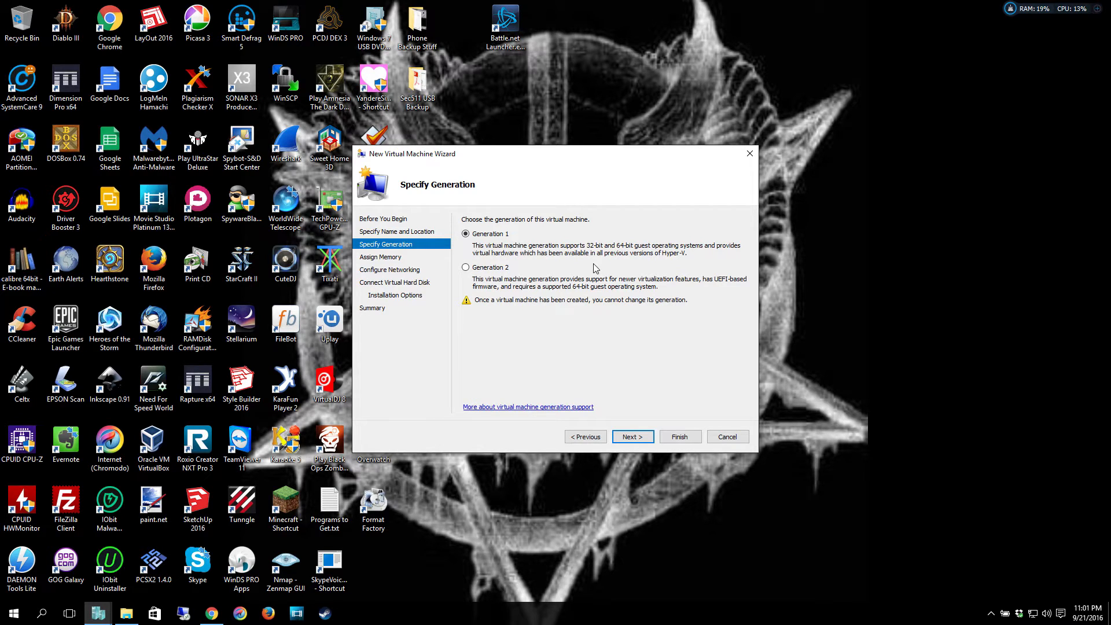
mouse_move(572, 283)
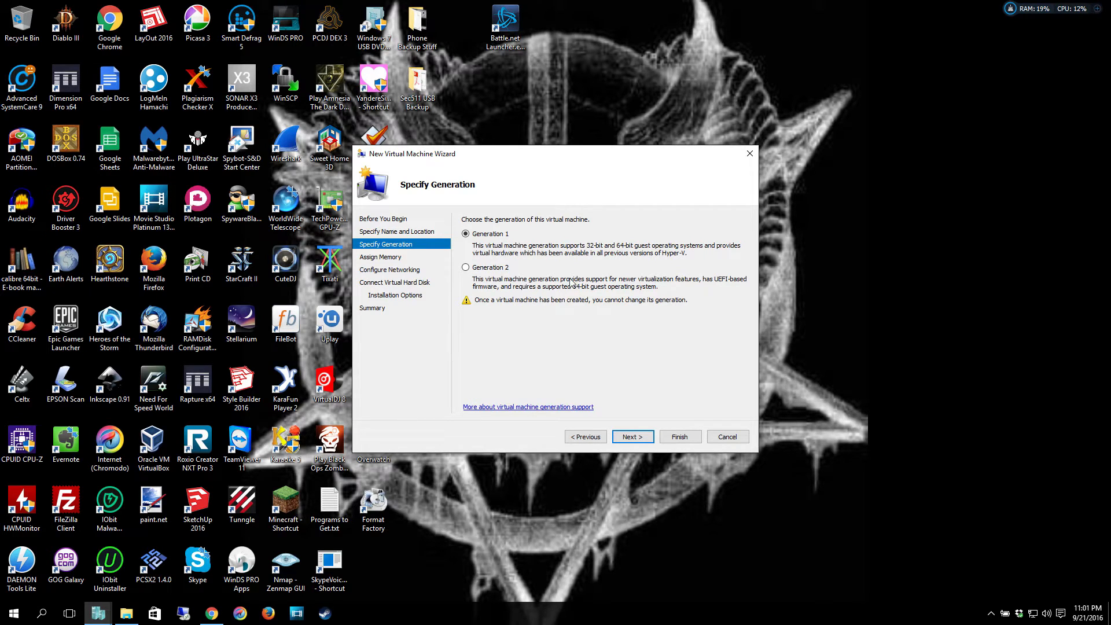
mouse_move(553, 262)
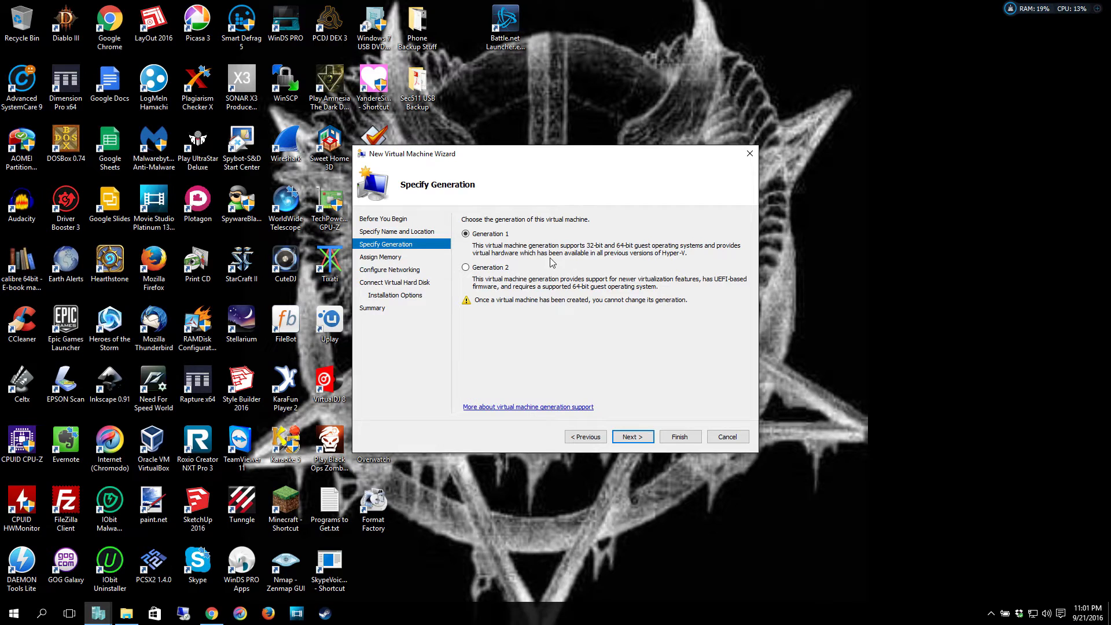
mouse_move(639, 260)
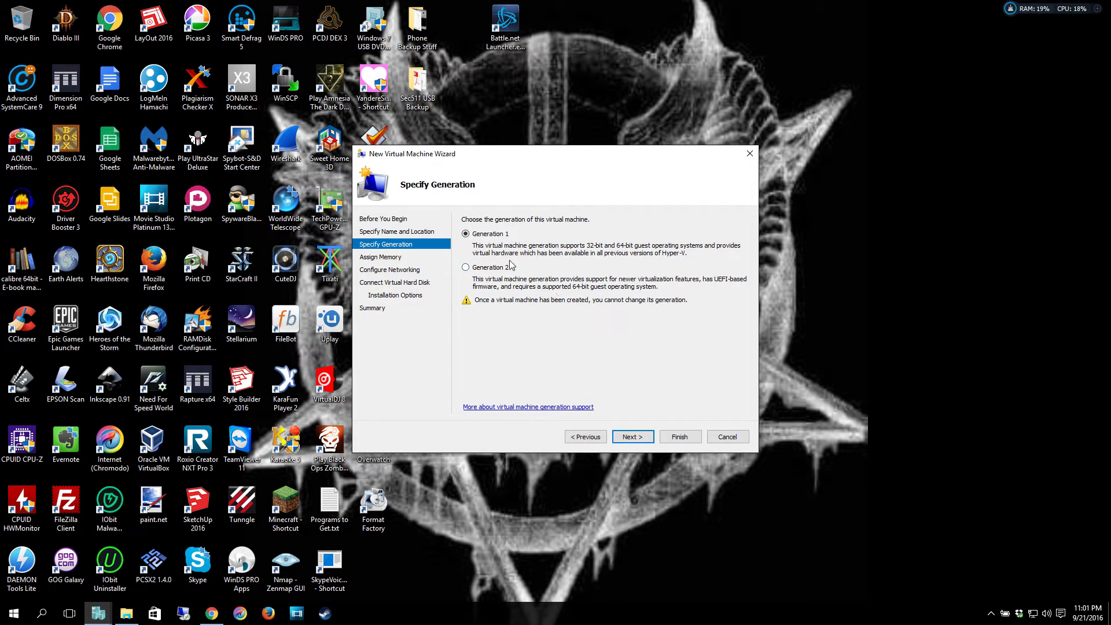
mouse_move(497, 291)
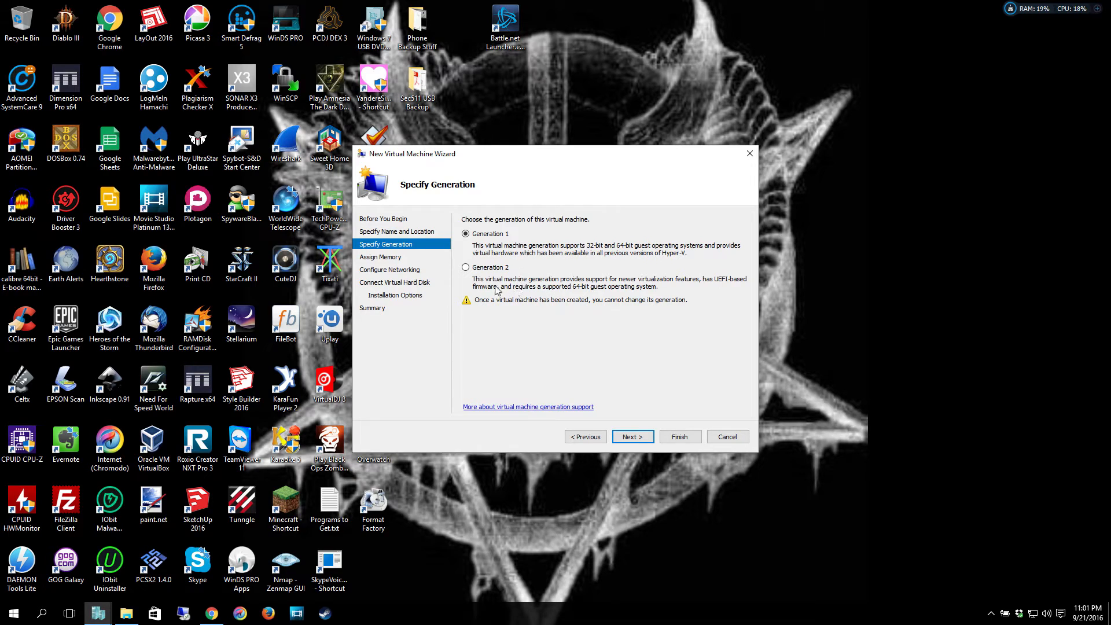
mouse_move(504, 286)
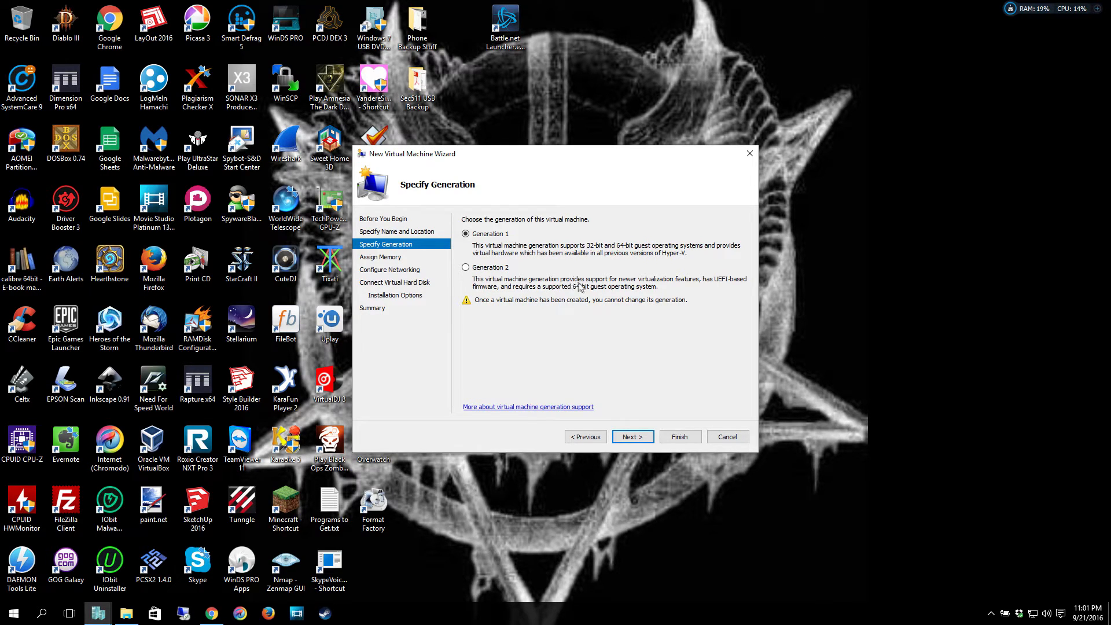
mouse_move(677, 285)
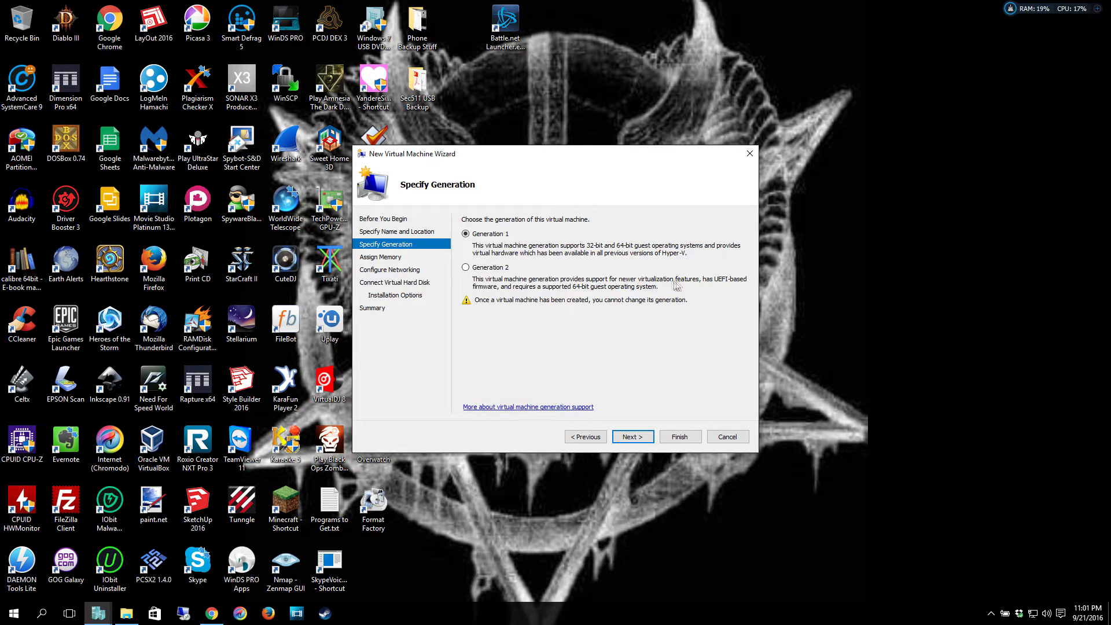
mouse_move(730, 284)
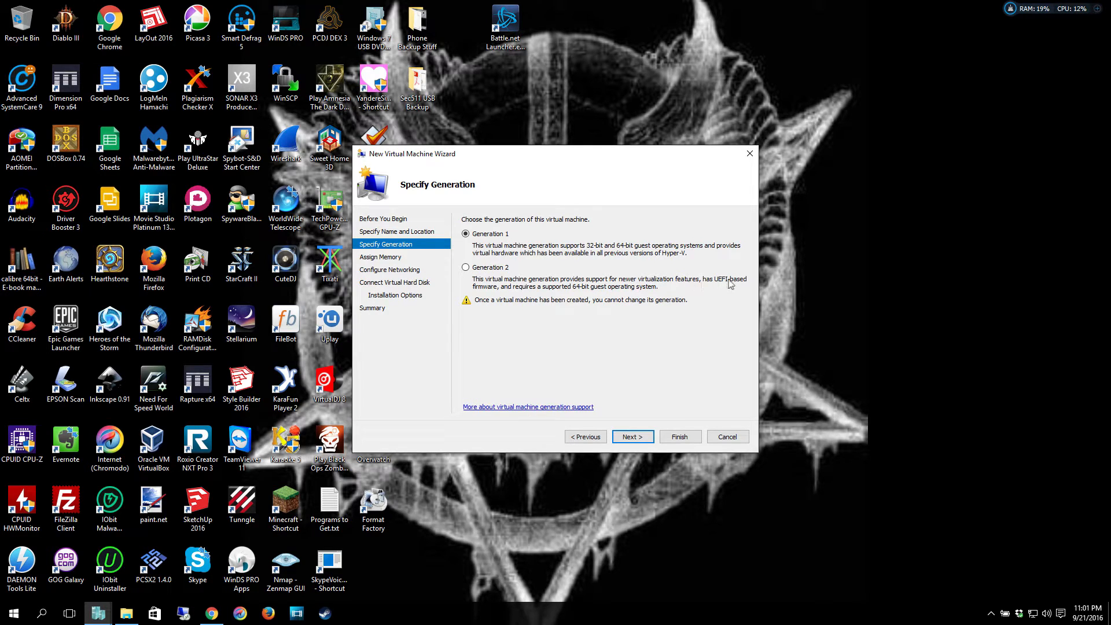
mouse_move(563, 299)
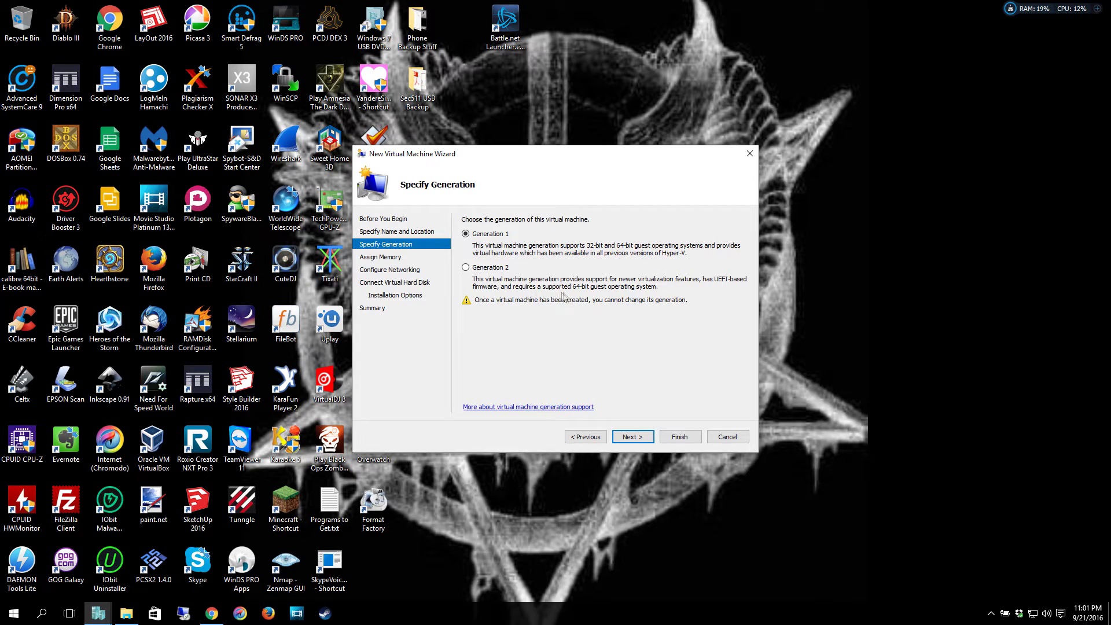
mouse_move(645, 295)
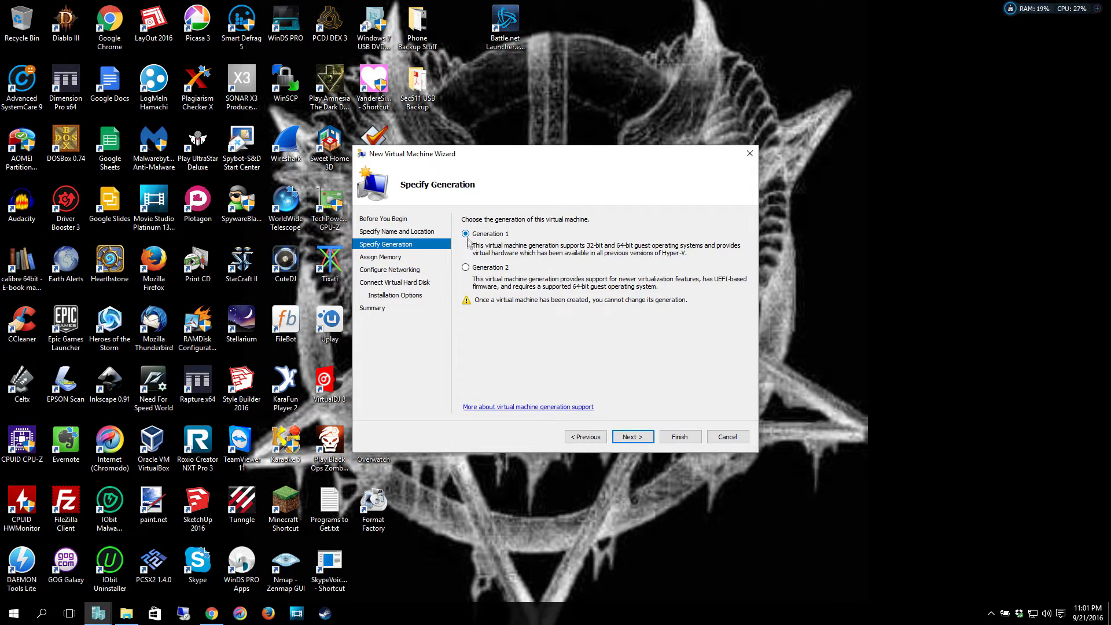
mouse_move(475, 296)
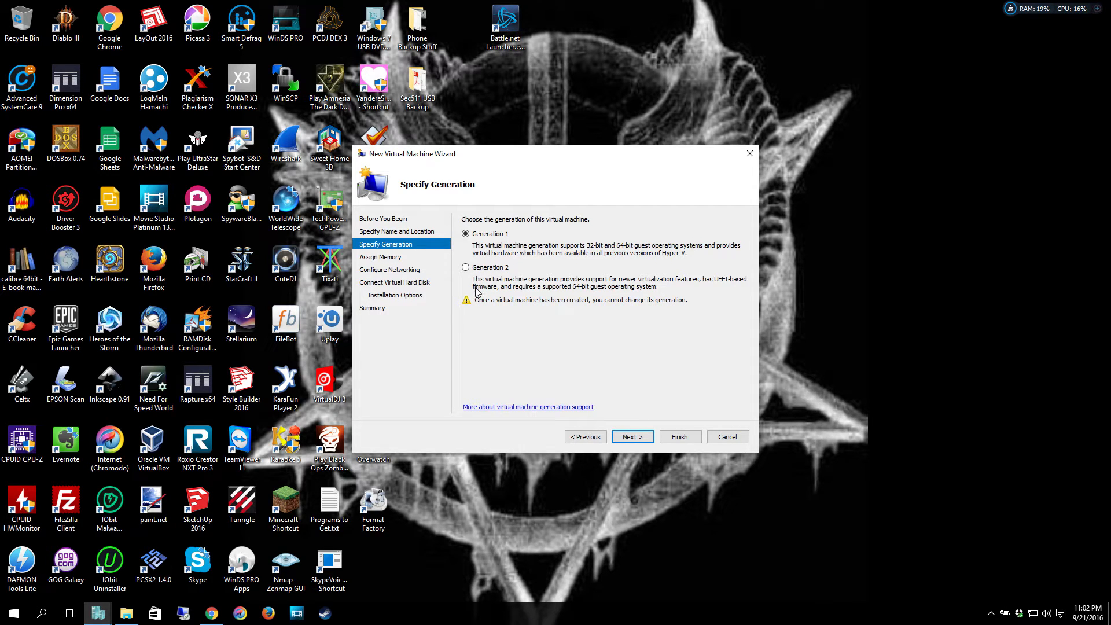
mouse_move(524, 296)
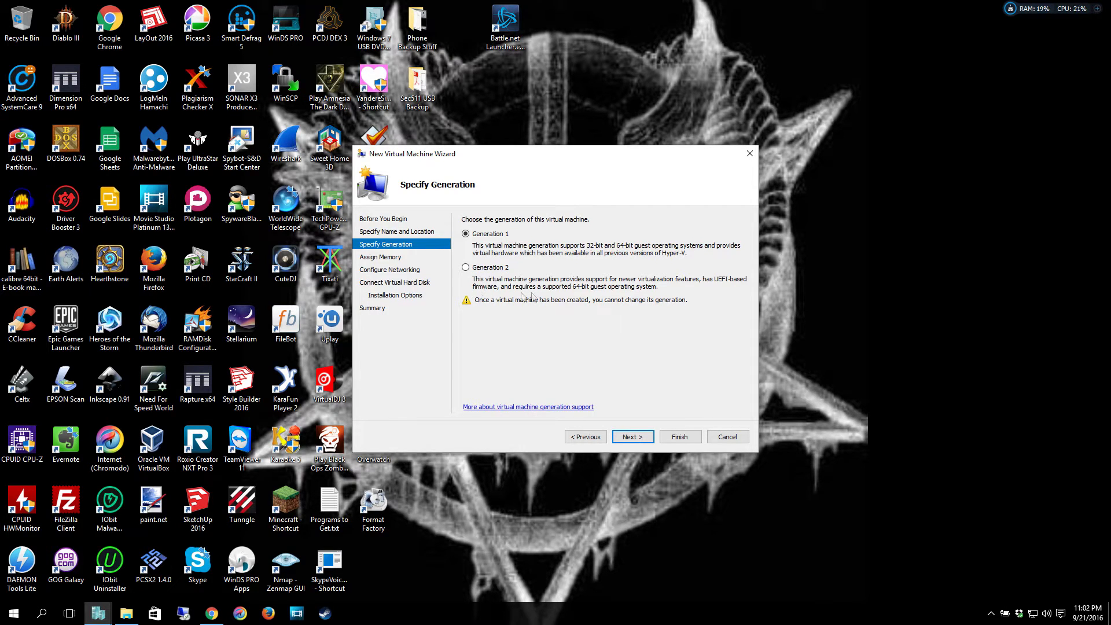
mouse_move(498, 299)
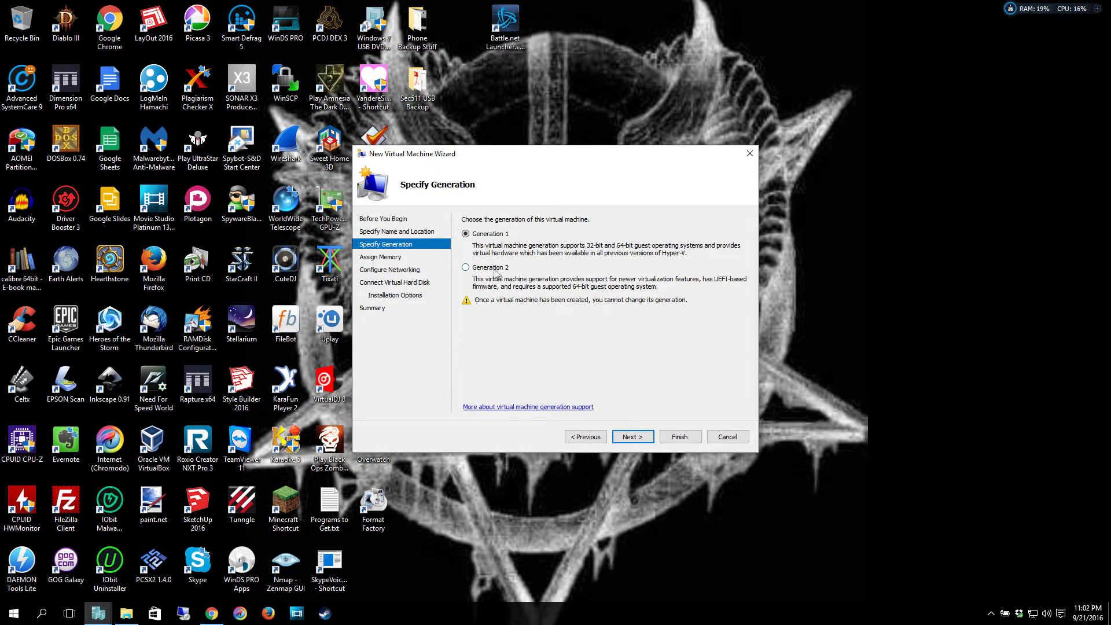
left_click(466, 268)
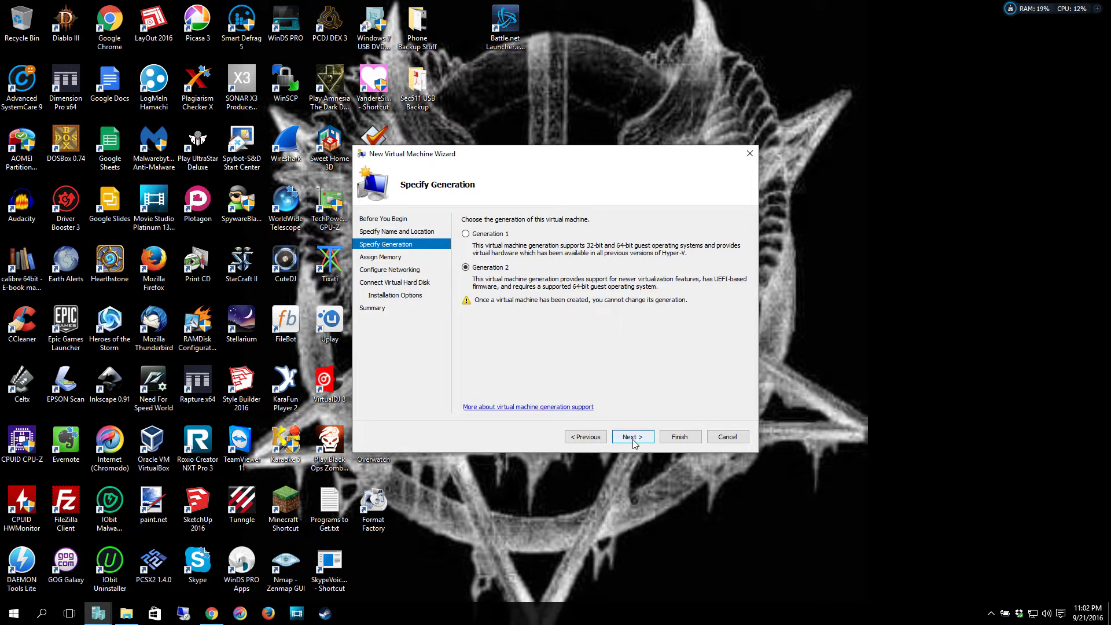
left_click(632, 436)
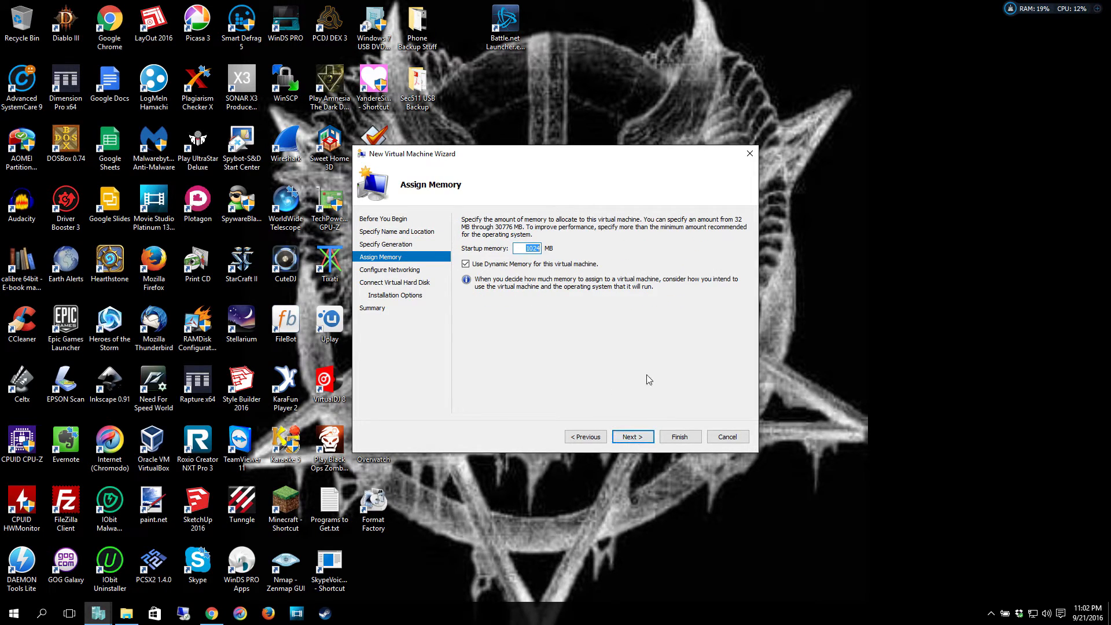
Set startup memory to 4096 MB with dynamic memory off and continue to networking.
type("4096")
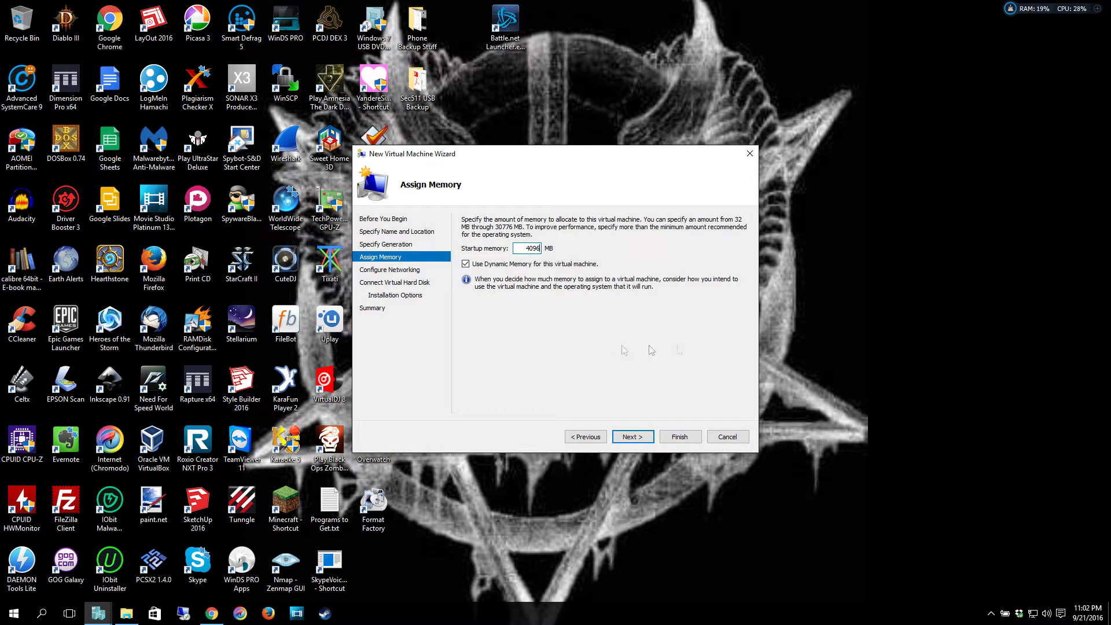
mouse_move(732, 315)
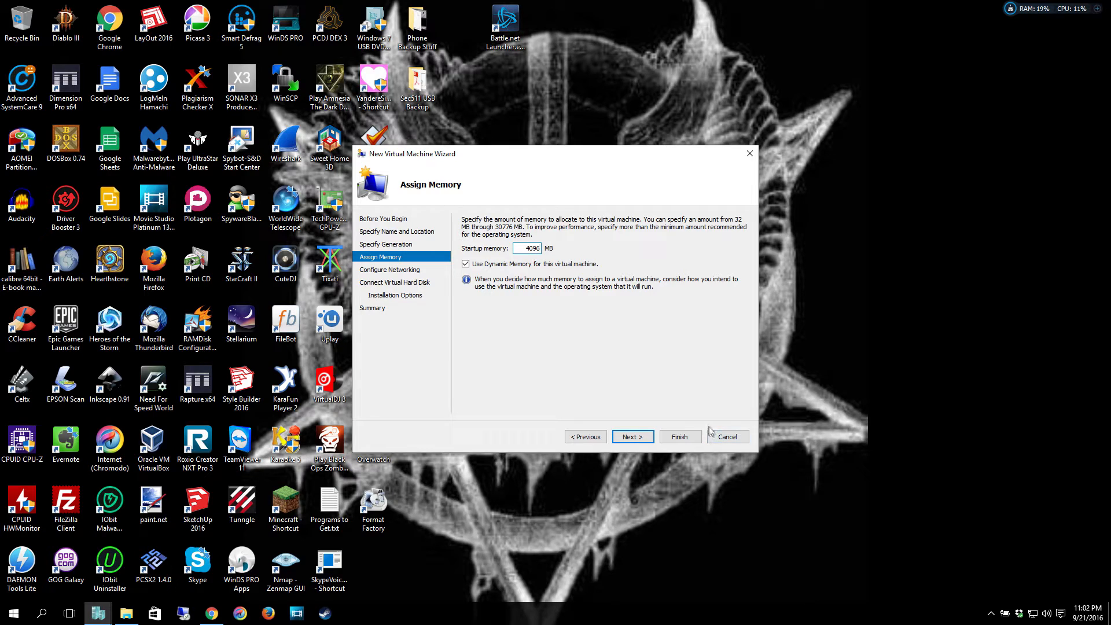
mouse_move(698, 417)
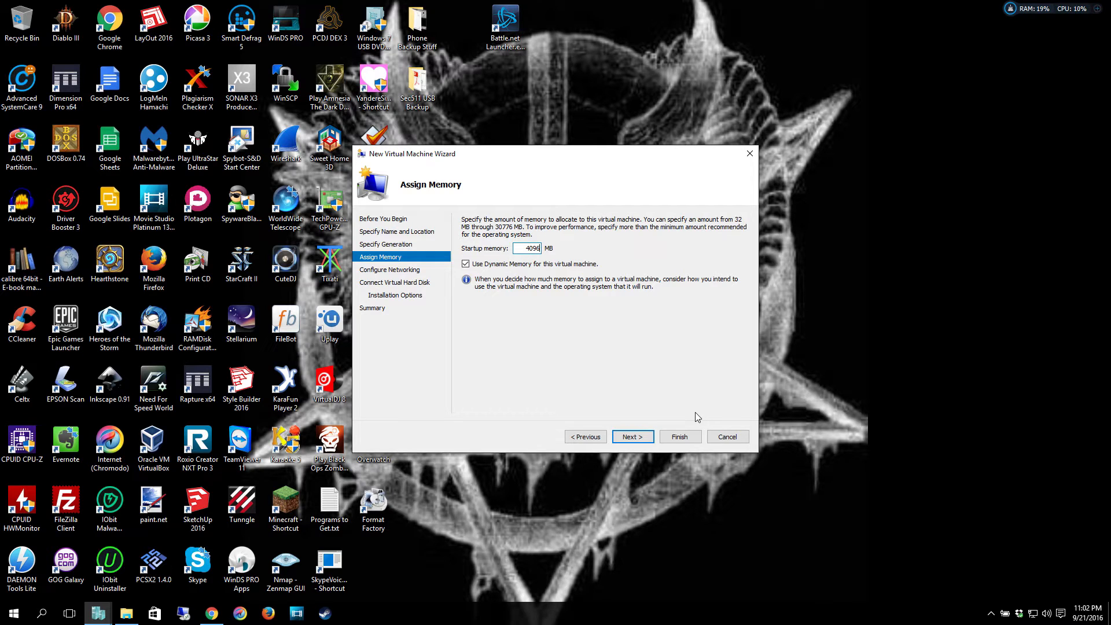
mouse_move(516, 257)
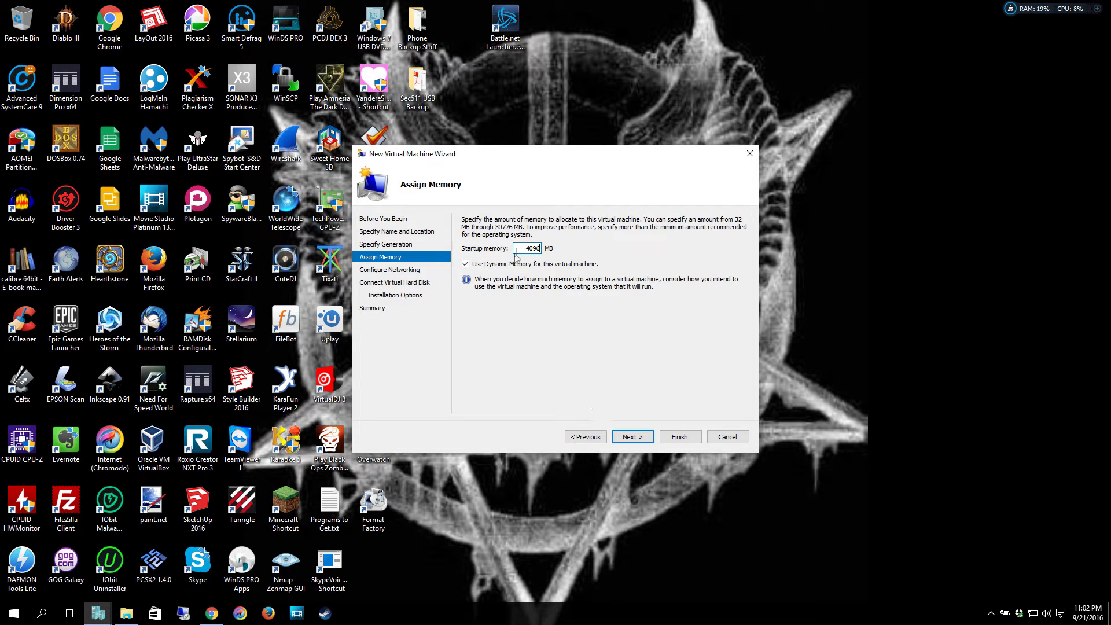
mouse_move(614, 298)
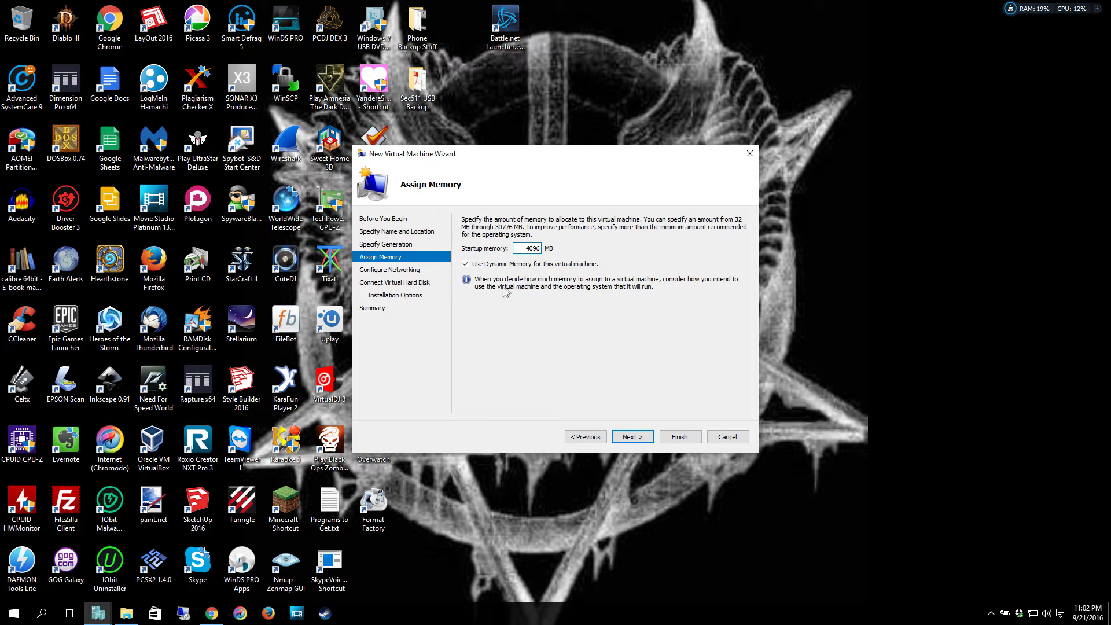
left_click(466, 263)
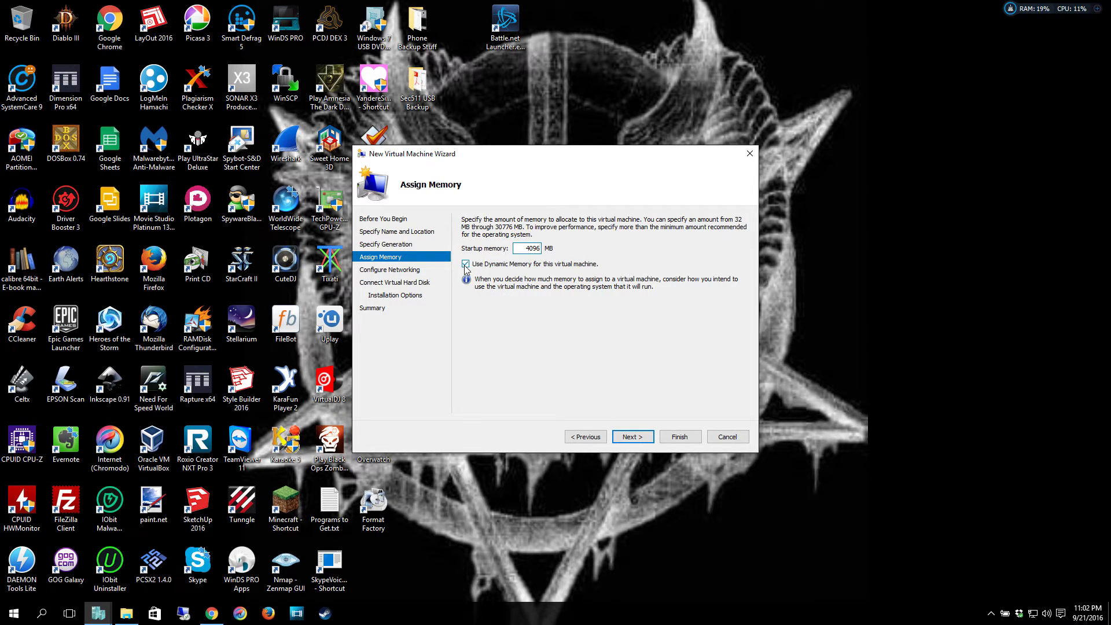
left_click(466, 264)
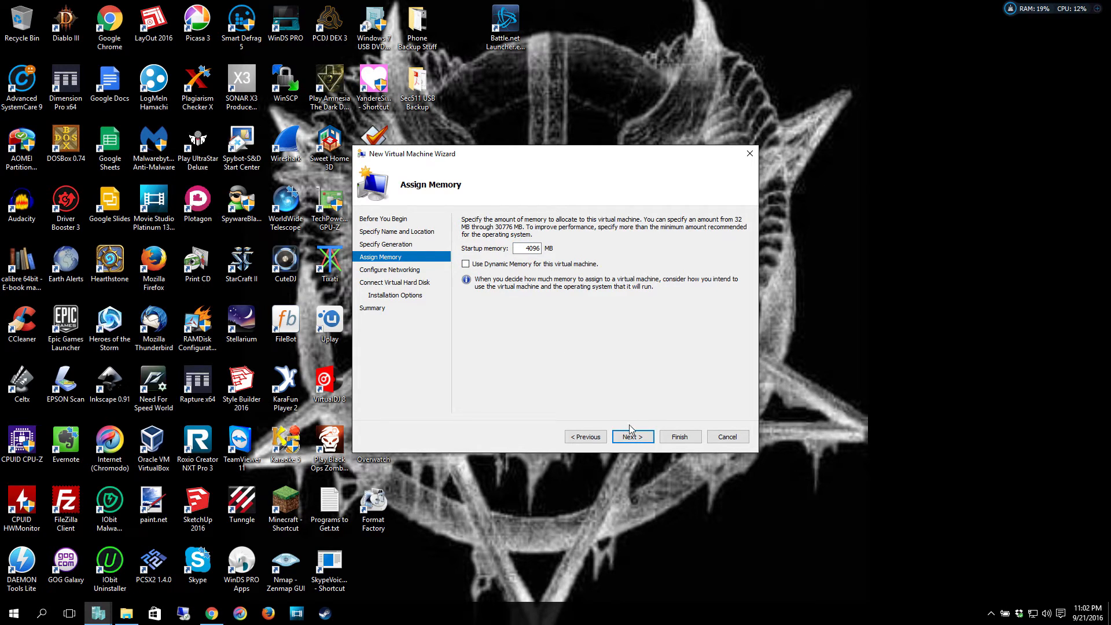
mouse_move(632, 425)
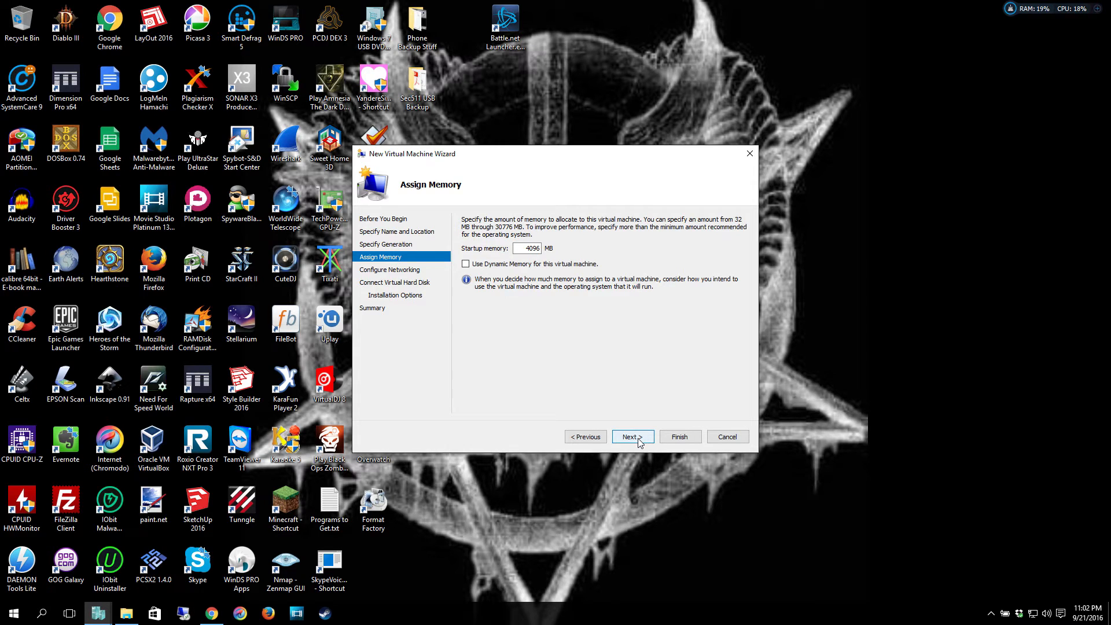
left_click(632, 436)
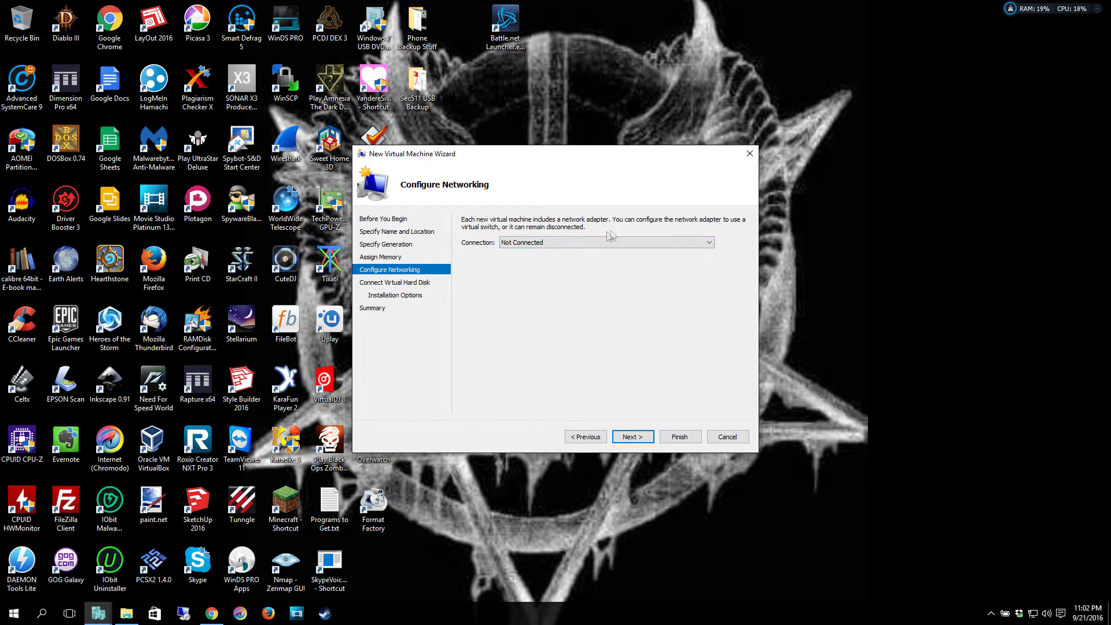
mouse_move(595, 235)
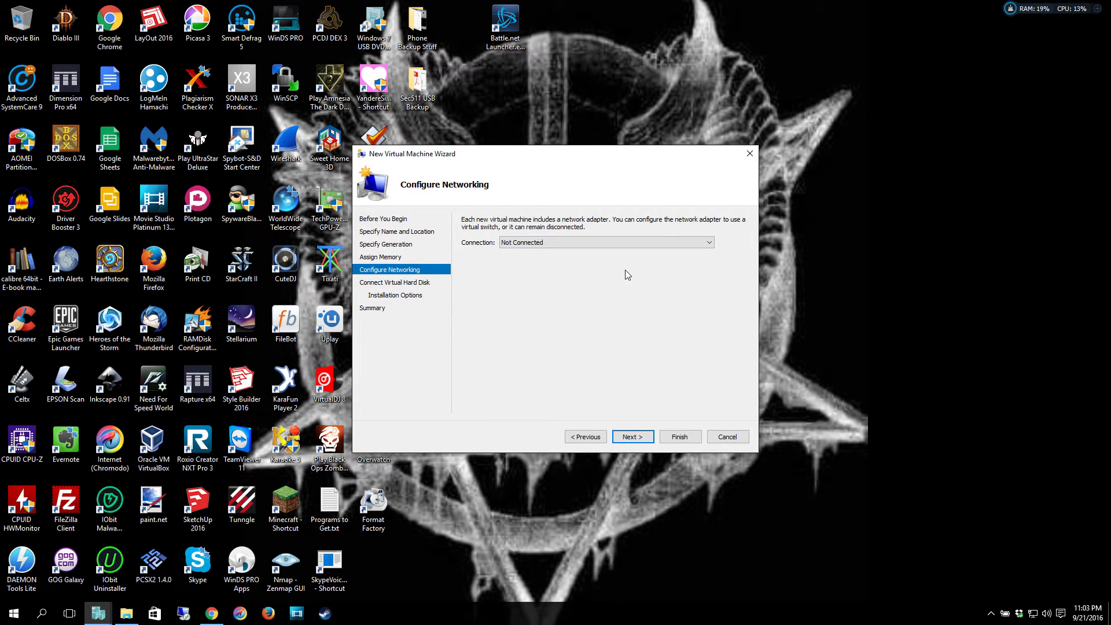
mouse_move(615, 305)
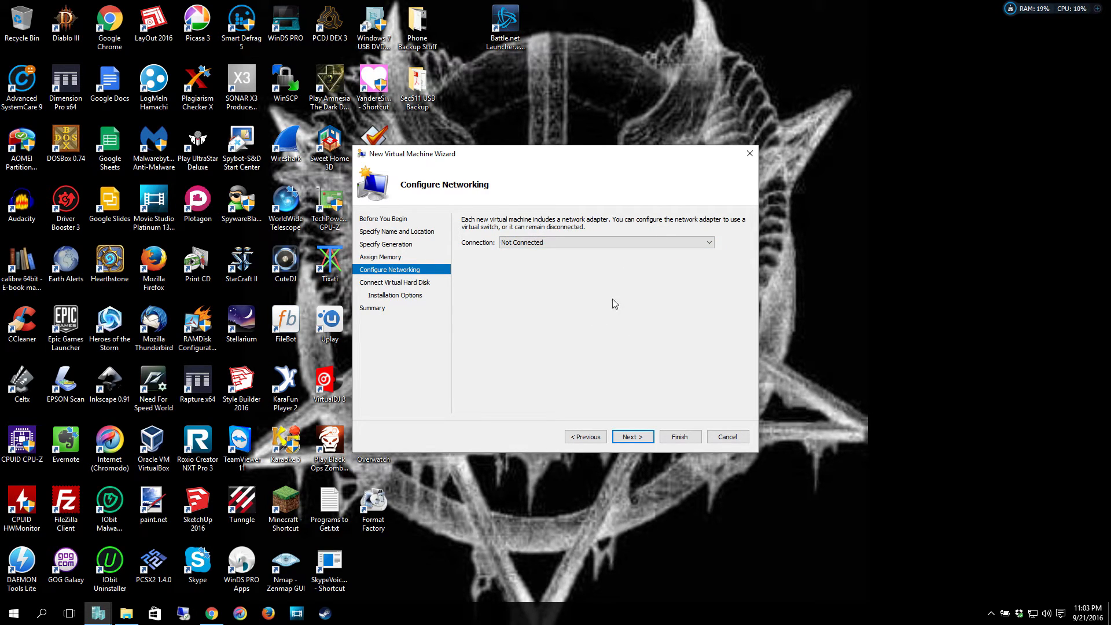
mouse_move(600, 308)
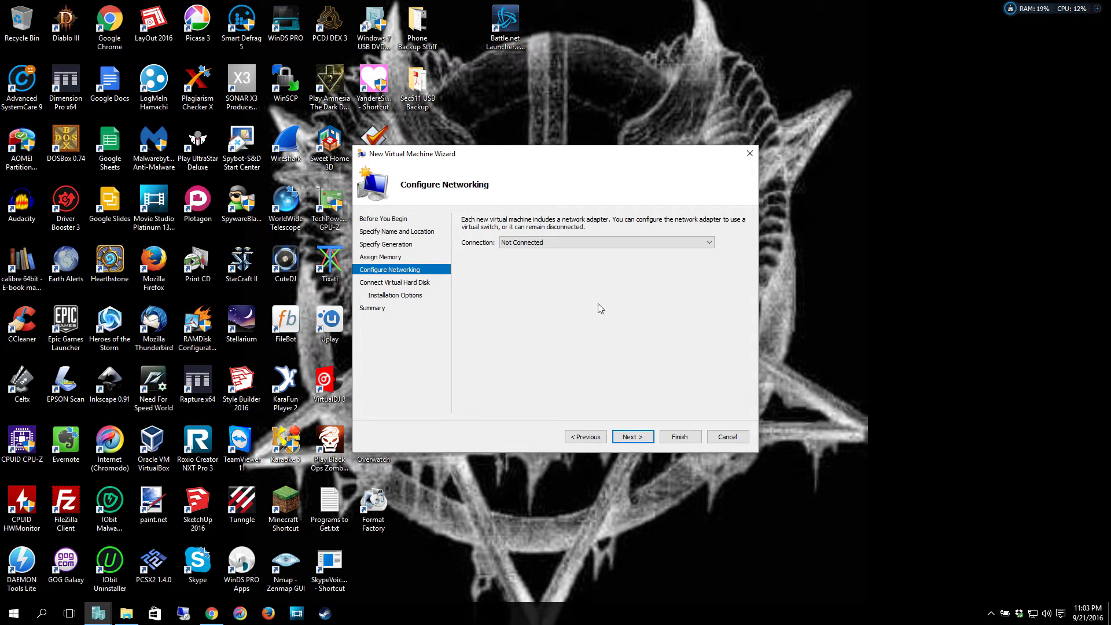
mouse_move(588, 268)
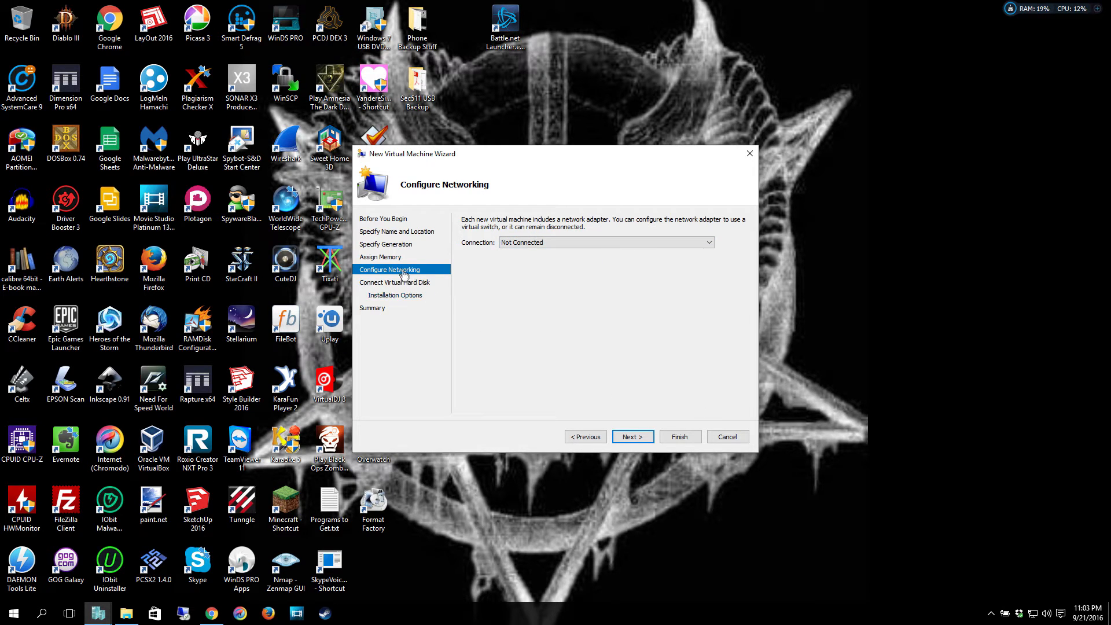
mouse_move(632, 436)
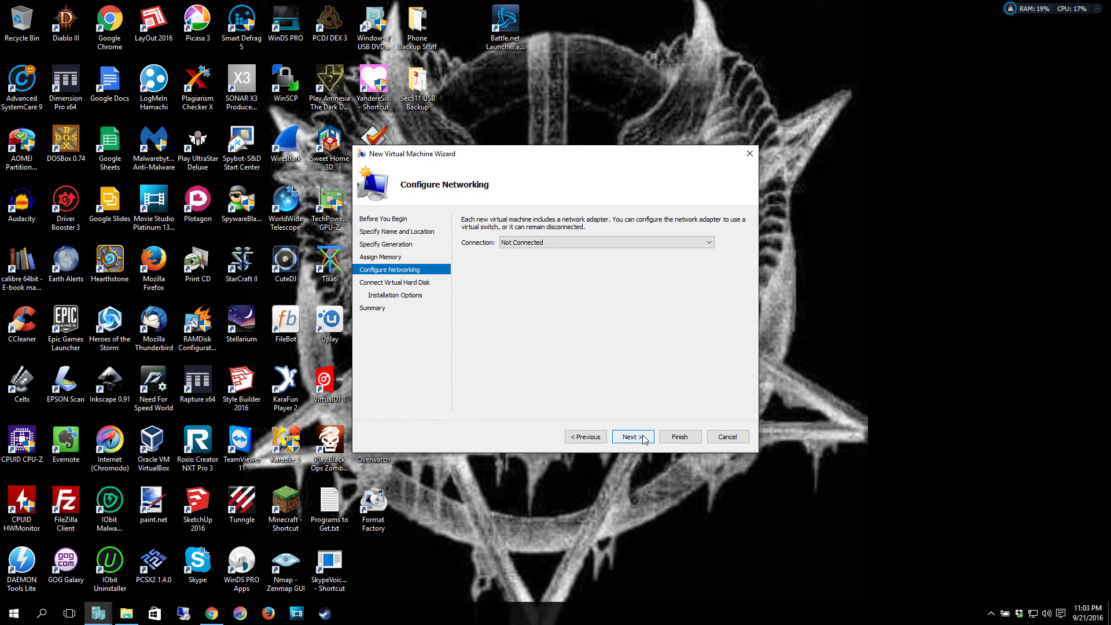
left_click(632, 436)
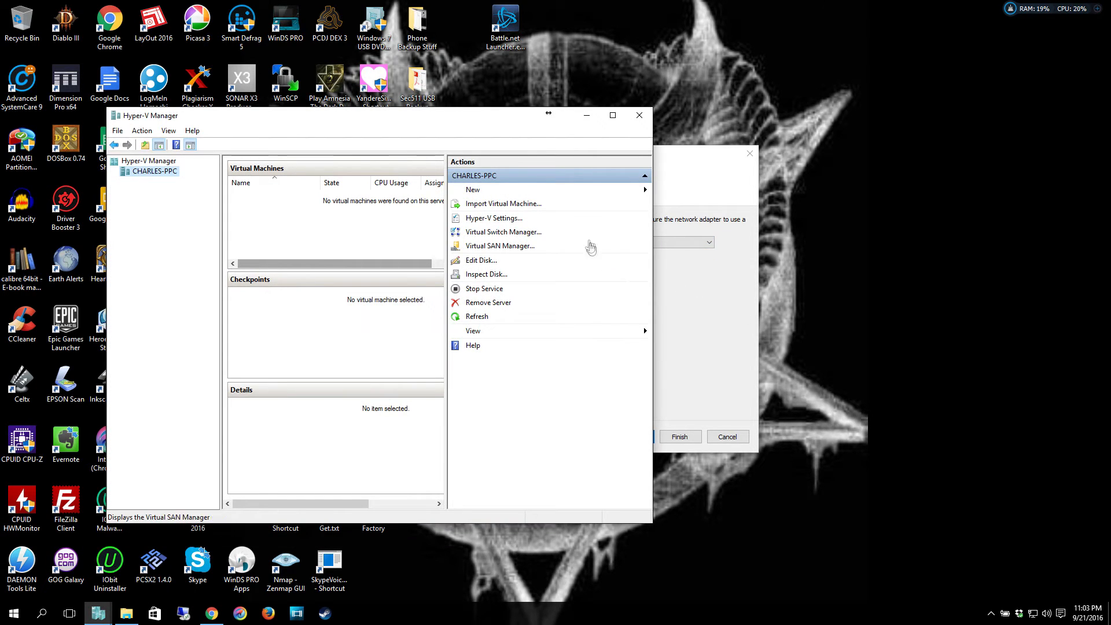
mouse_move(512, 248)
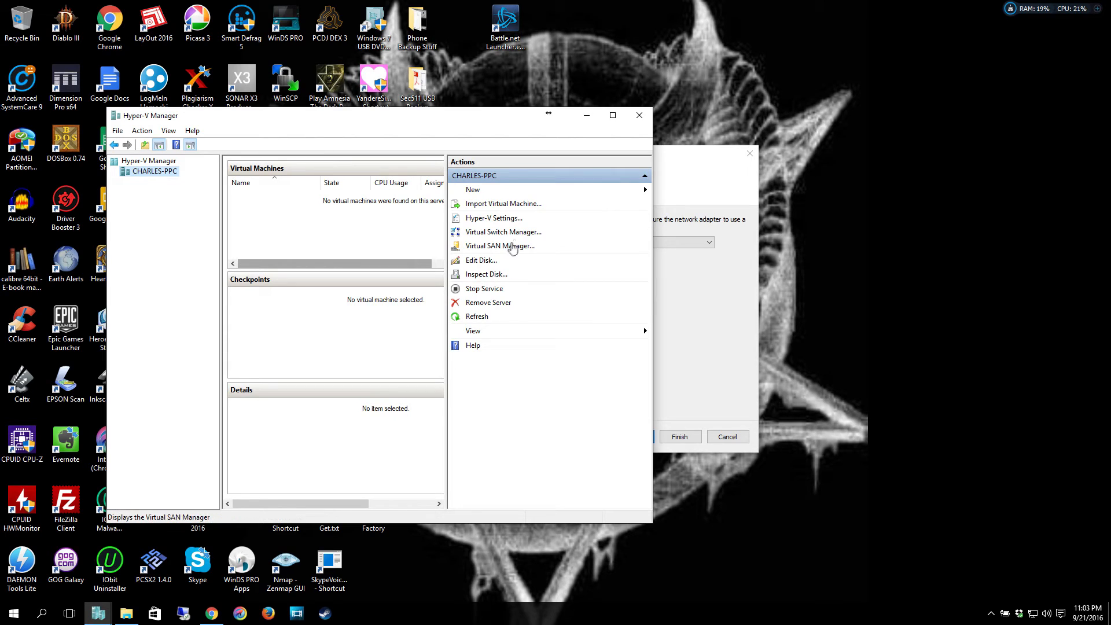
Open Virtual Switch Manager from the Actions pane.
left_click(503, 232)
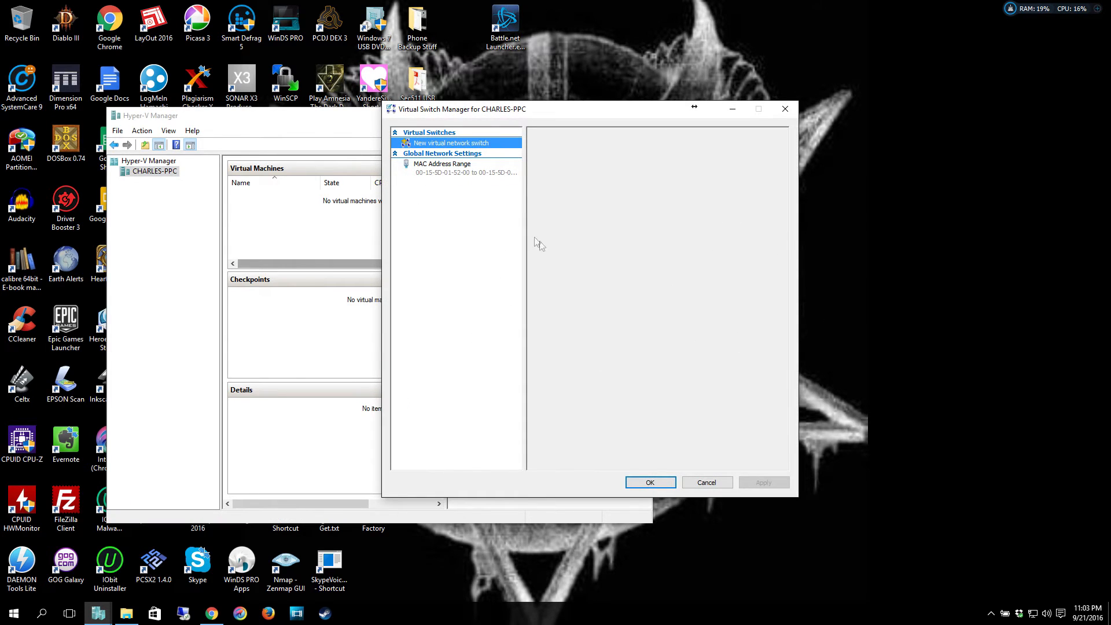
Compare Internal and External switch types, then create a new External virtual switch.
left_click(446, 143)
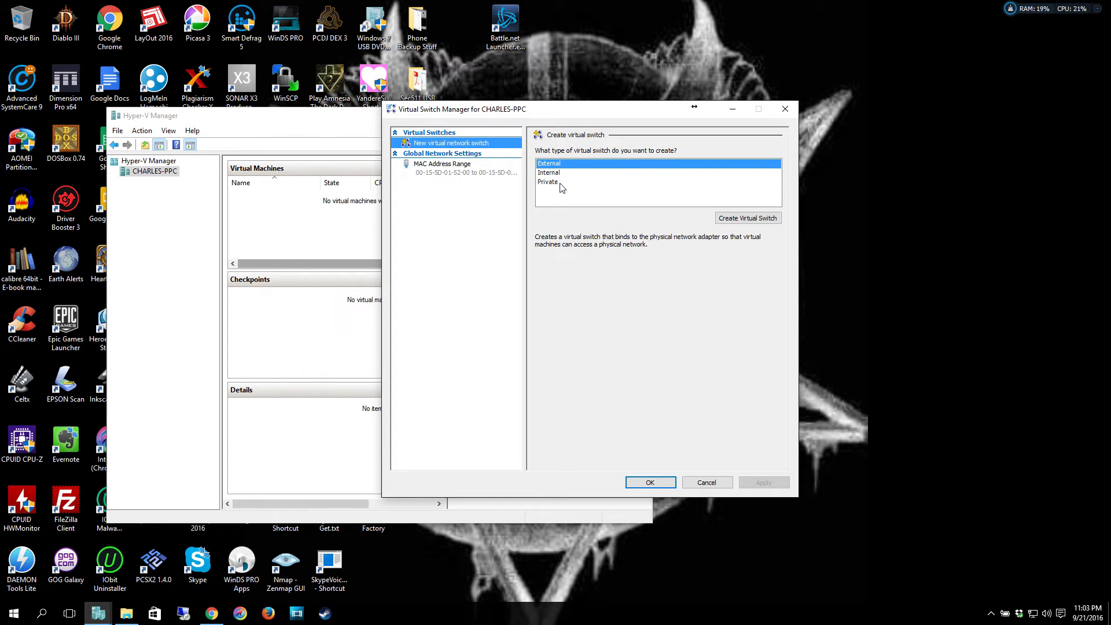
mouse_move(545, 180)
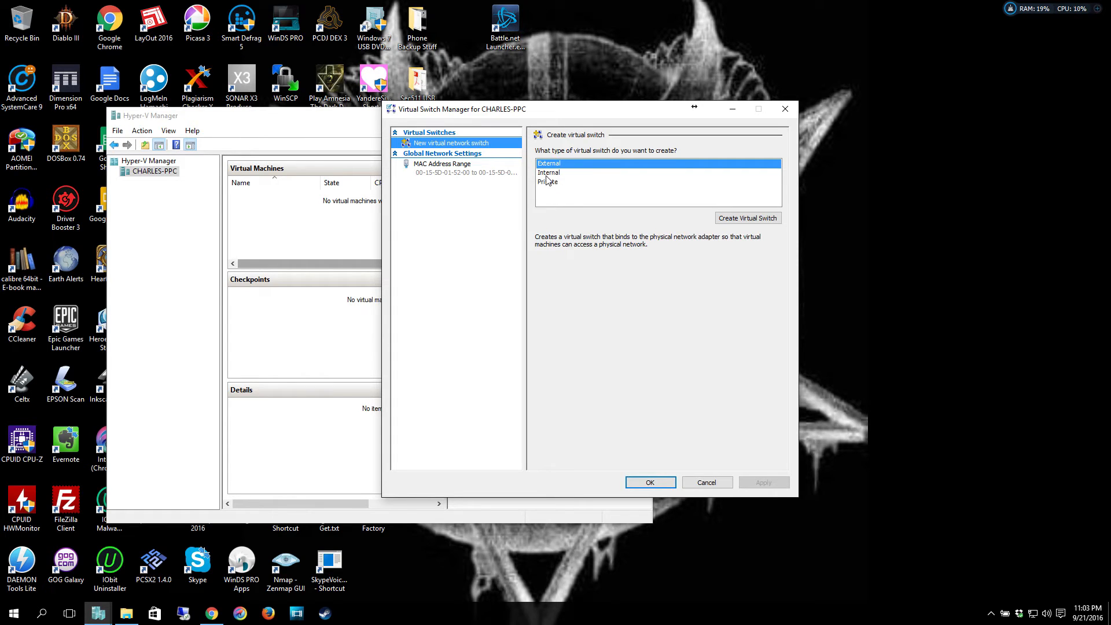
left_click(549, 172)
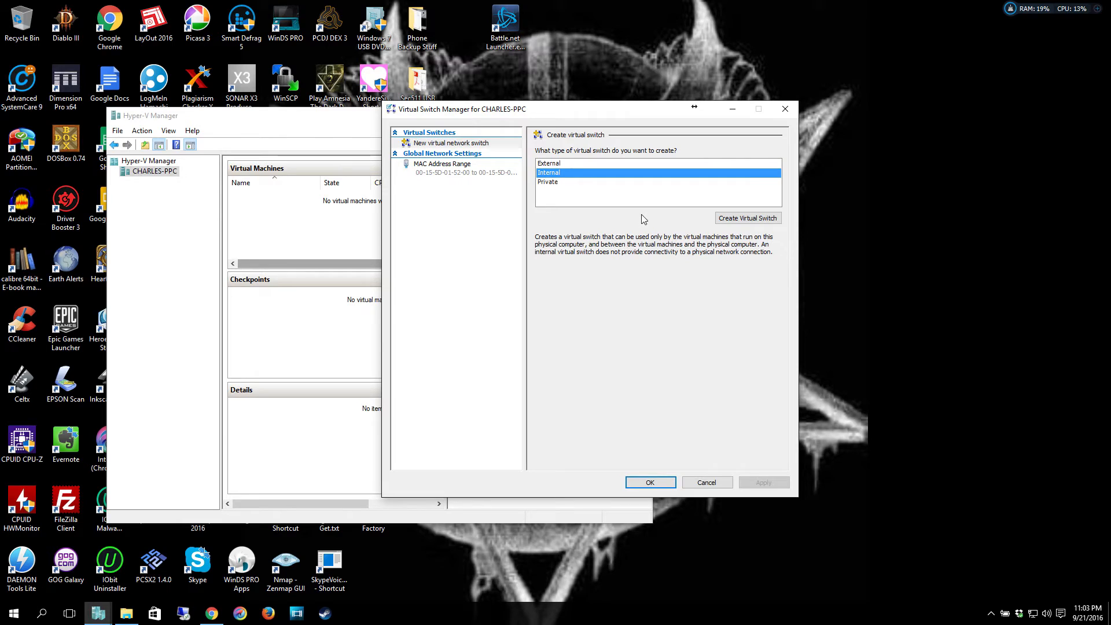
mouse_move(567, 200)
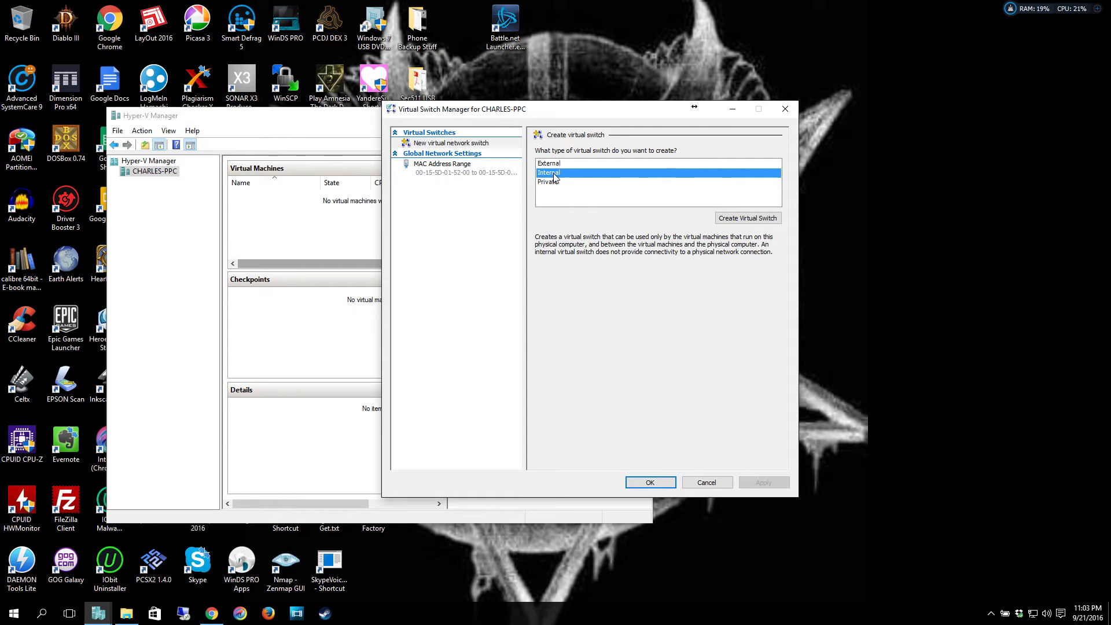
mouse_move(556, 177)
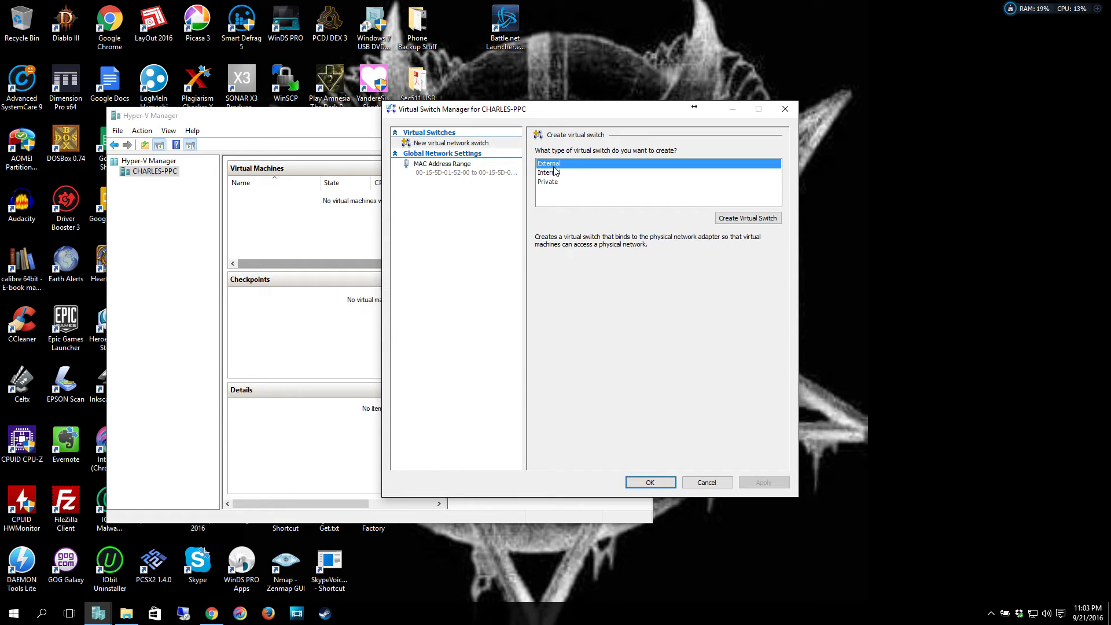
mouse_move(562, 183)
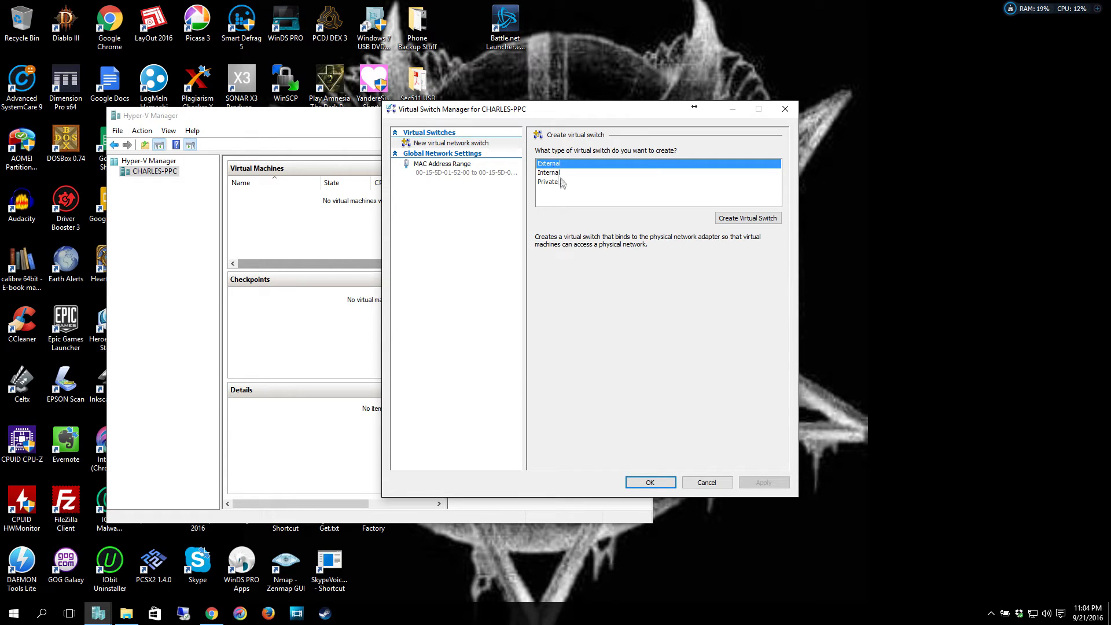
left_click(548, 182)
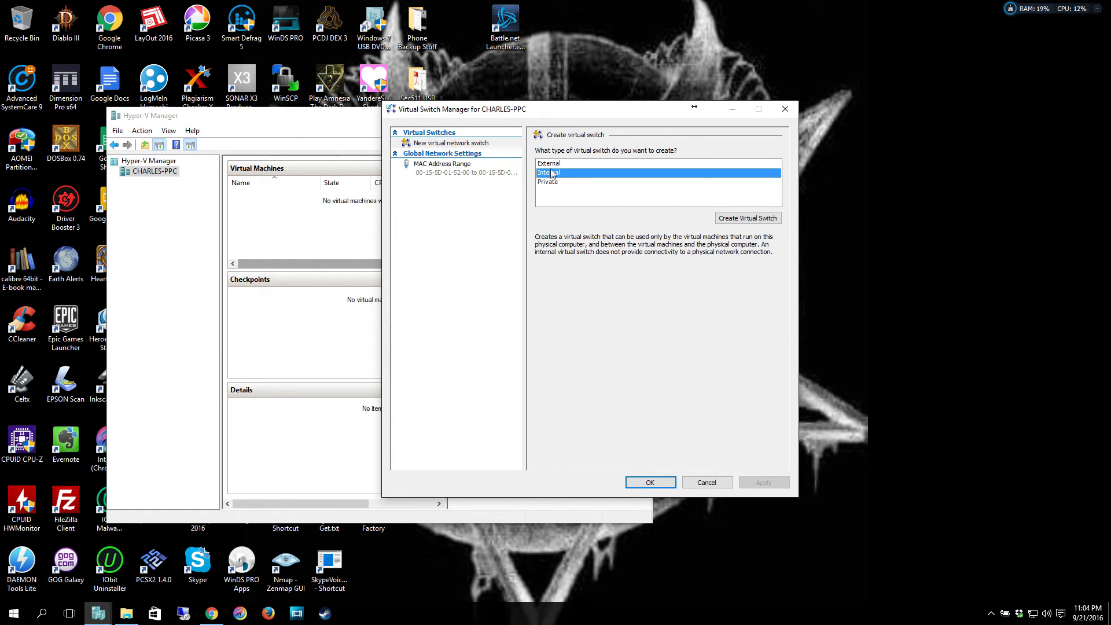
left_click(548, 163)
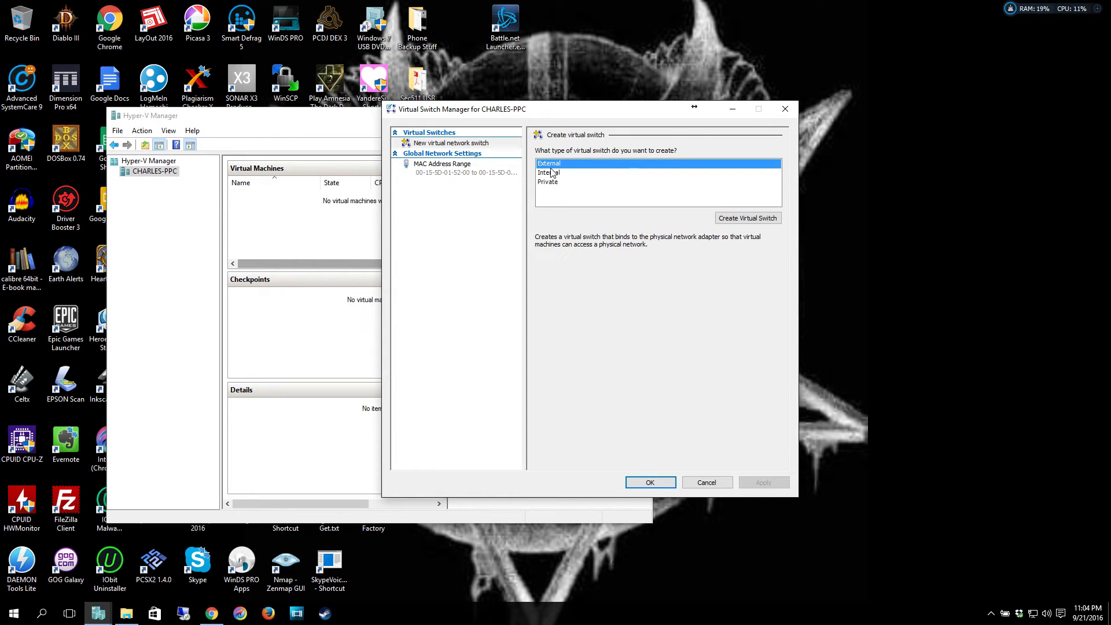
mouse_move(567, 175)
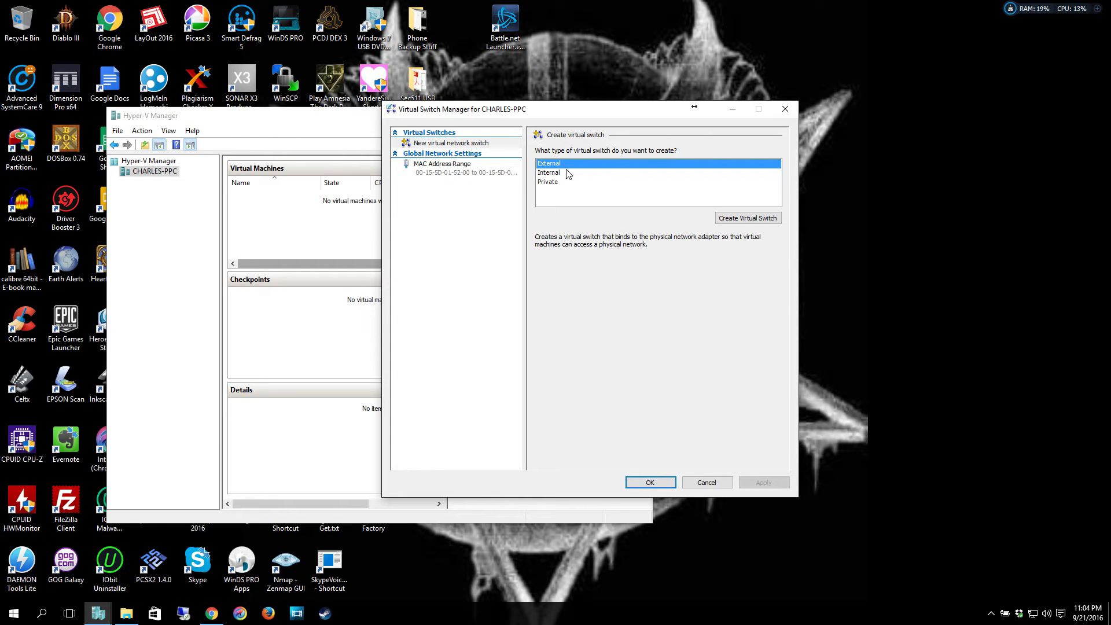
mouse_move(574, 178)
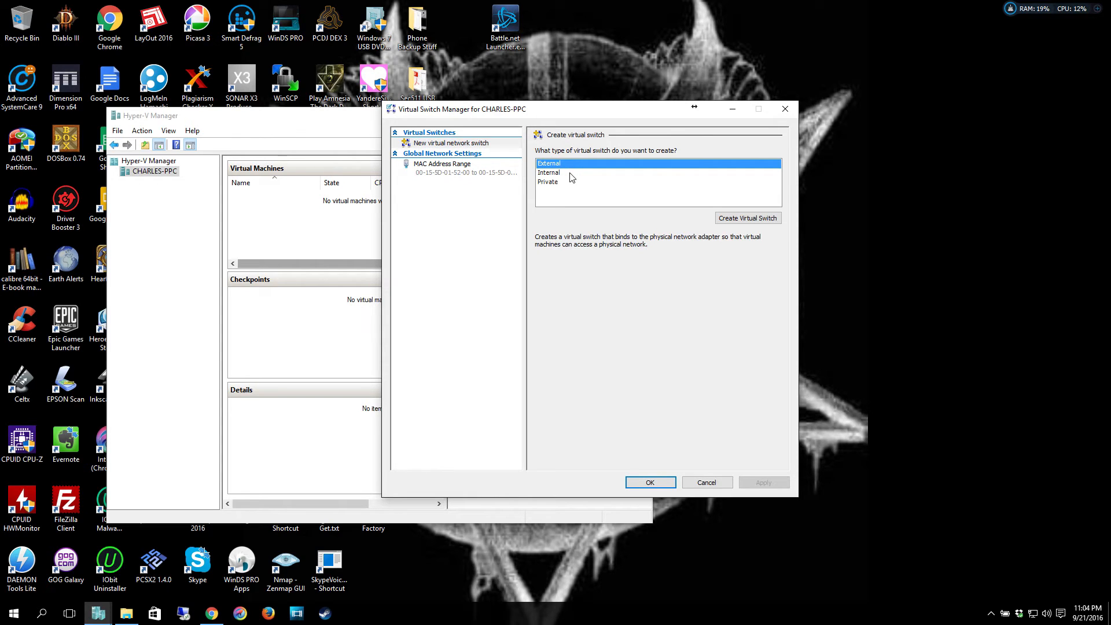
mouse_move(553, 174)
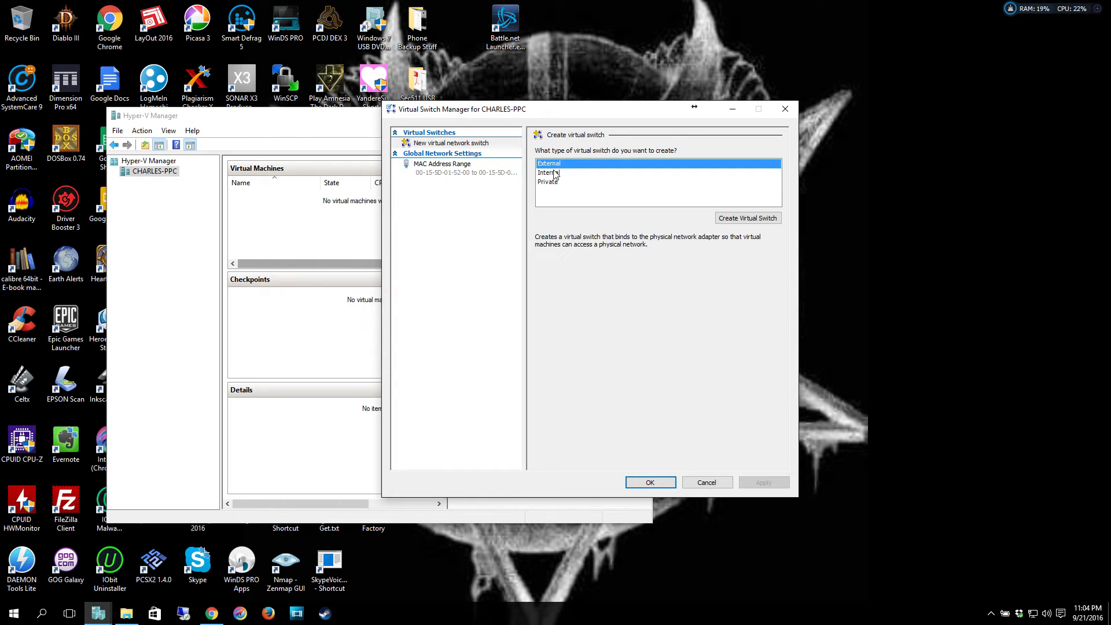
mouse_move(638, 217)
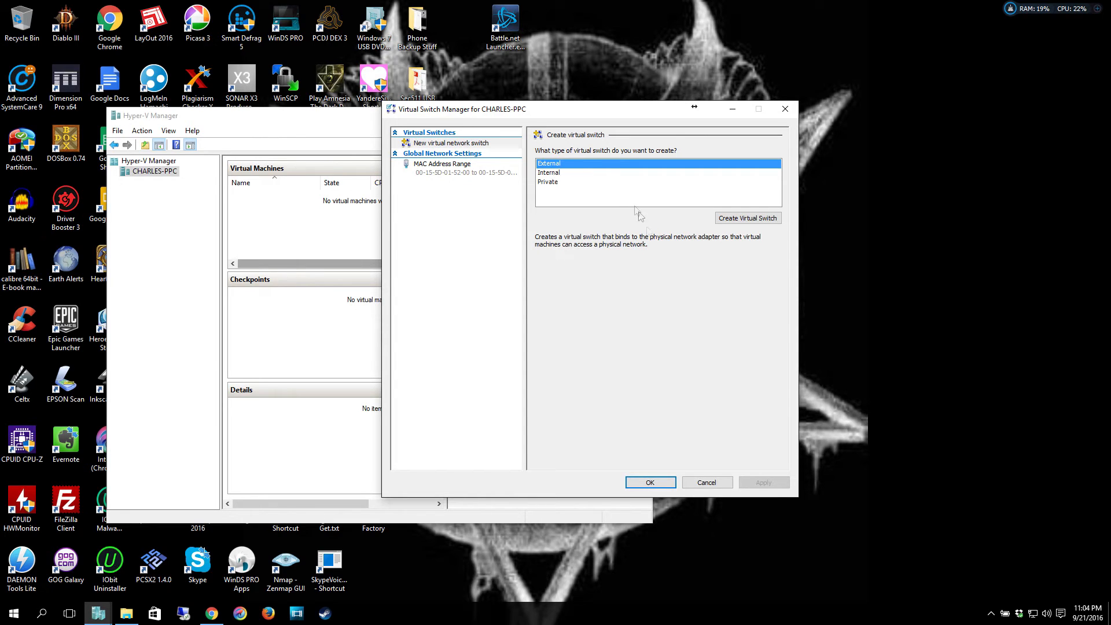
mouse_move(735, 294)
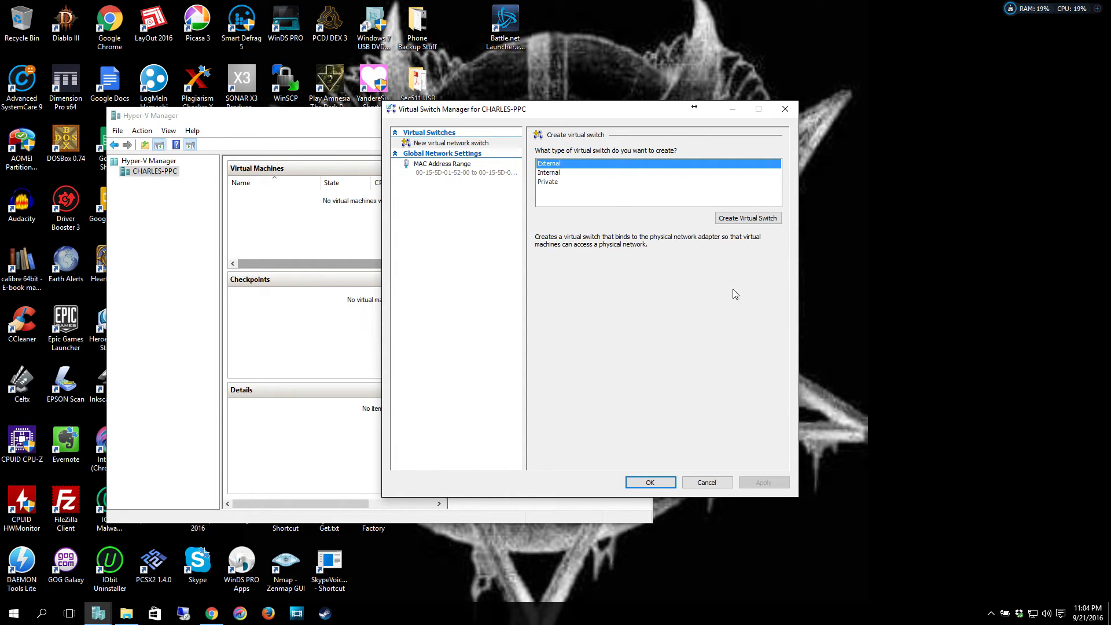
left_click(746, 218)
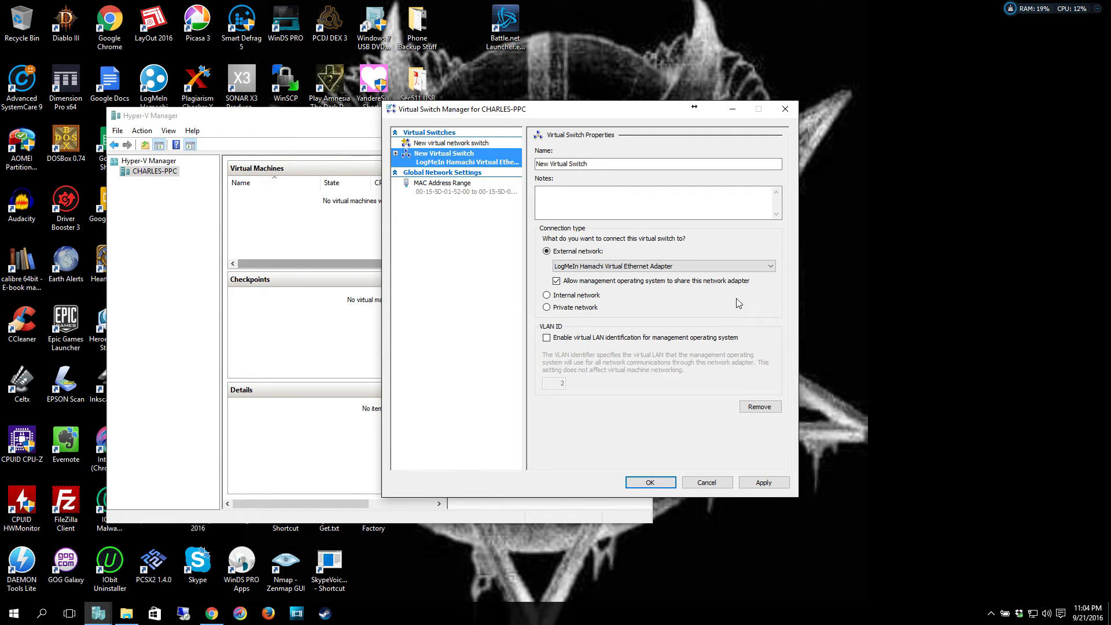
Bind the switch to the Realtek PCIe GBE Family Controller and name it 'Hyber V Switch'.
left_click(770, 266)
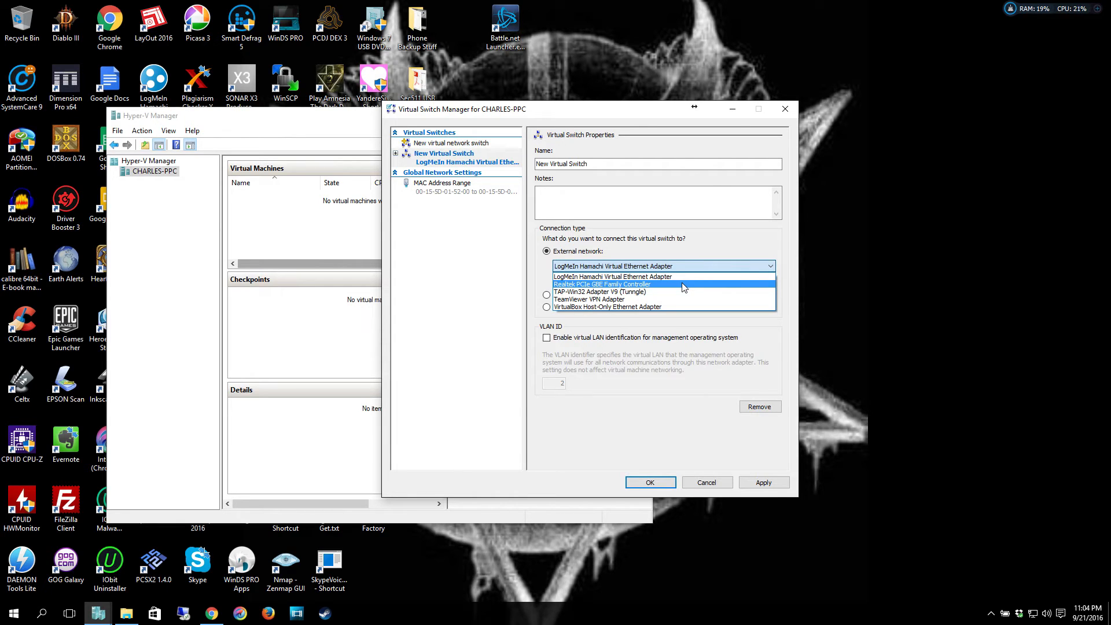
left_click(602, 283)
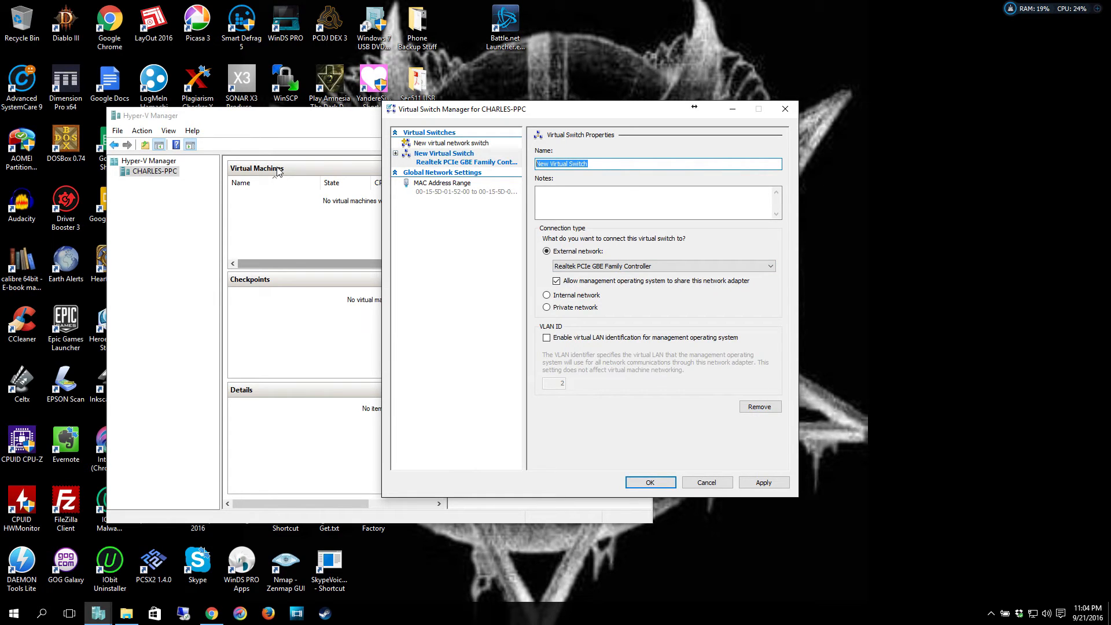
type("Hyp")
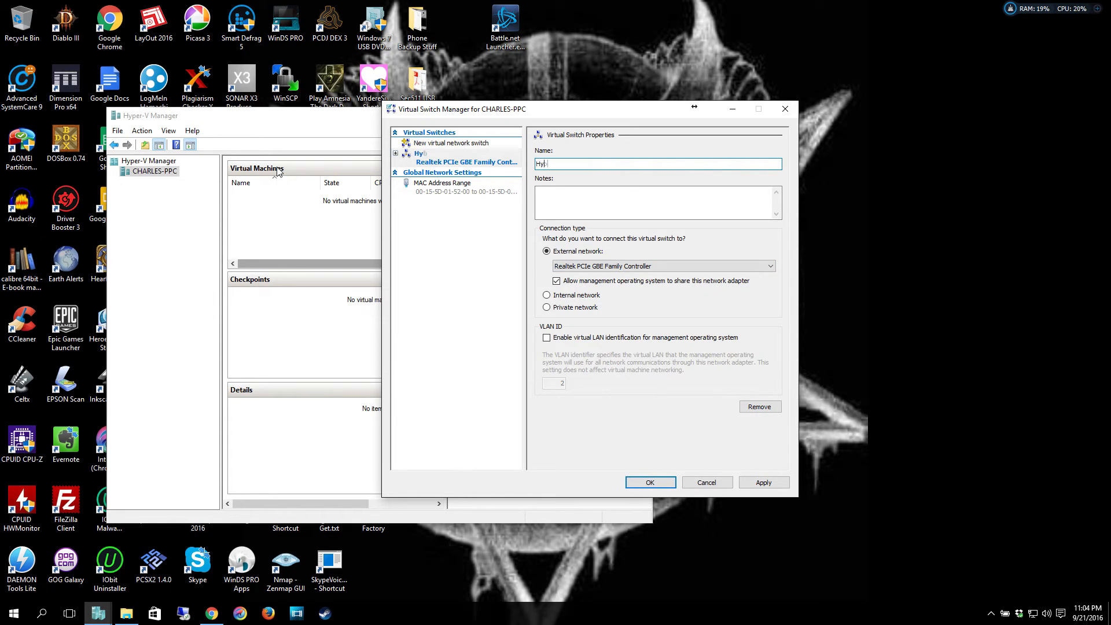
type("ber V")
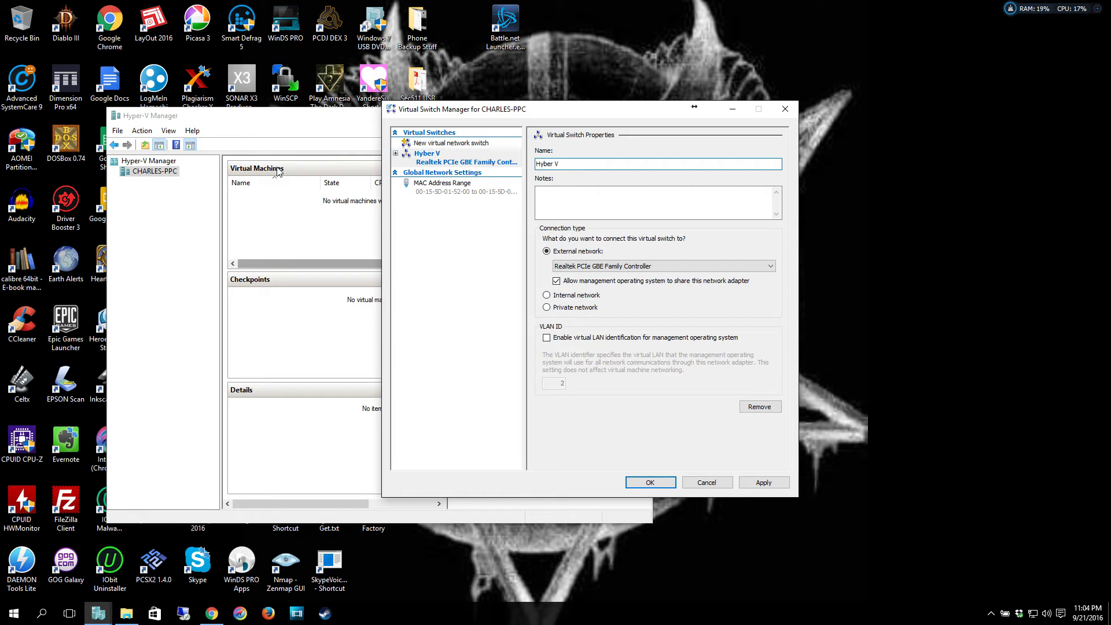
type("Sw")
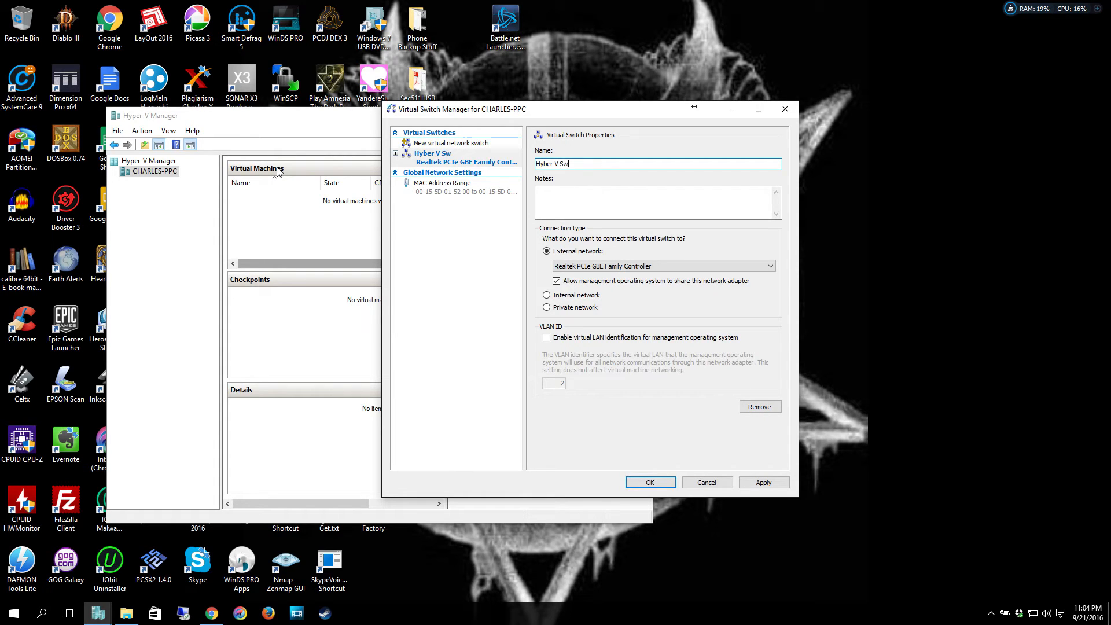
type("itch")
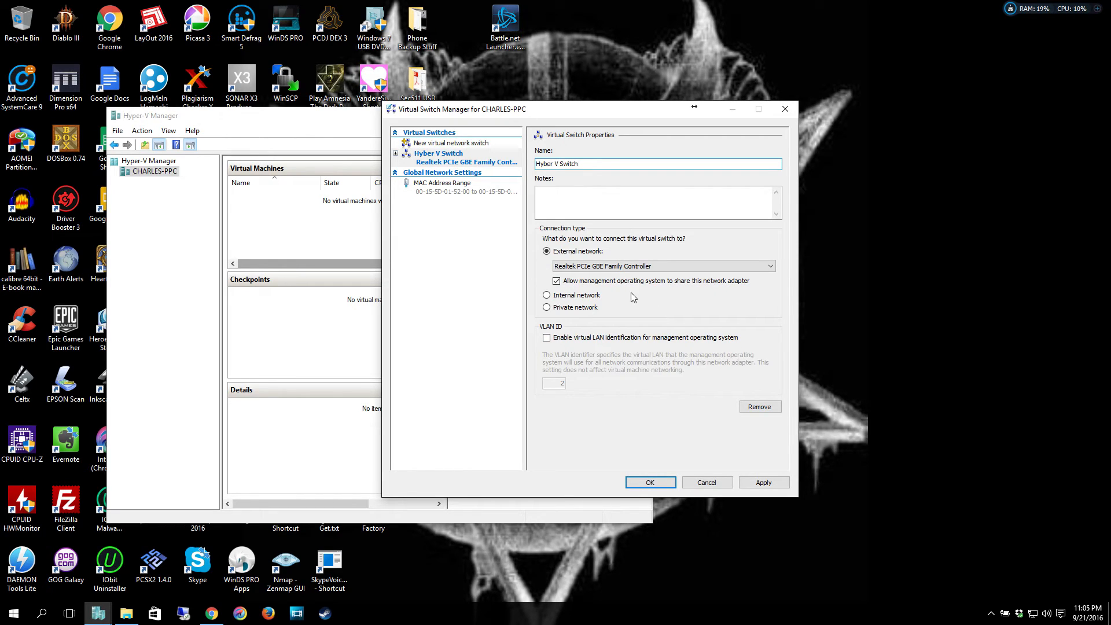
mouse_move(667, 317)
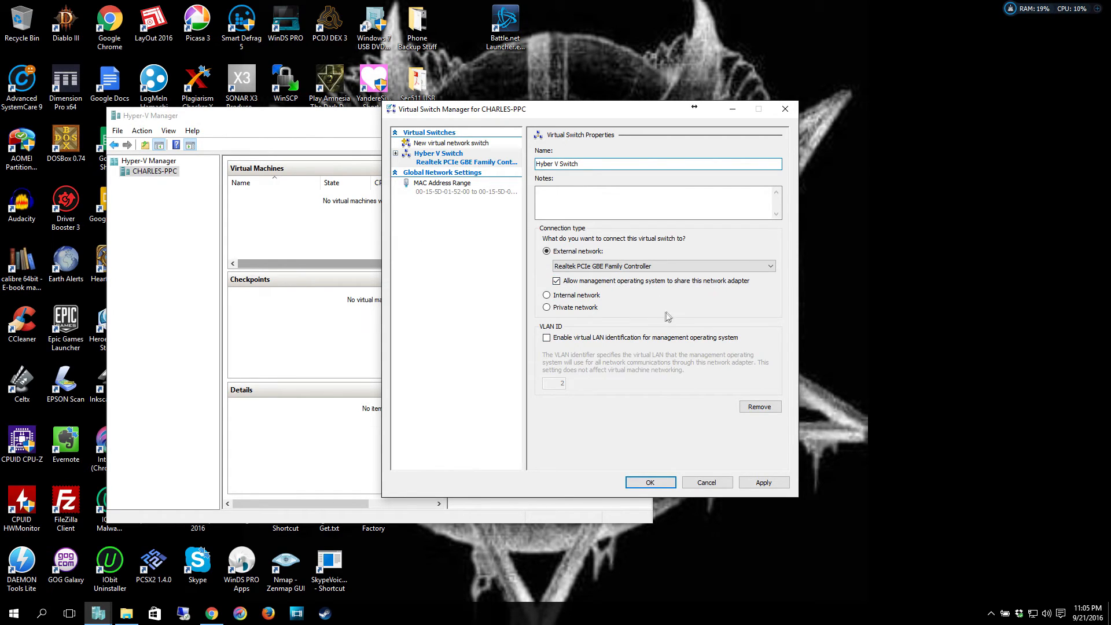
mouse_move(662, 314)
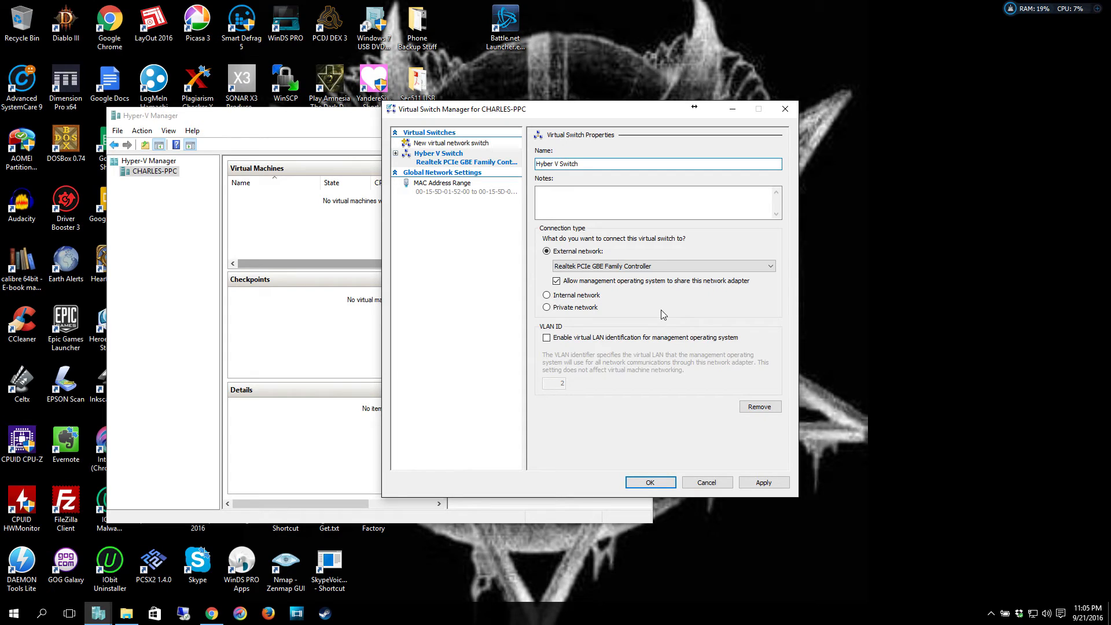
mouse_move(755, 504)
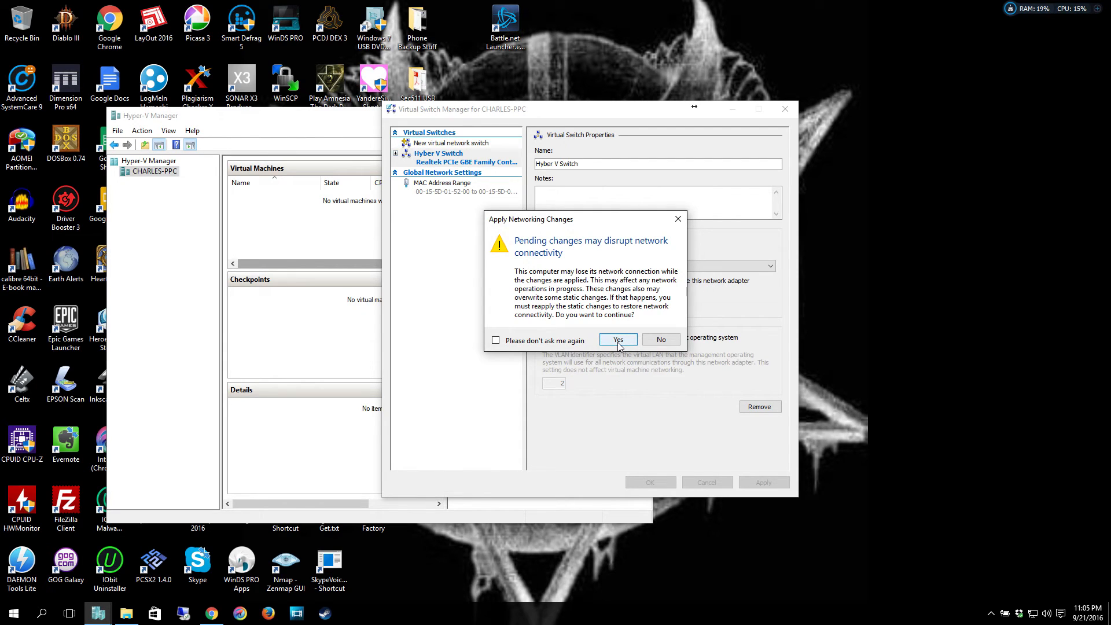
Accept the connectivity warning to apply the switch, then cancel the New Virtual Machine wizard.
left_click(617, 340)
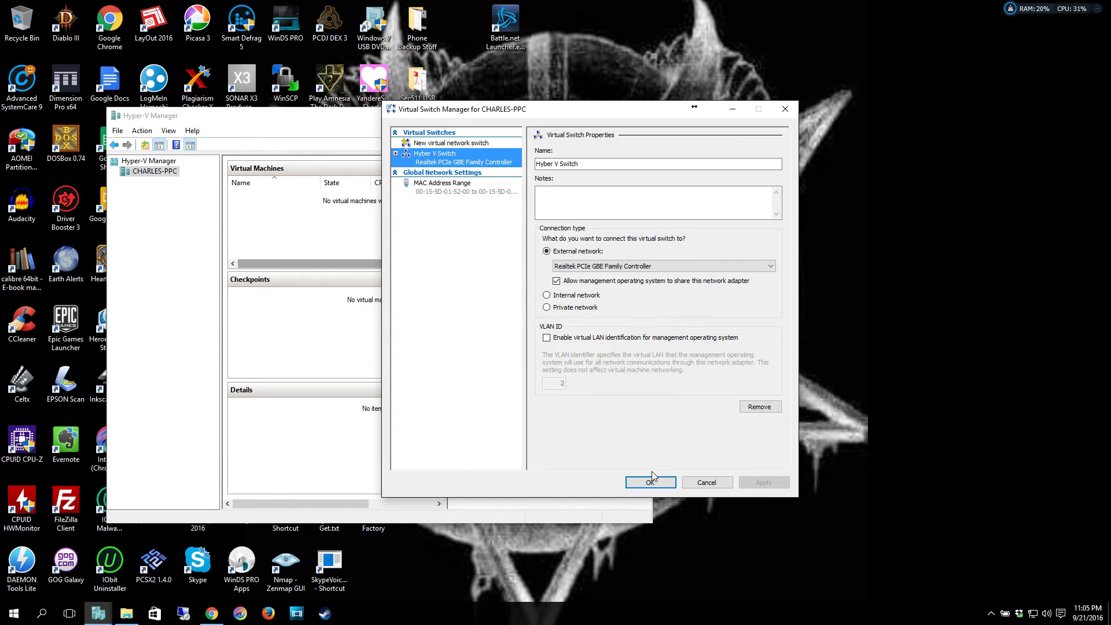
left_click(649, 482)
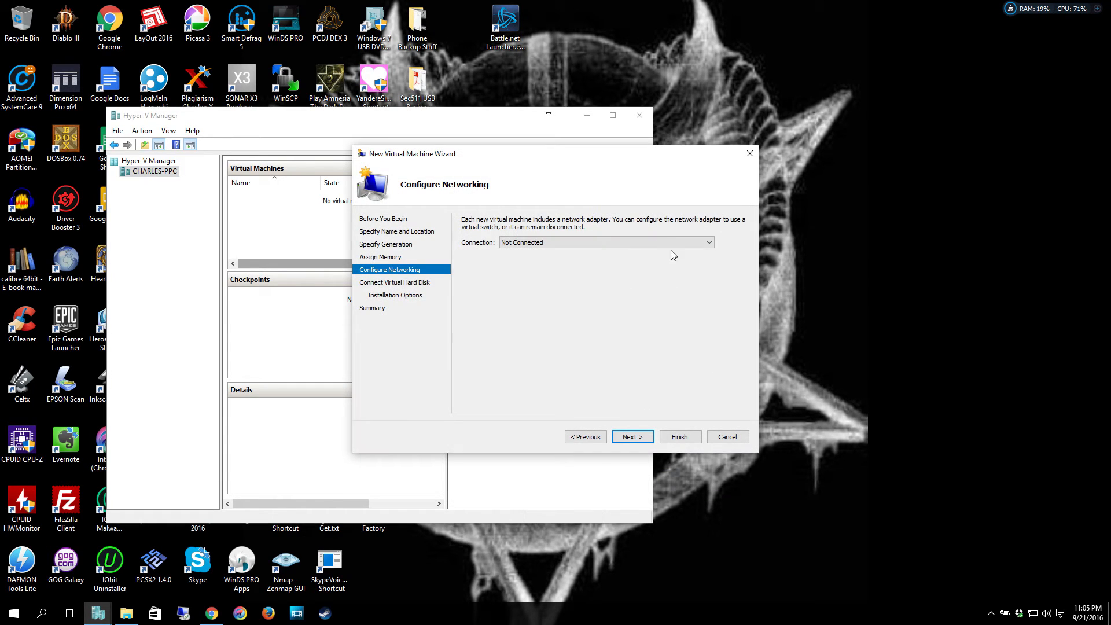
left_click(585, 436)
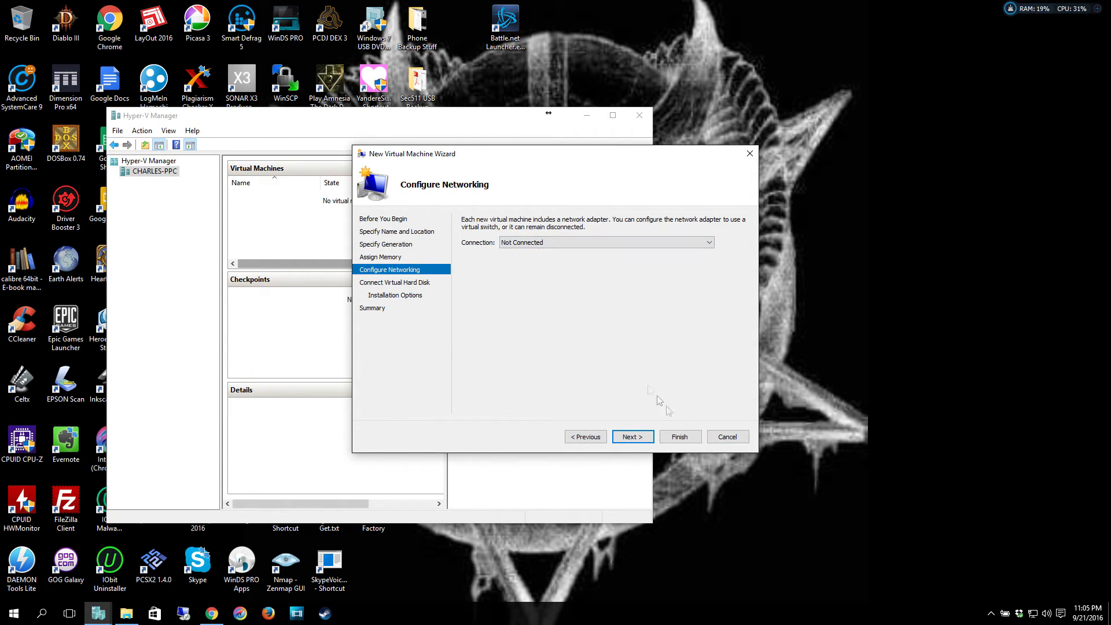
left_click(727, 437)
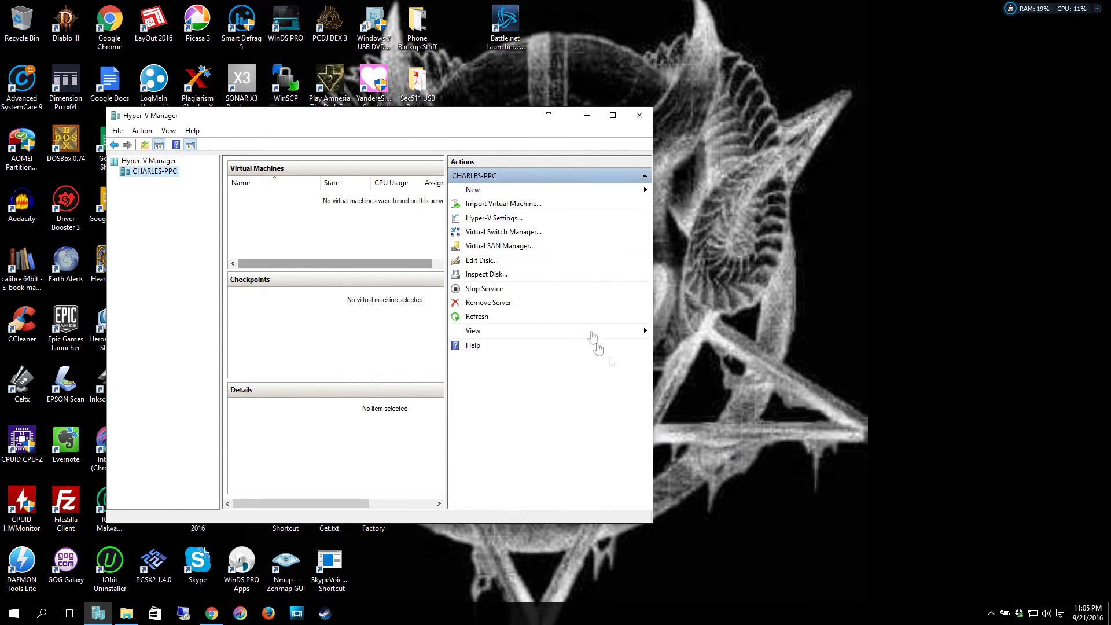
Start a New Virtual Machine Wizard from the host and name the machine 'Quebes 64 Bit'.
right_click(154, 172)
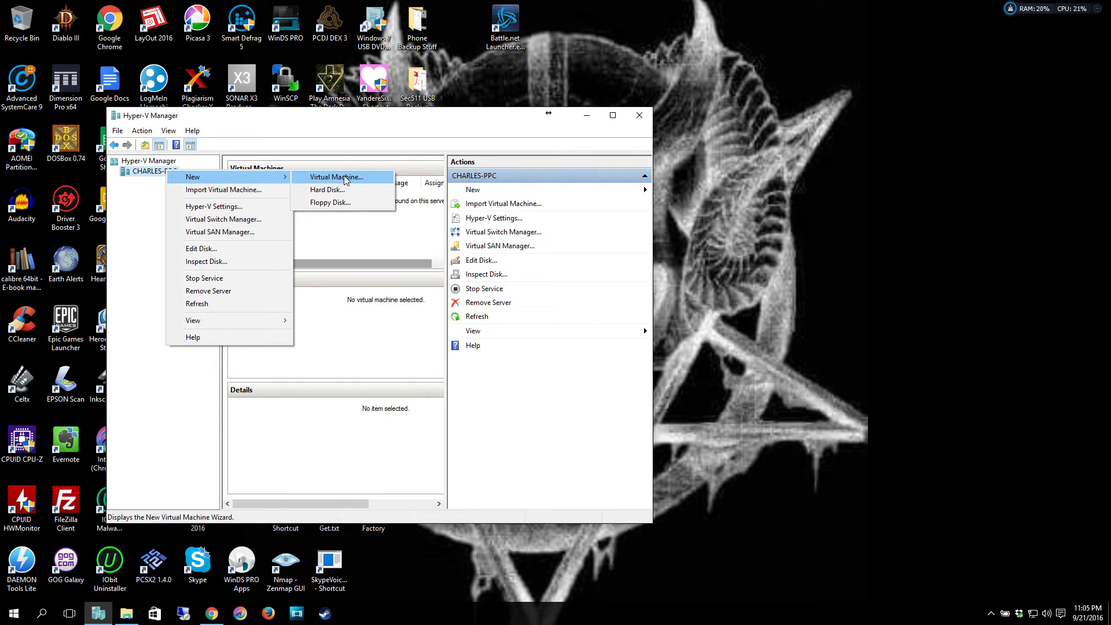
mouse_move(329, 185)
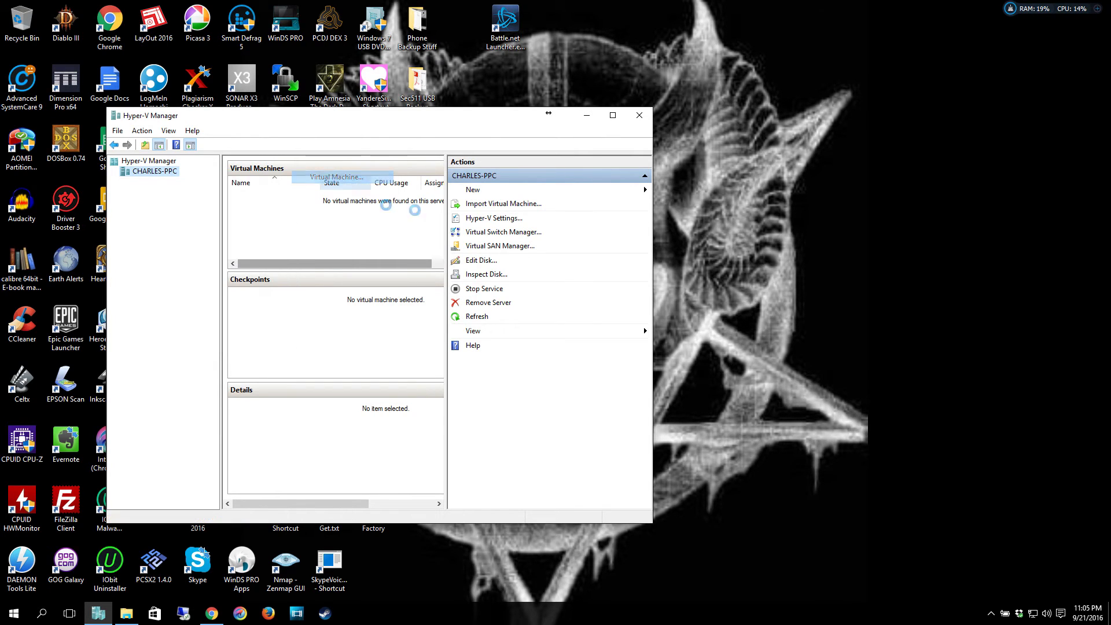
left_click(472, 189)
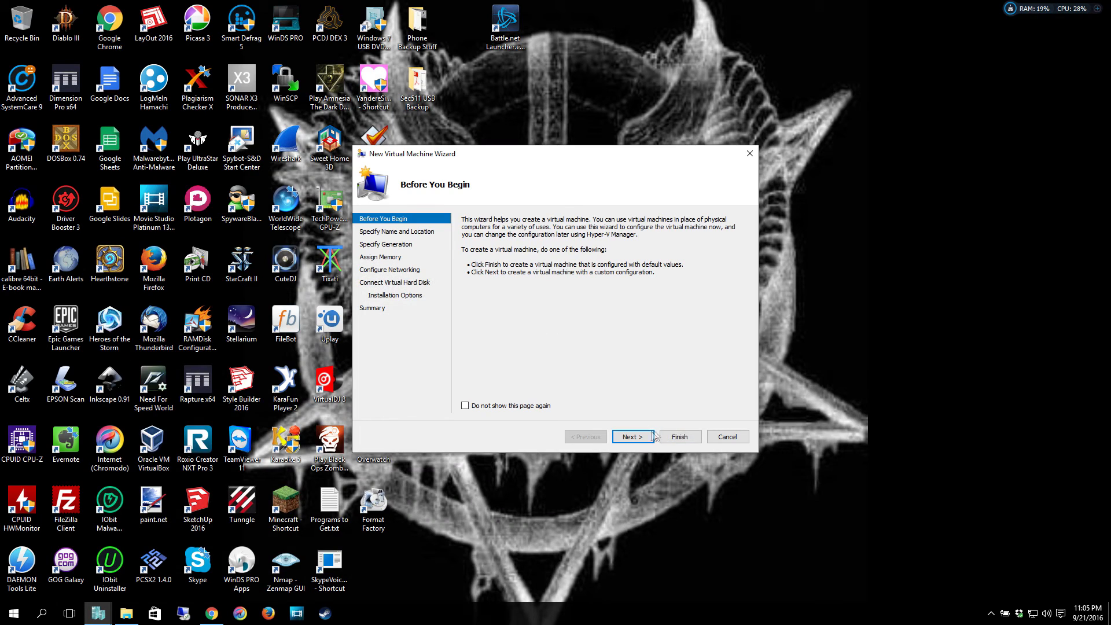
left_click(632, 436)
type("Quebes")
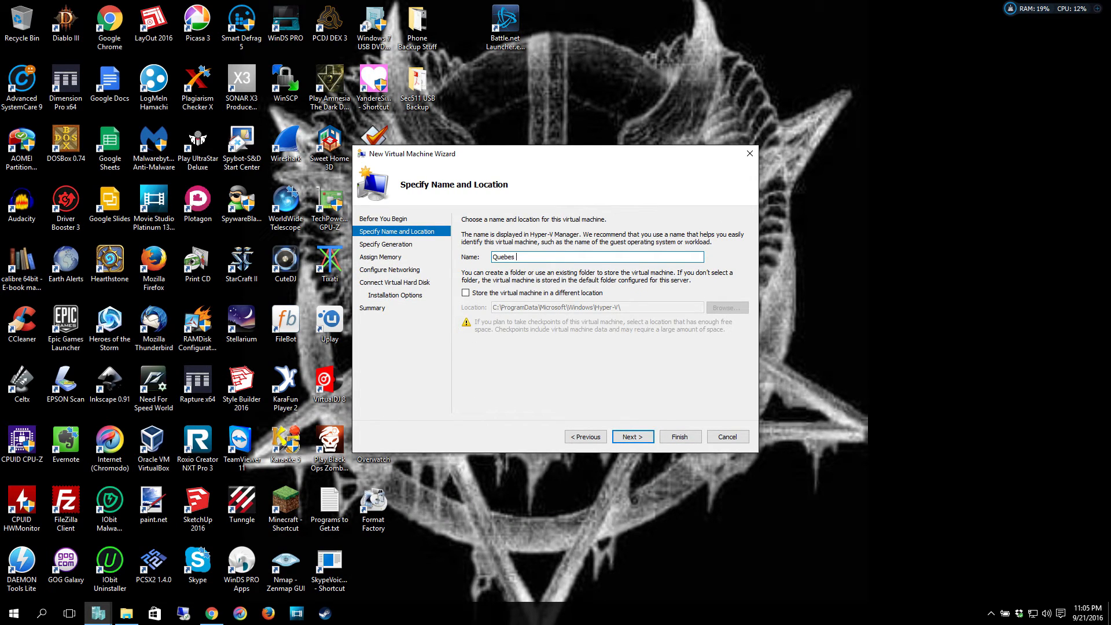
type("64 B")
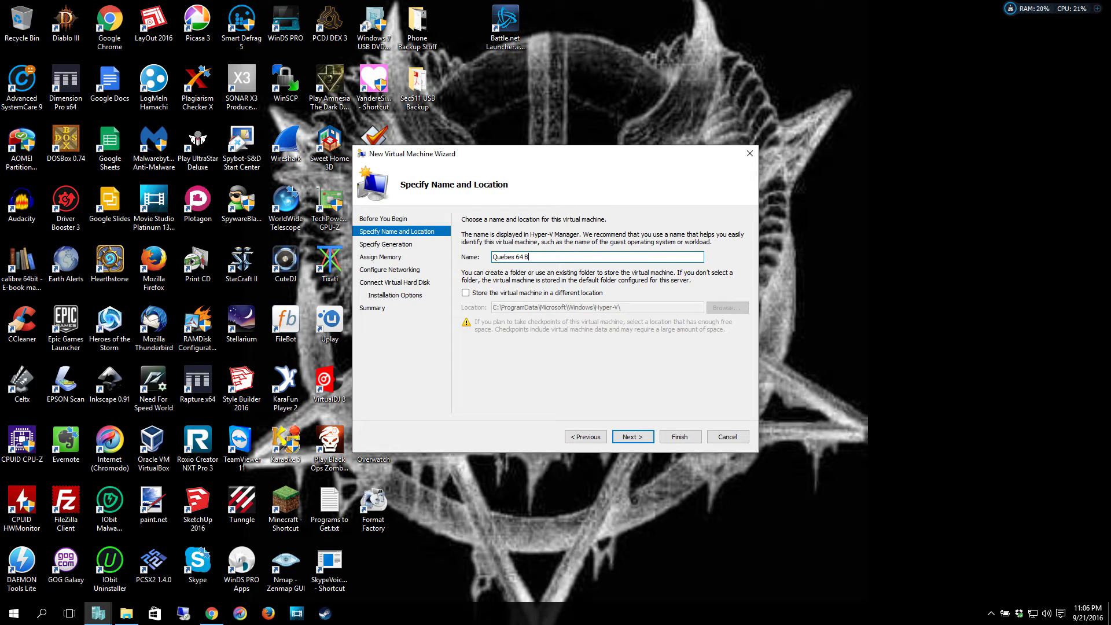
type("it")
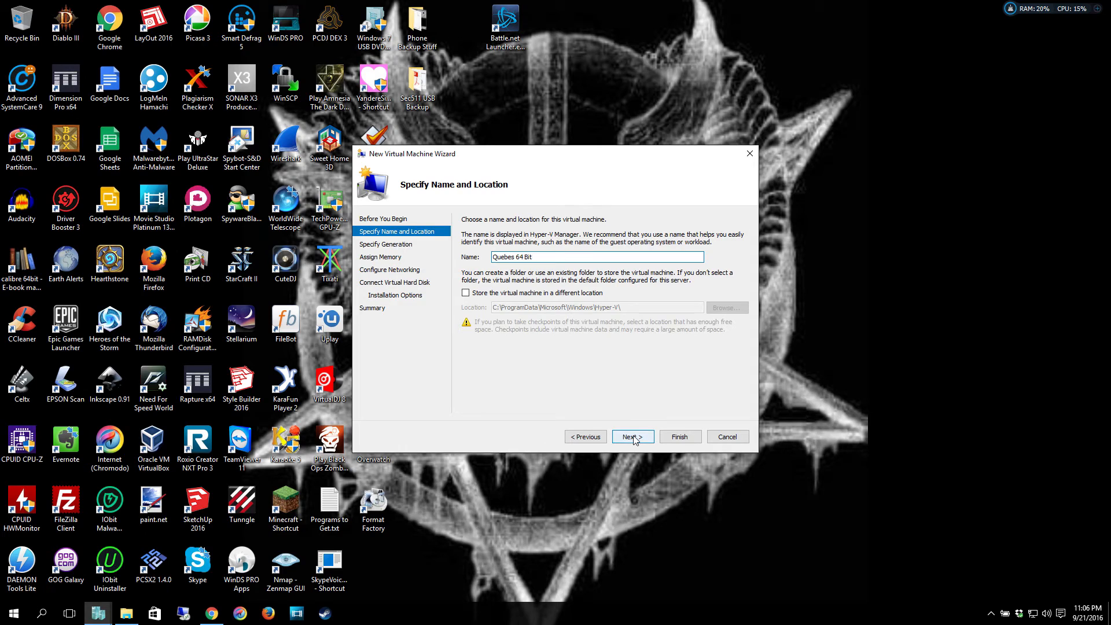
left_click(632, 436)
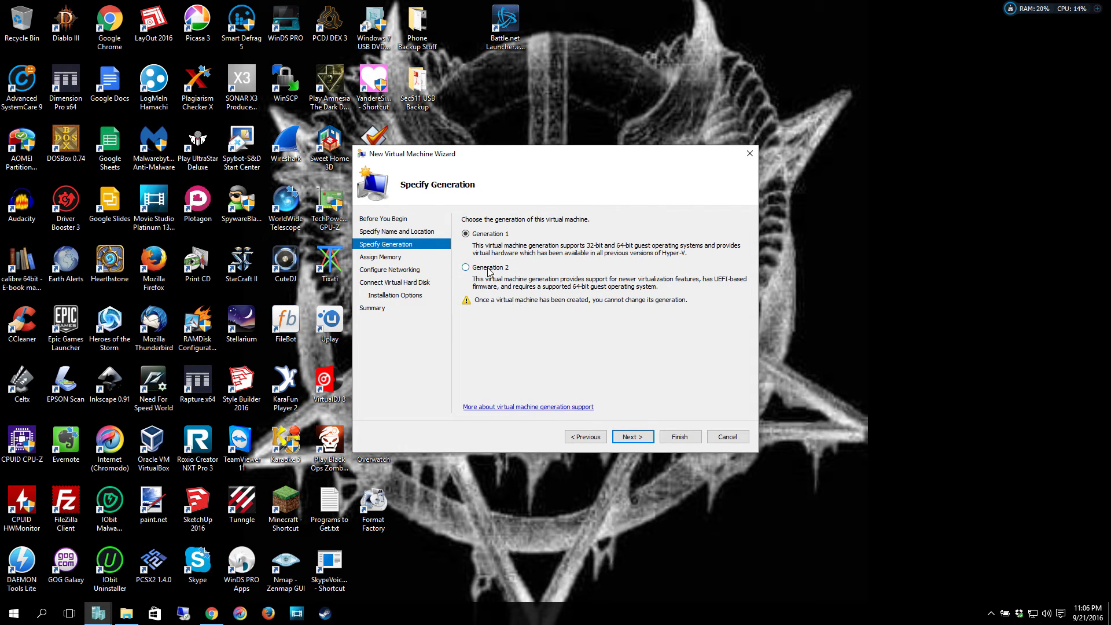
Choose Generation 2, keep 4096 MB startup memory and connect the adapter to Hyper V Switch.
left_click(465, 267)
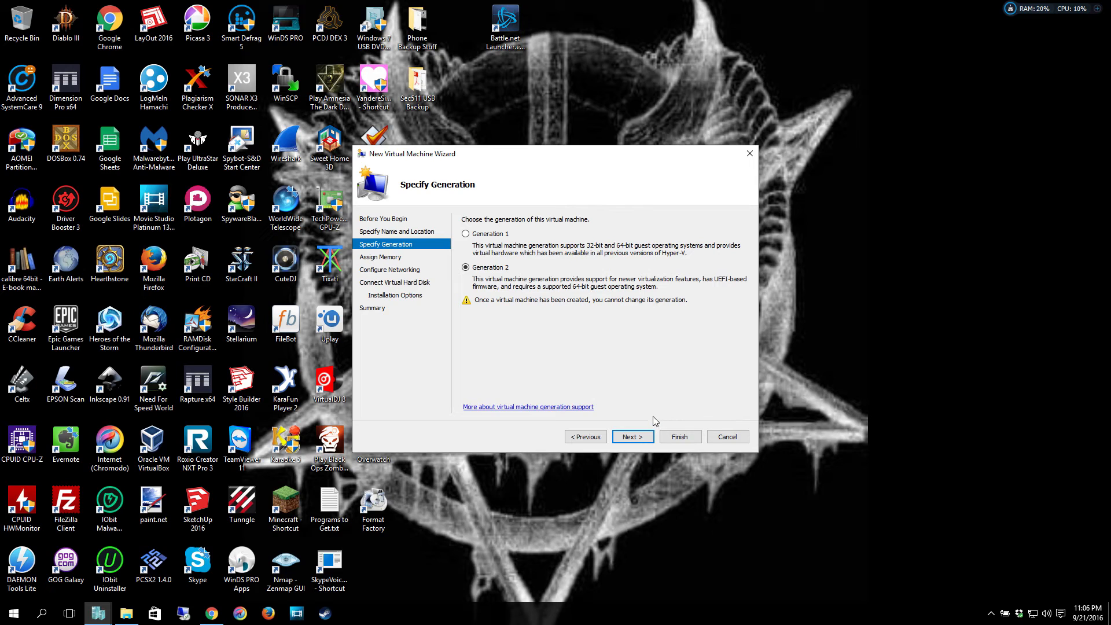
mouse_move(647, 413)
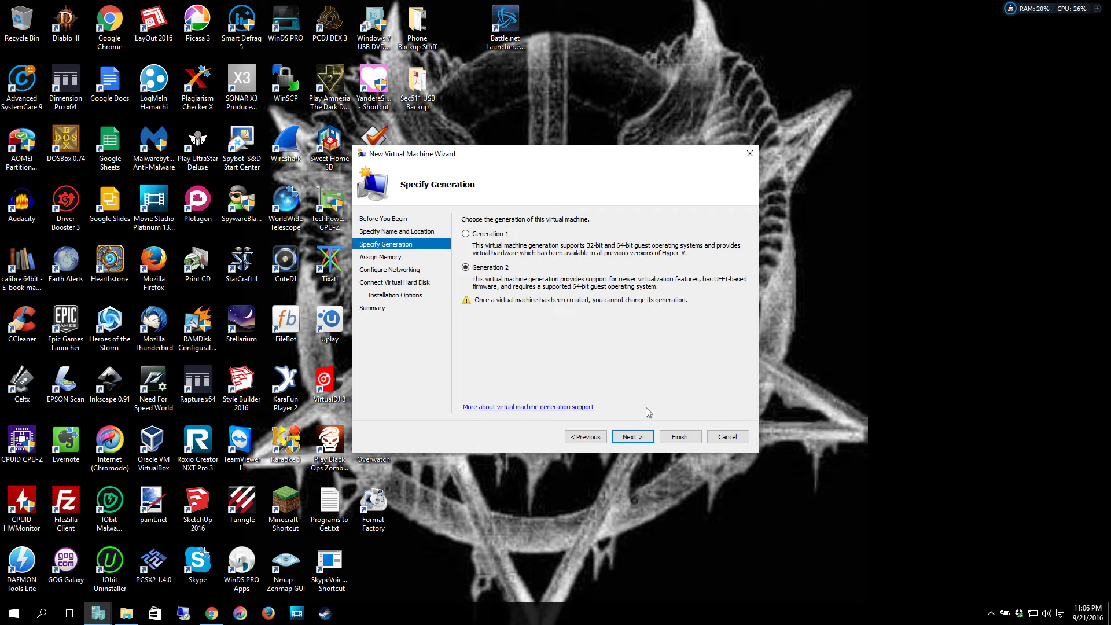
left_click(632, 436)
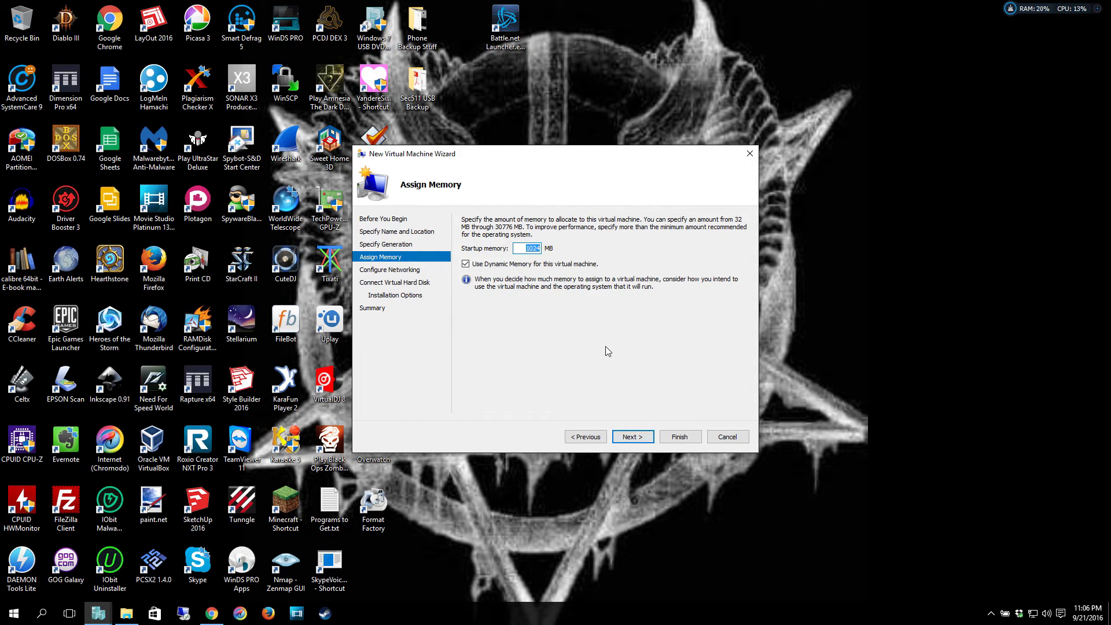
type("4096")
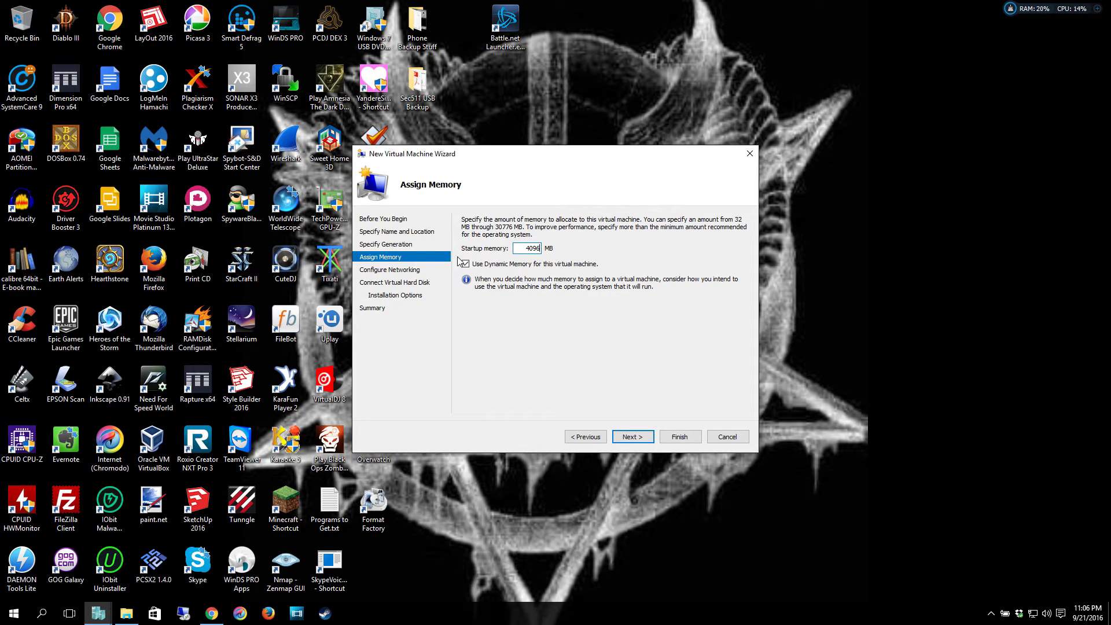
left_click(631, 436)
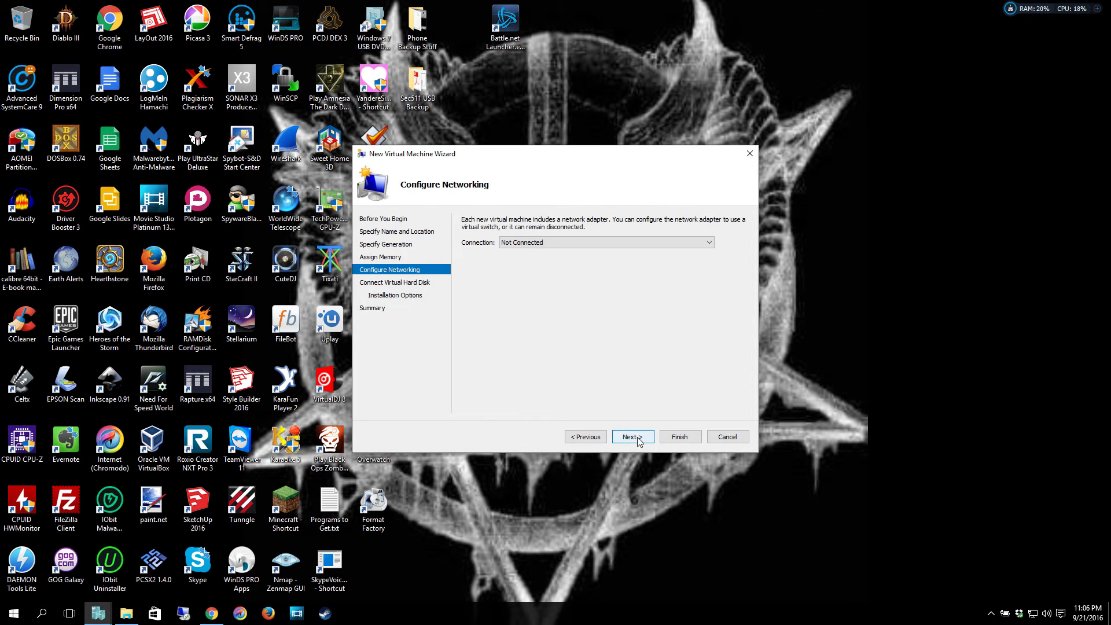
left_click(706, 242)
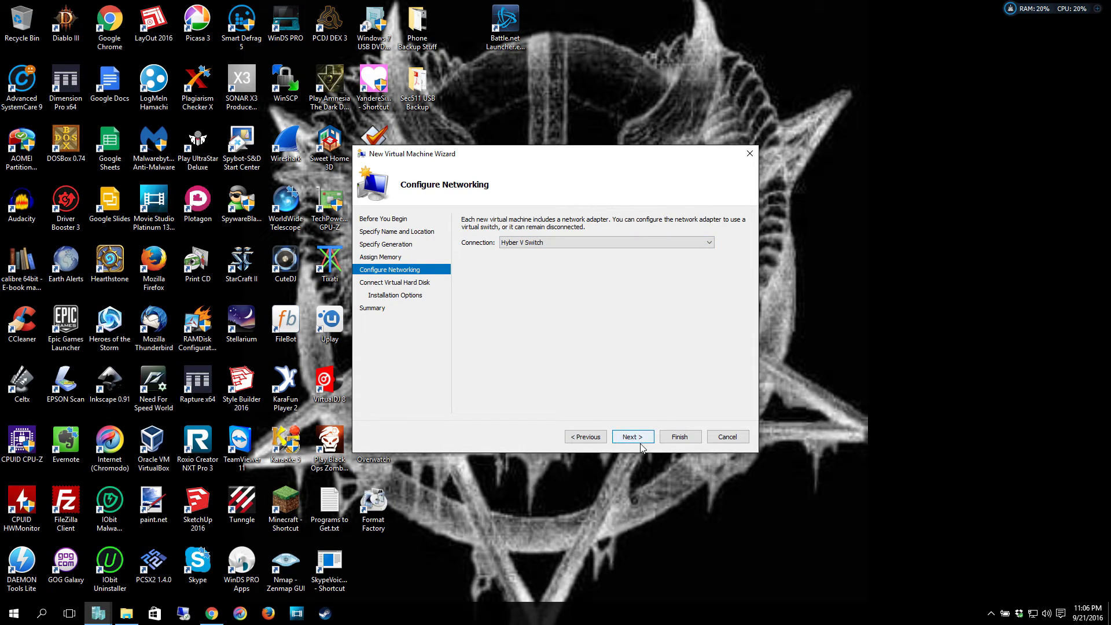
left_click(632, 436)
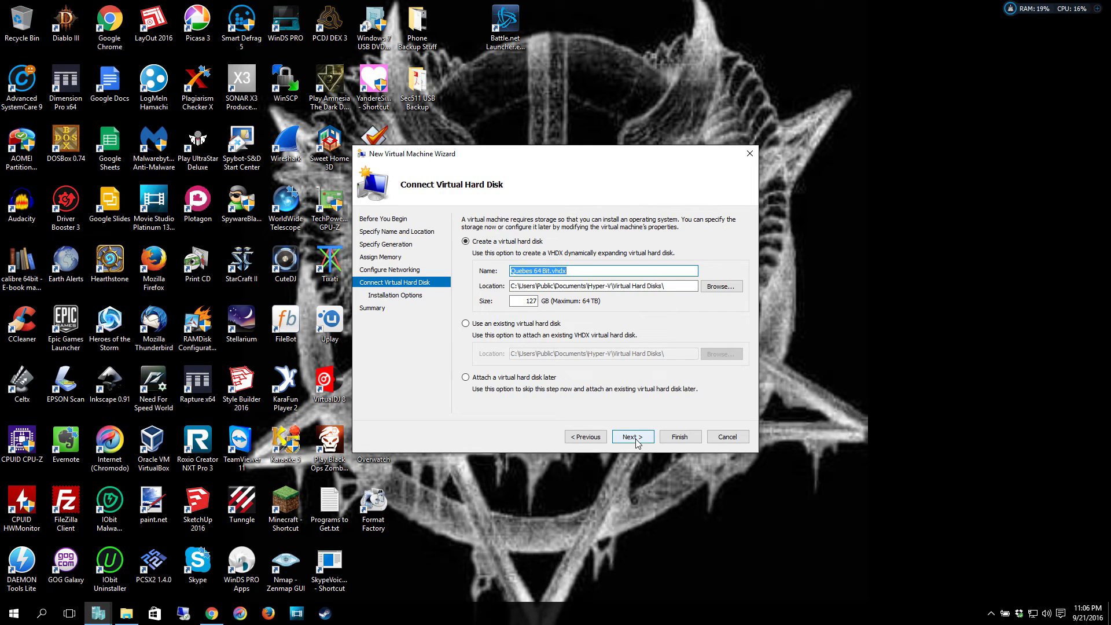
mouse_move(633, 437)
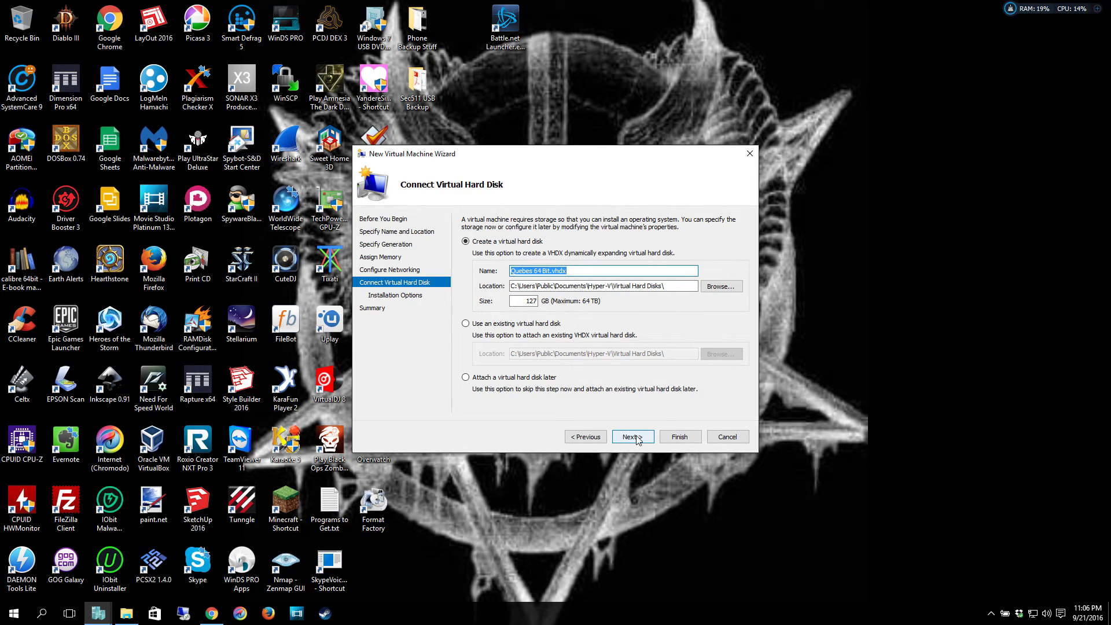
mouse_move(533, 310)
type("25")
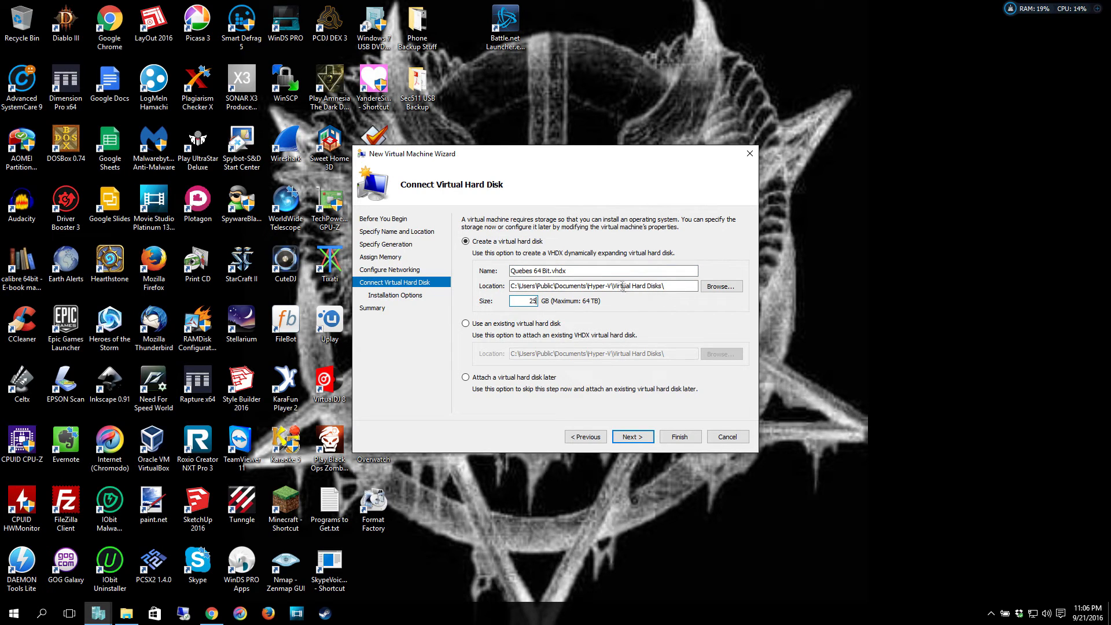
mouse_move(613, 350)
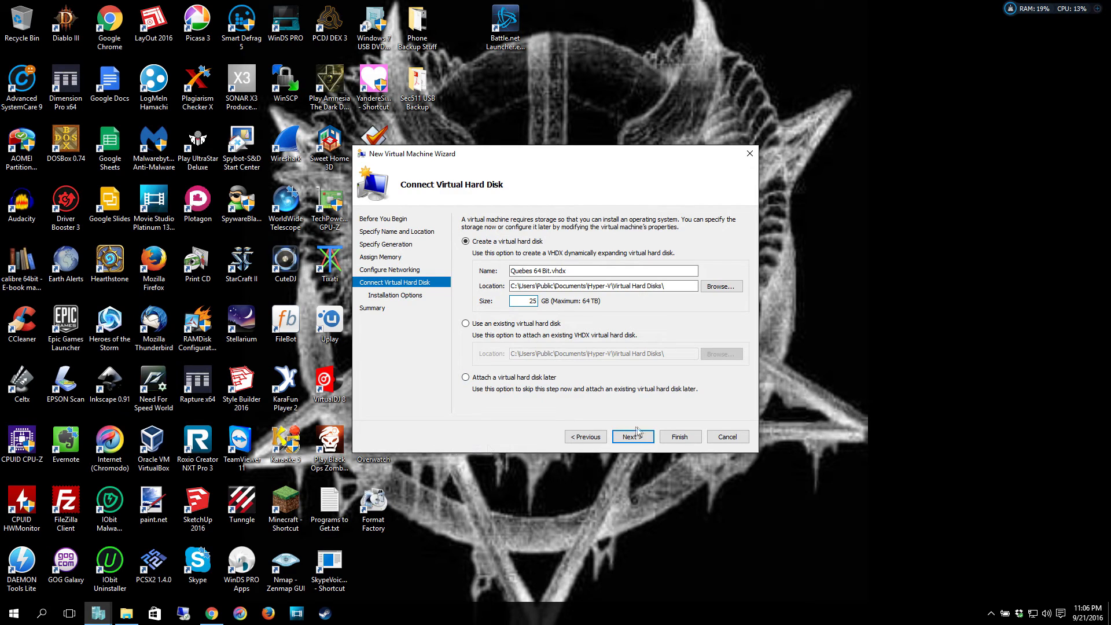
Accept the 25 GB Quebes 64 Bit.vhdx hard disk and continue to installation options.
left_click(632, 436)
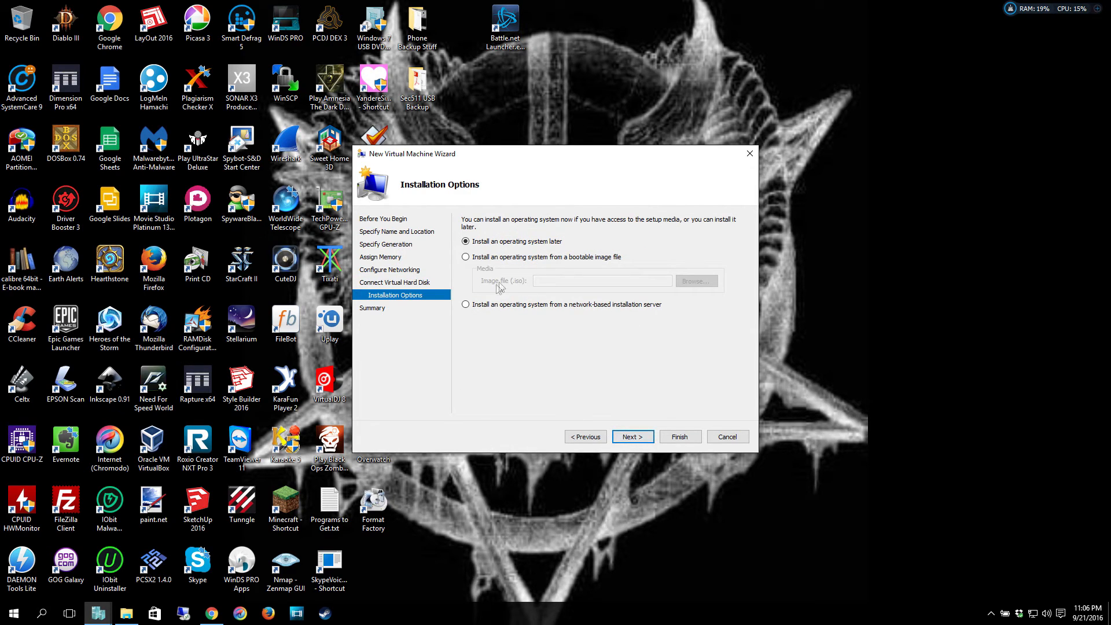
Select installing from a bootable image and pick Qubes-R3.2-rc1-x86_64.iso as the media.
left_click(465, 257)
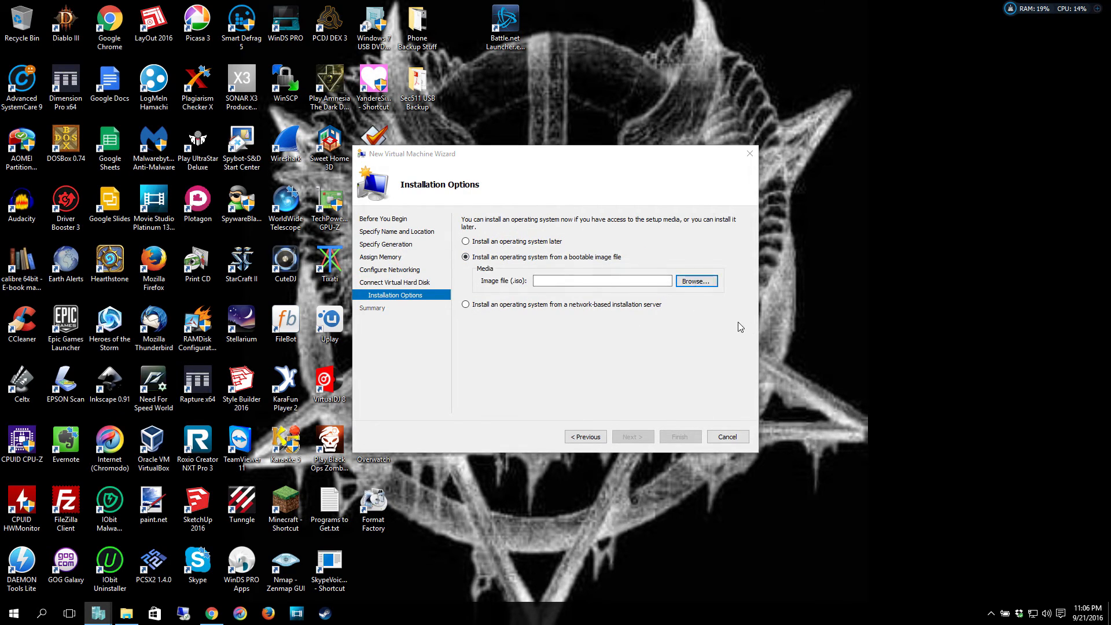
left_click(695, 281)
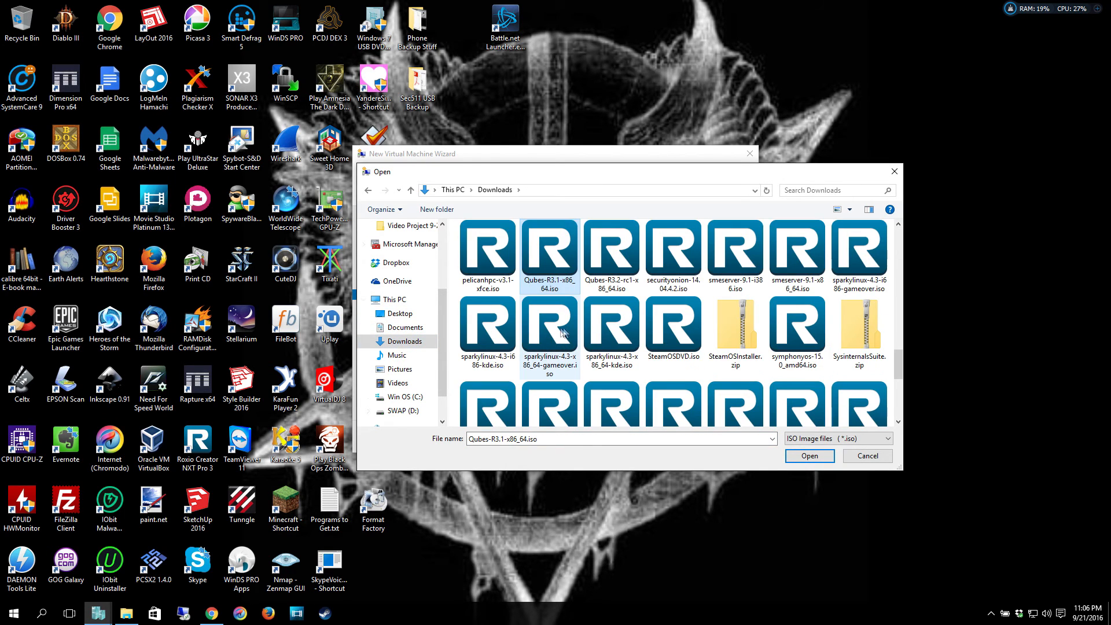
left_click(611, 254)
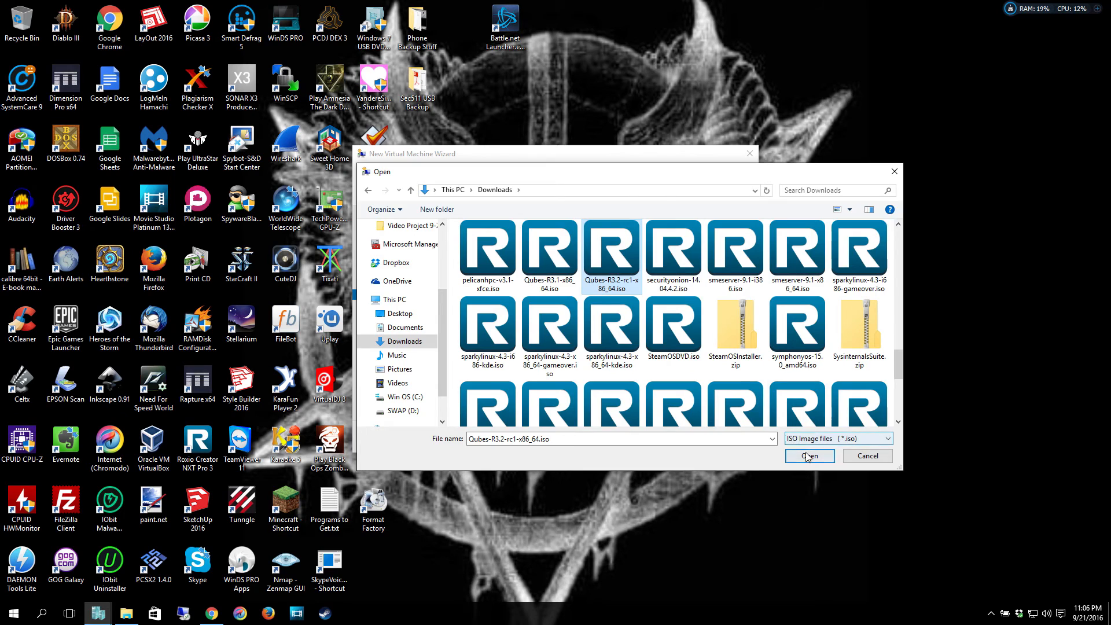
left_click(809, 456)
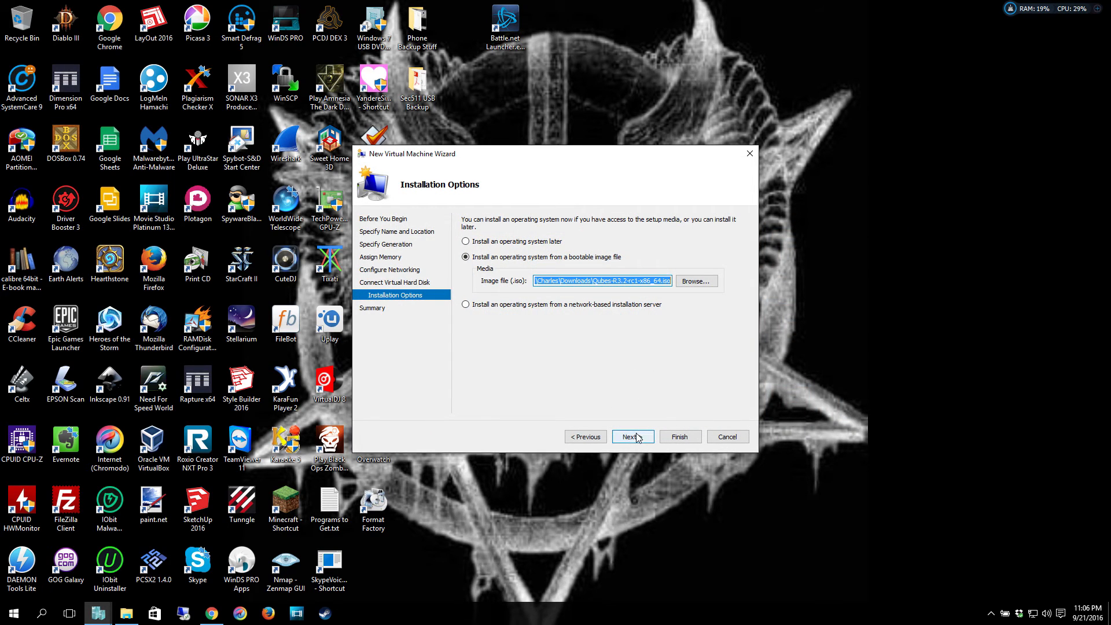
left_click(631, 437)
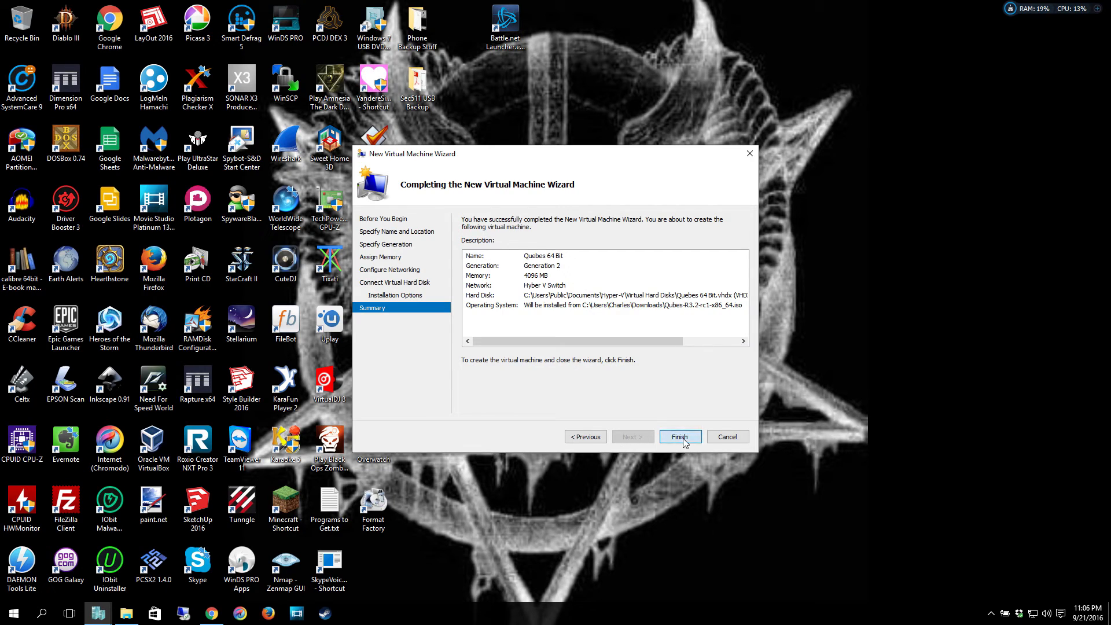
Finish the wizard to create the Quebes 64 Bit virtual machine.
left_click(678, 436)
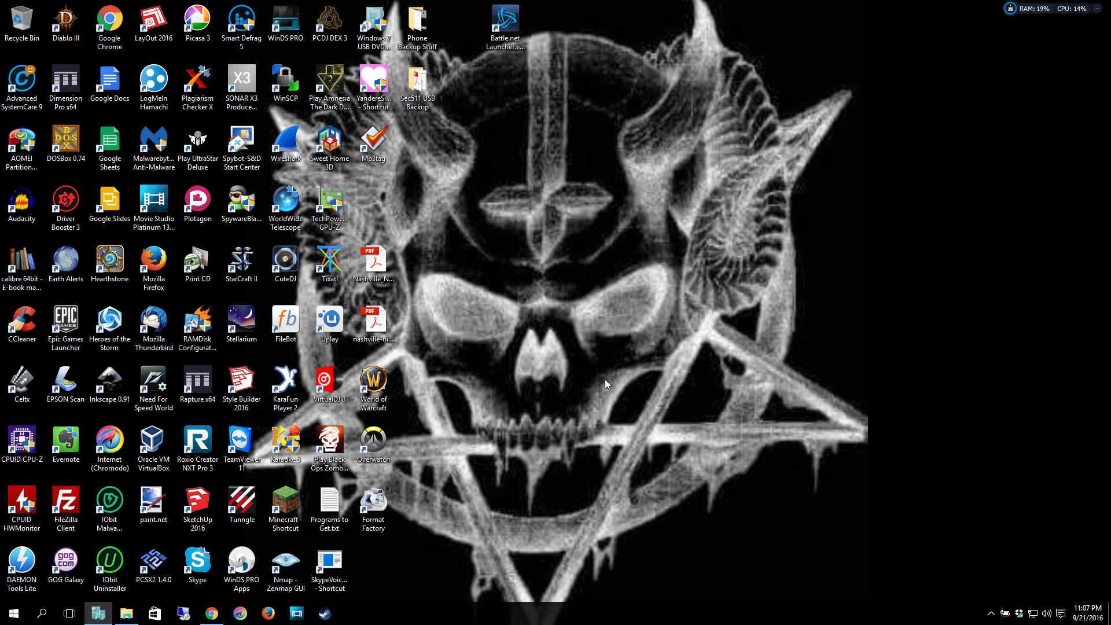
mouse_move(615, 394)
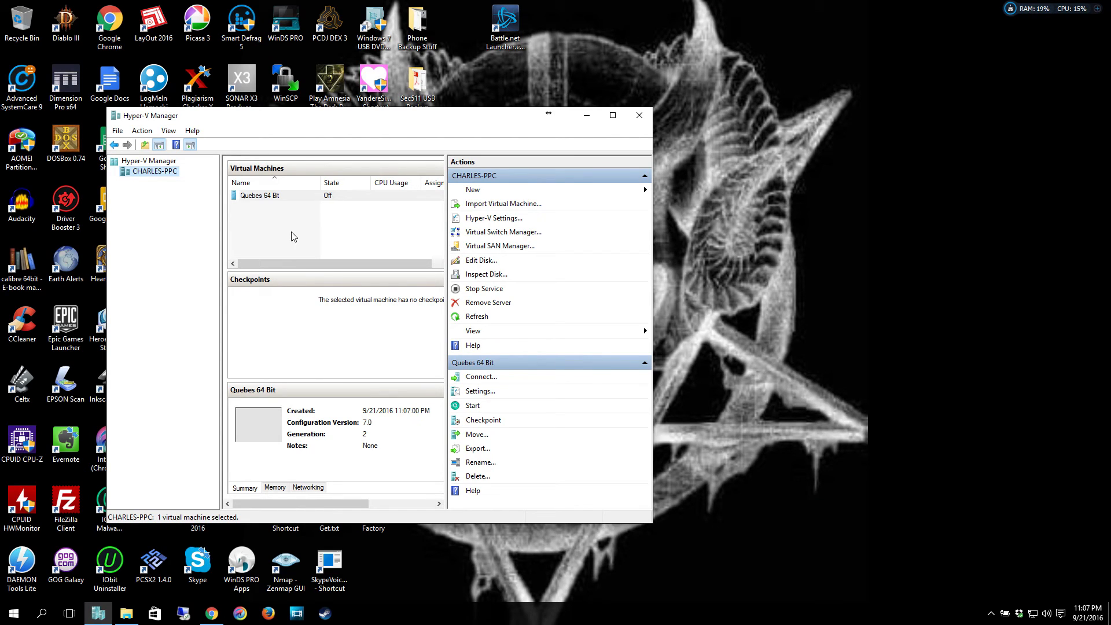
mouse_move(267, 237)
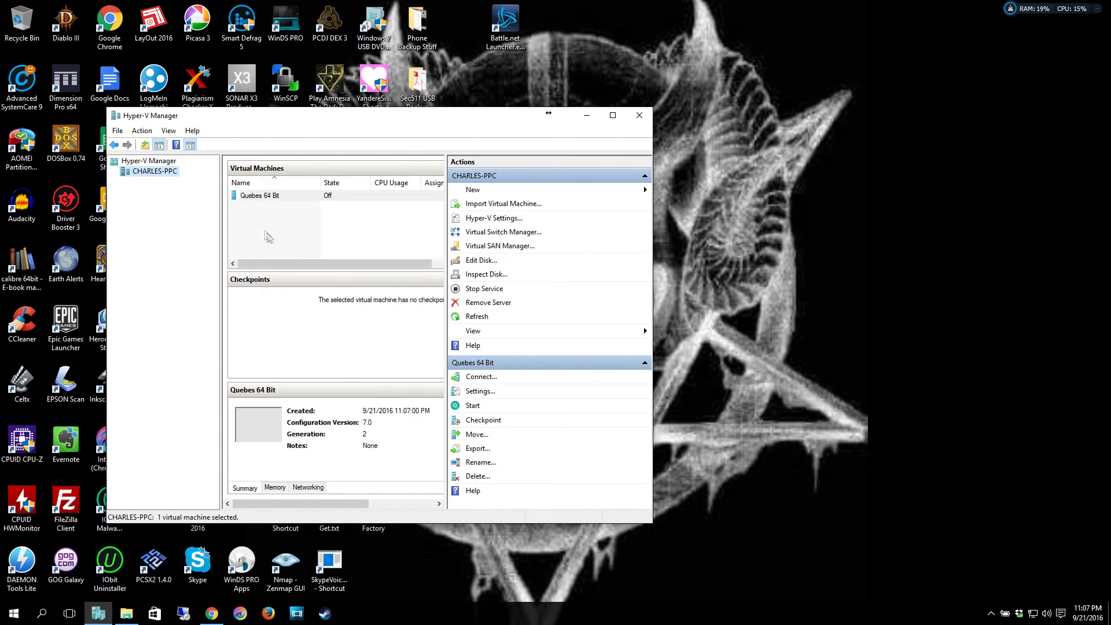
Open Settings for the Quebes 64 Bit VM and minimize the manager window.
left_click(259, 194)
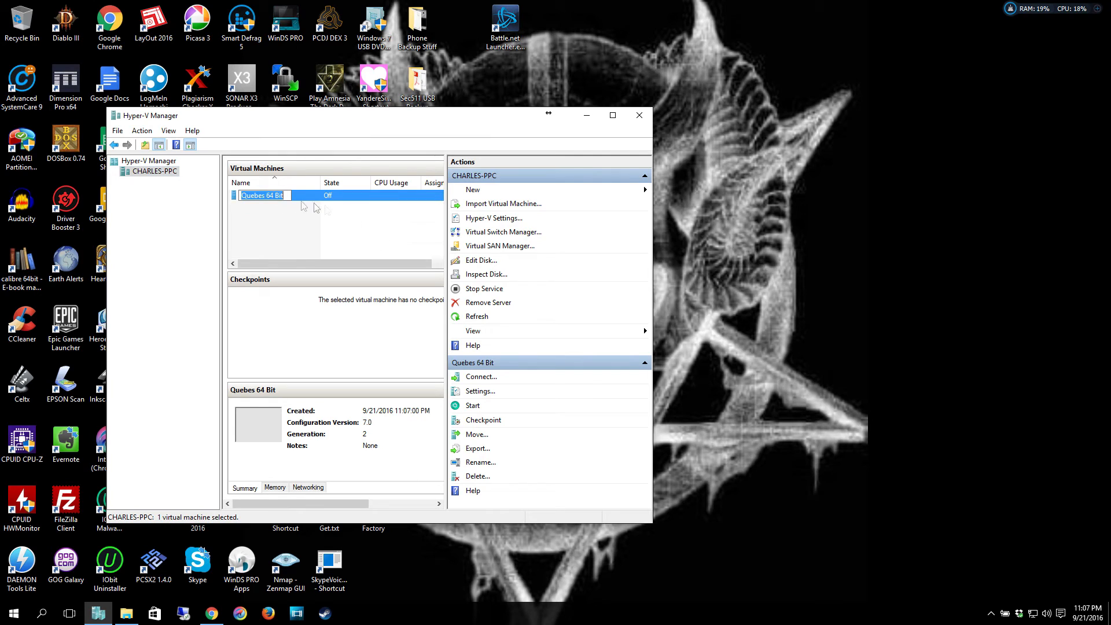
right_click(262, 195)
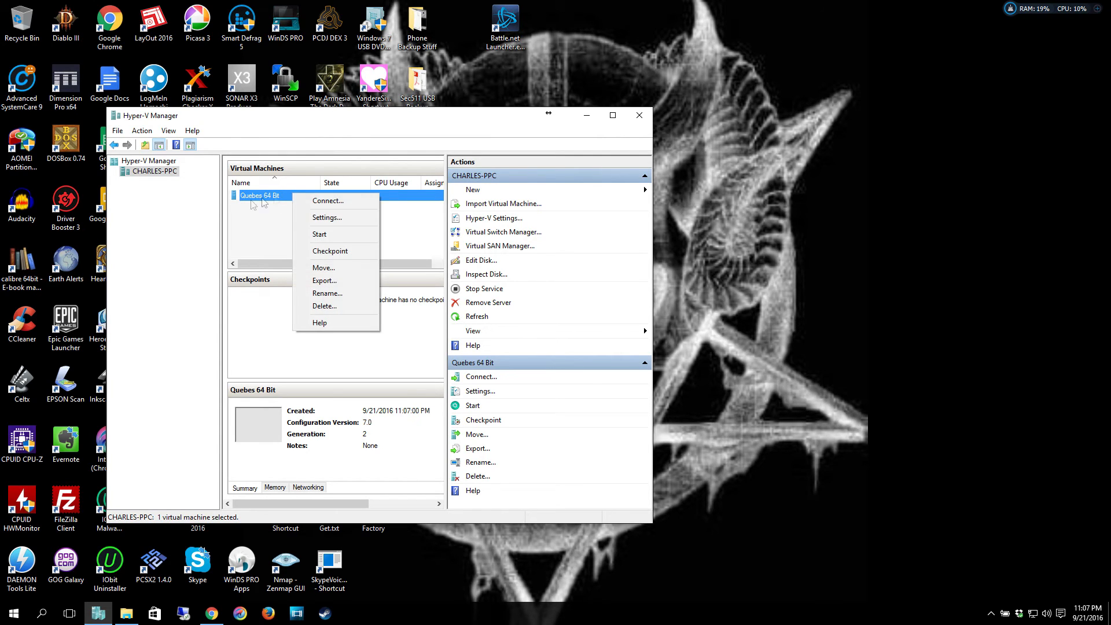
mouse_move(336, 218)
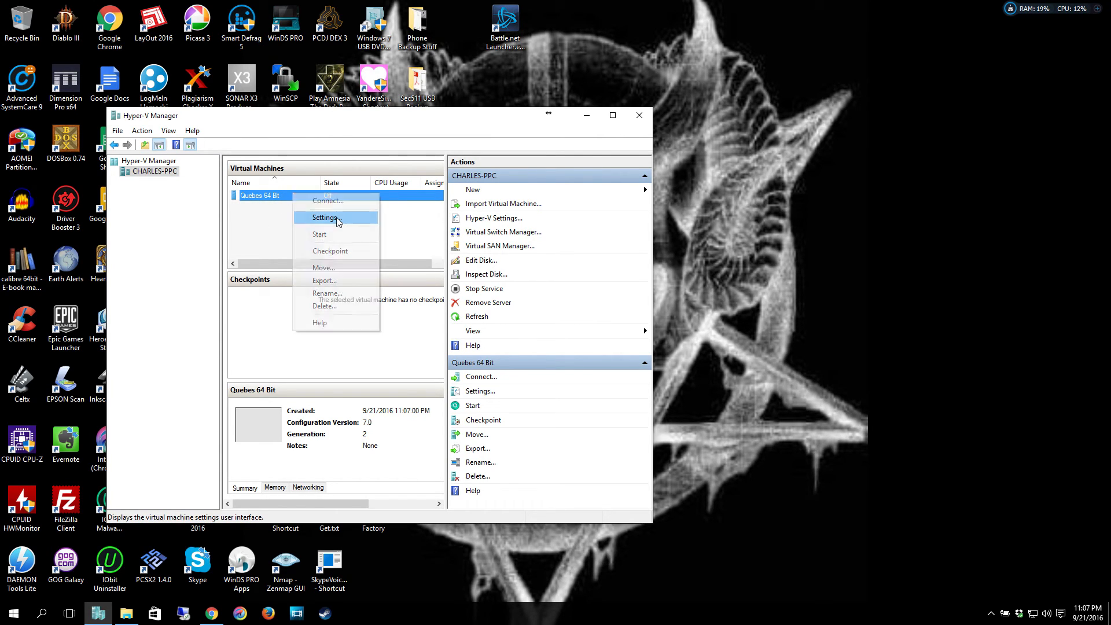
left_click(326, 216)
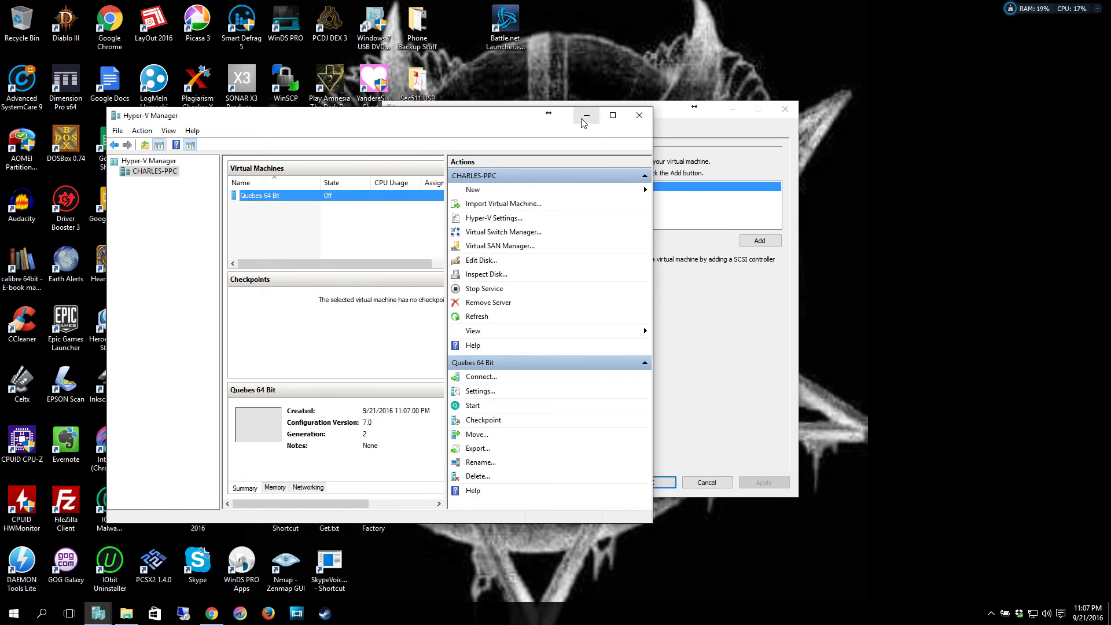
left_click(479, 392)
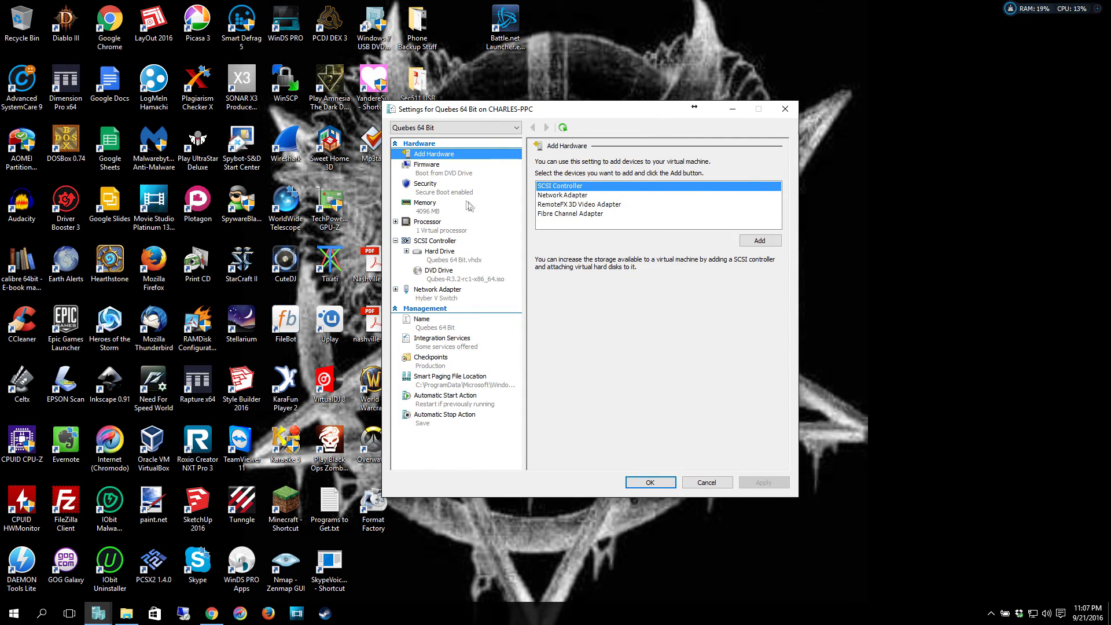
left_click(426, 164)
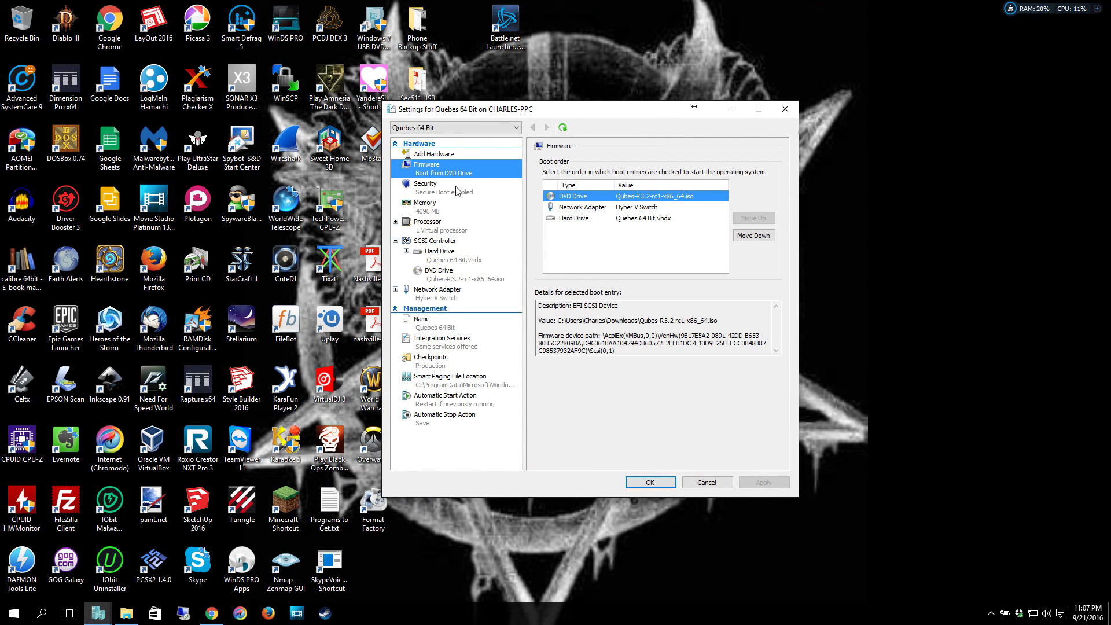
mouse_move(615, 207)
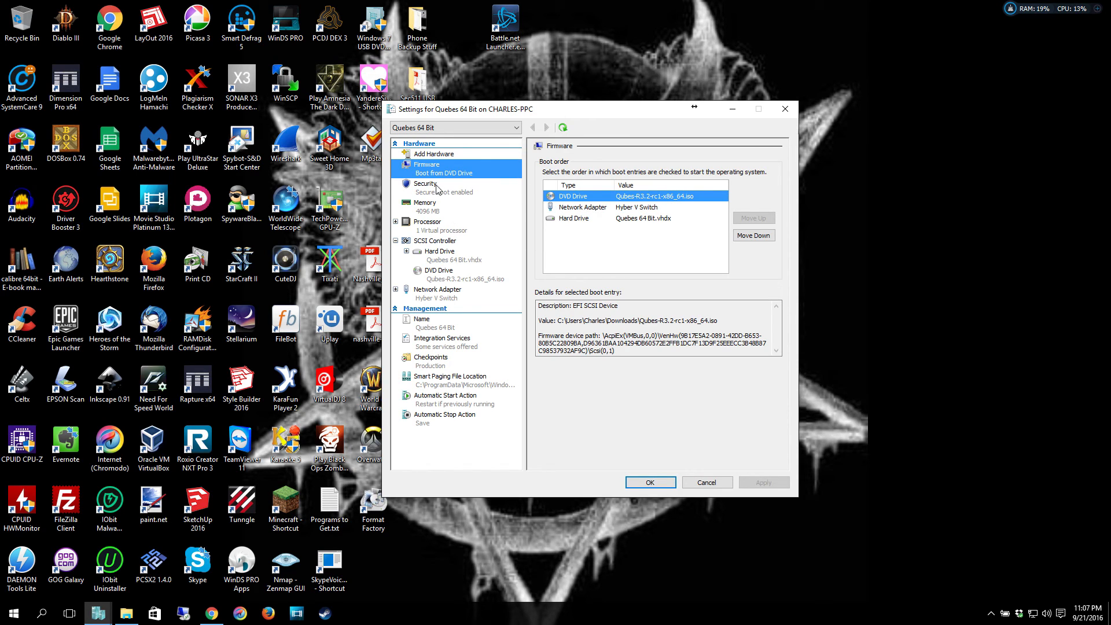
left_click(425, 184)
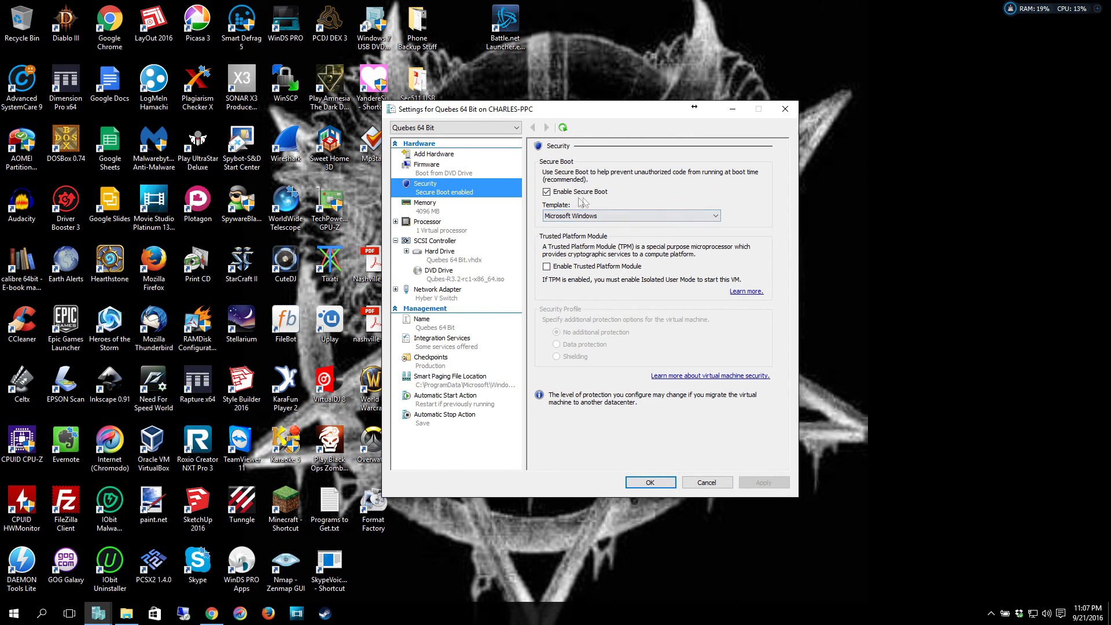
left_click(714, 217)
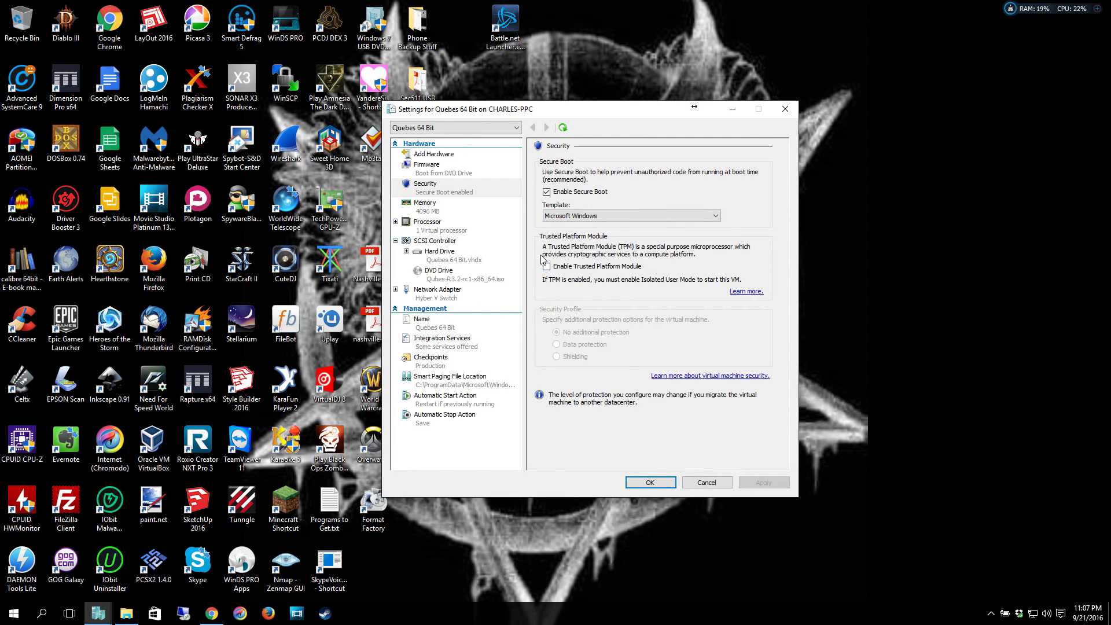
left_click(546, 266)
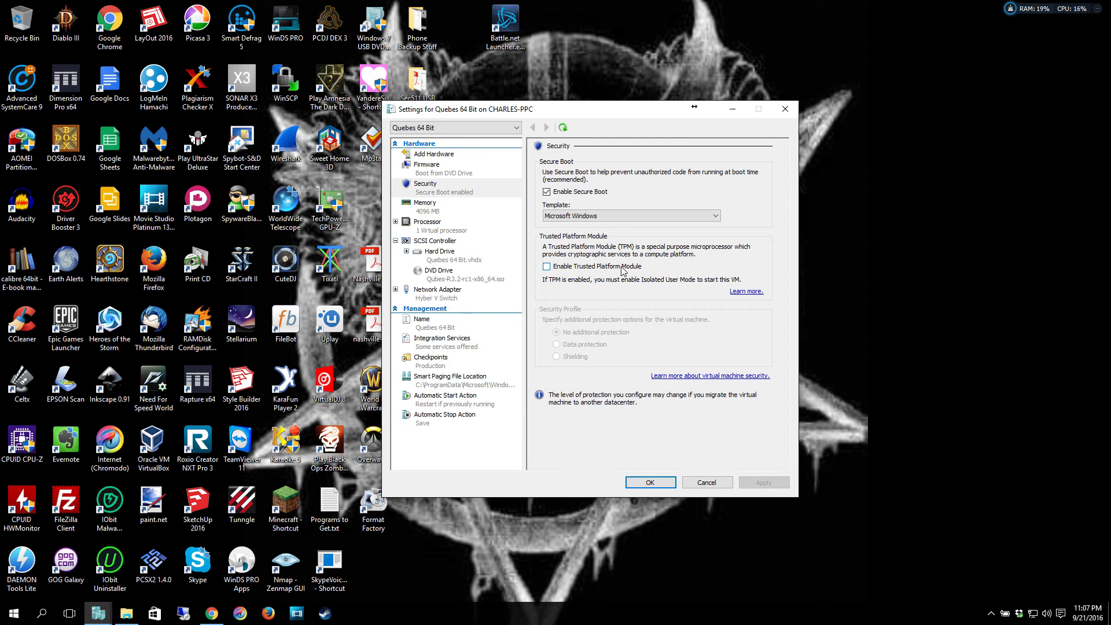
mouse_move(639, 261)
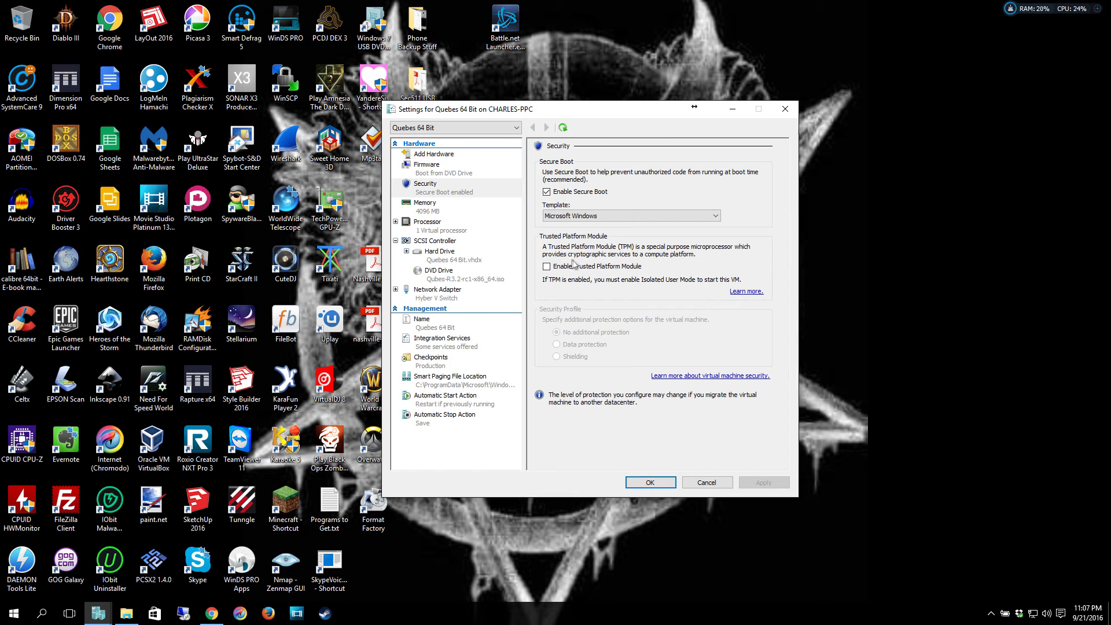
mouse_move(618, 259)
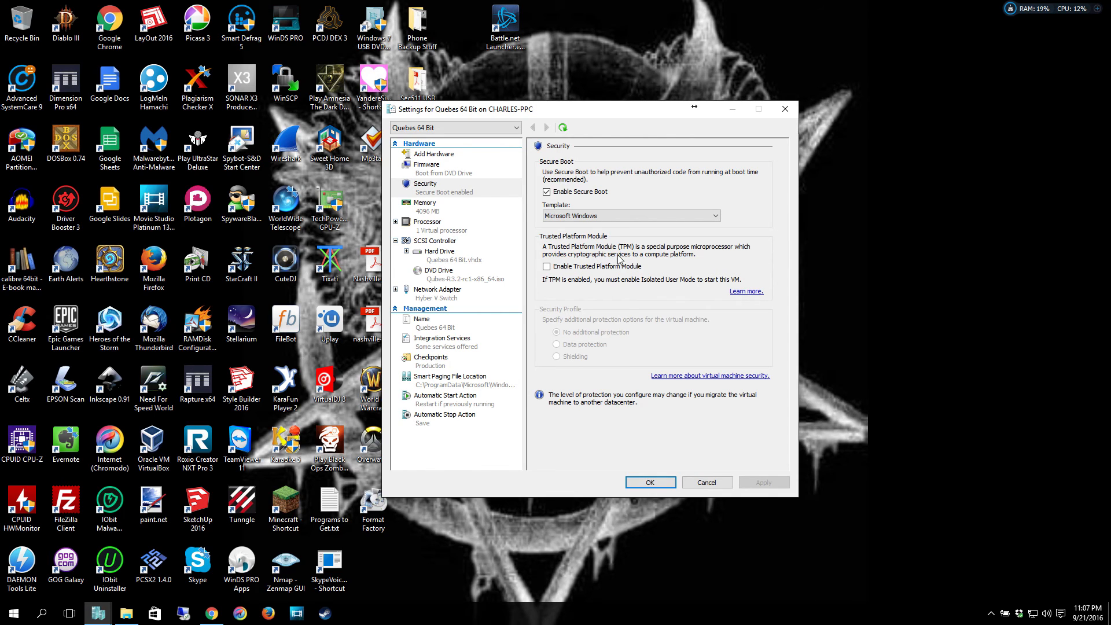
mouse_move(658, 302)
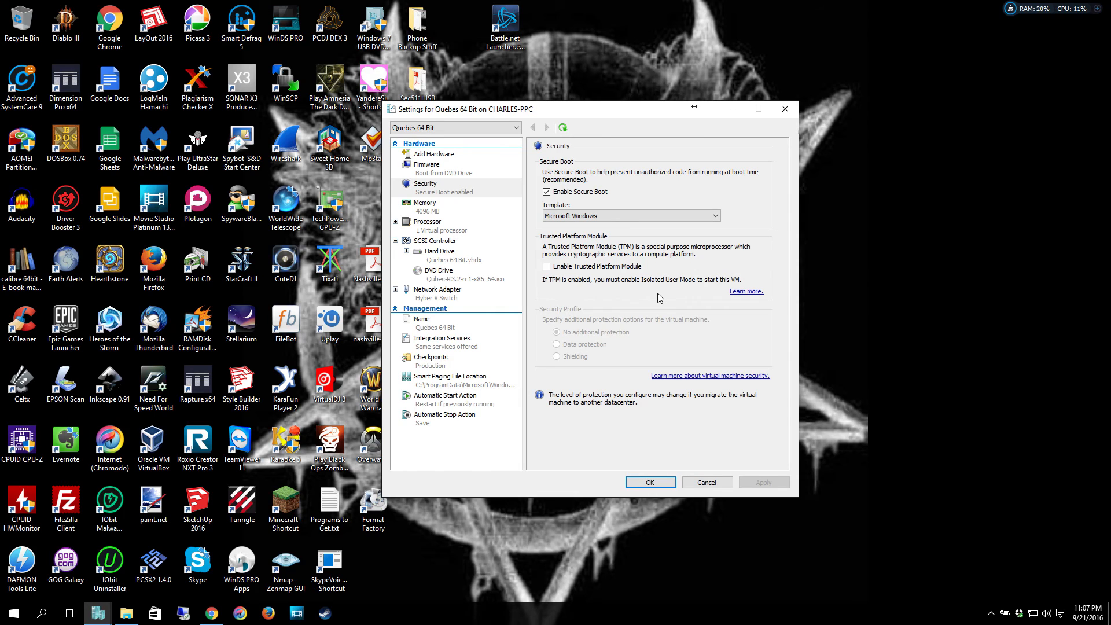
mouse_move(641, 311)
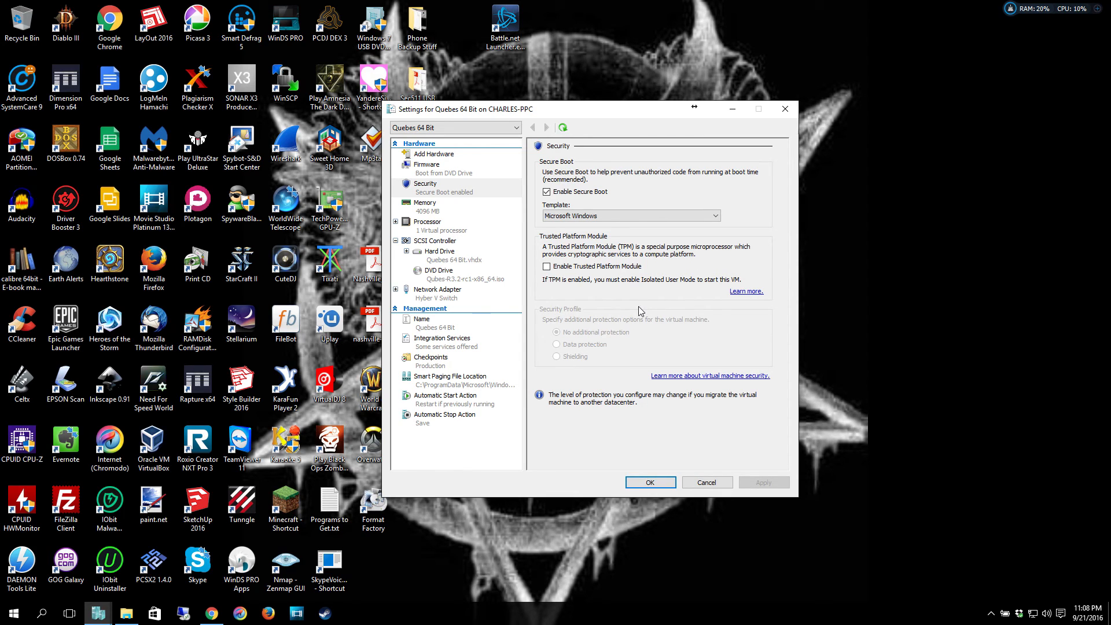
mouse_move(649, 302)
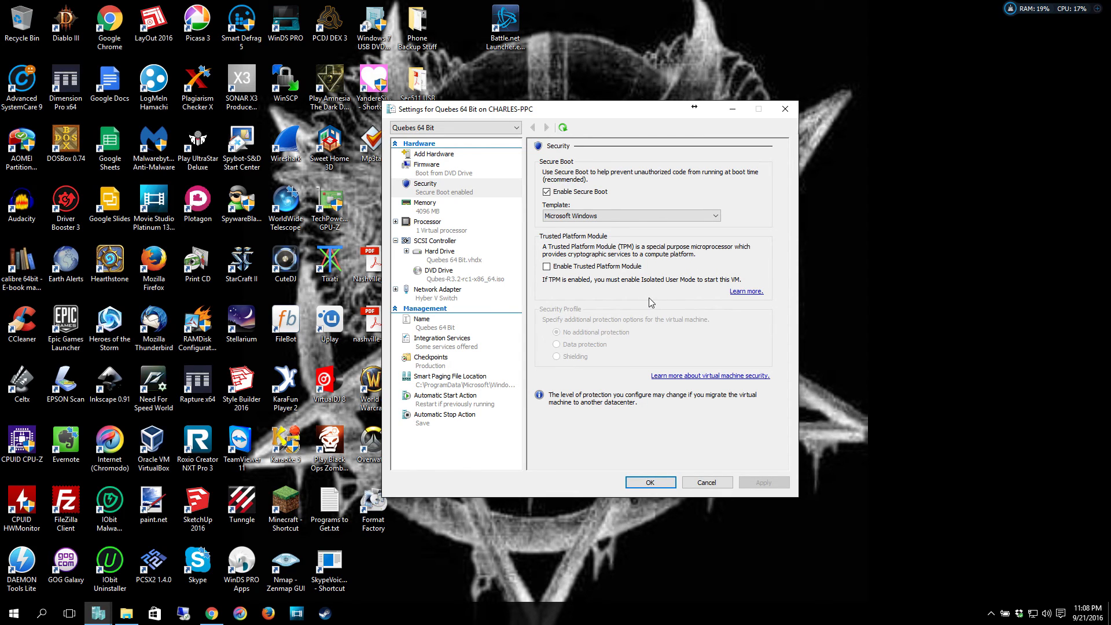
mouse_move(651, 308)
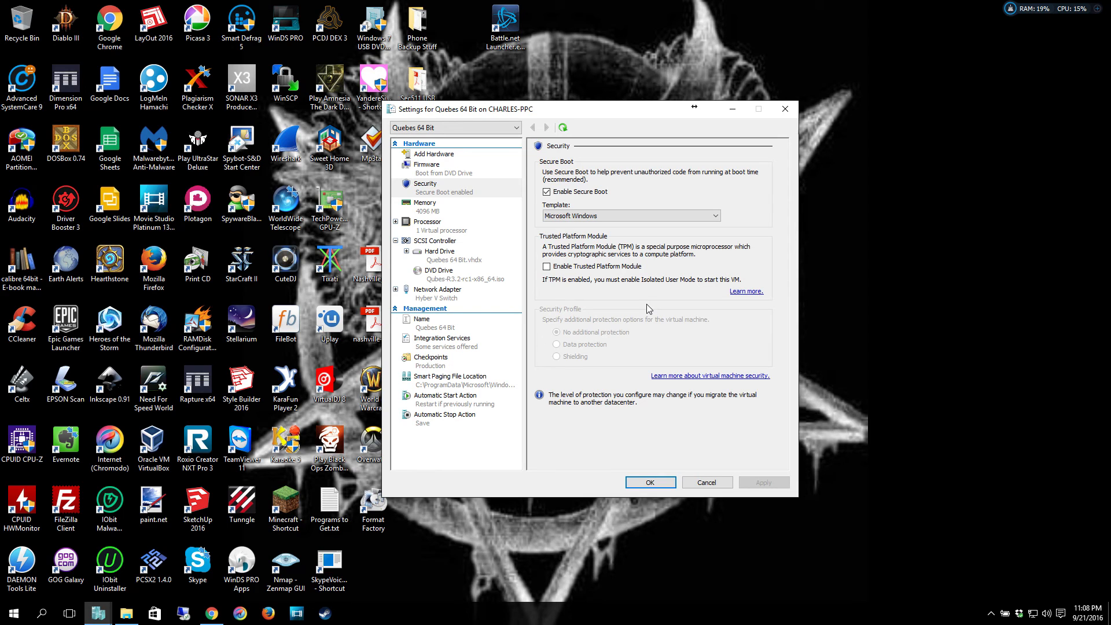
mouse_move(411, 269)
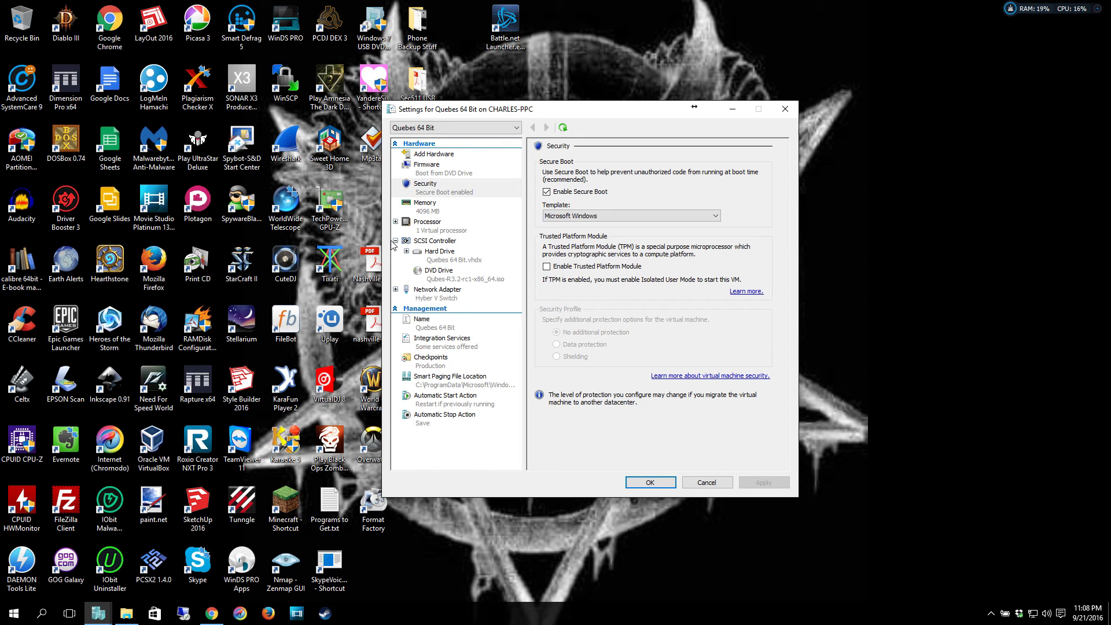
Review the SCSI Controller, Hard Drive and Network Adapter pages of the VM settings.
left_click(434, 241)
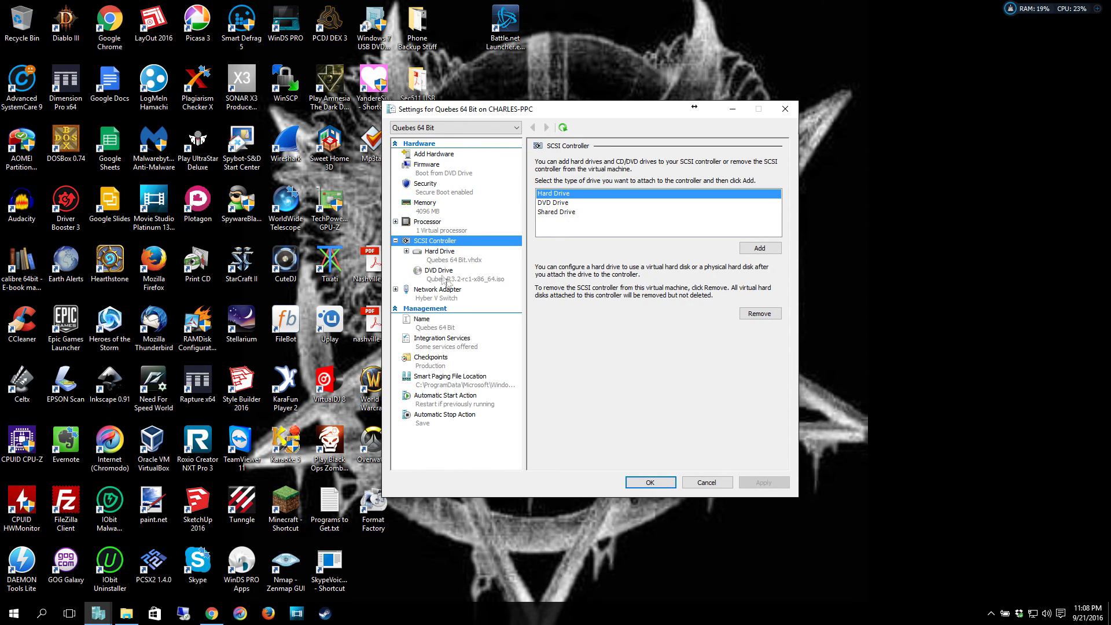
left_click(440, 251)
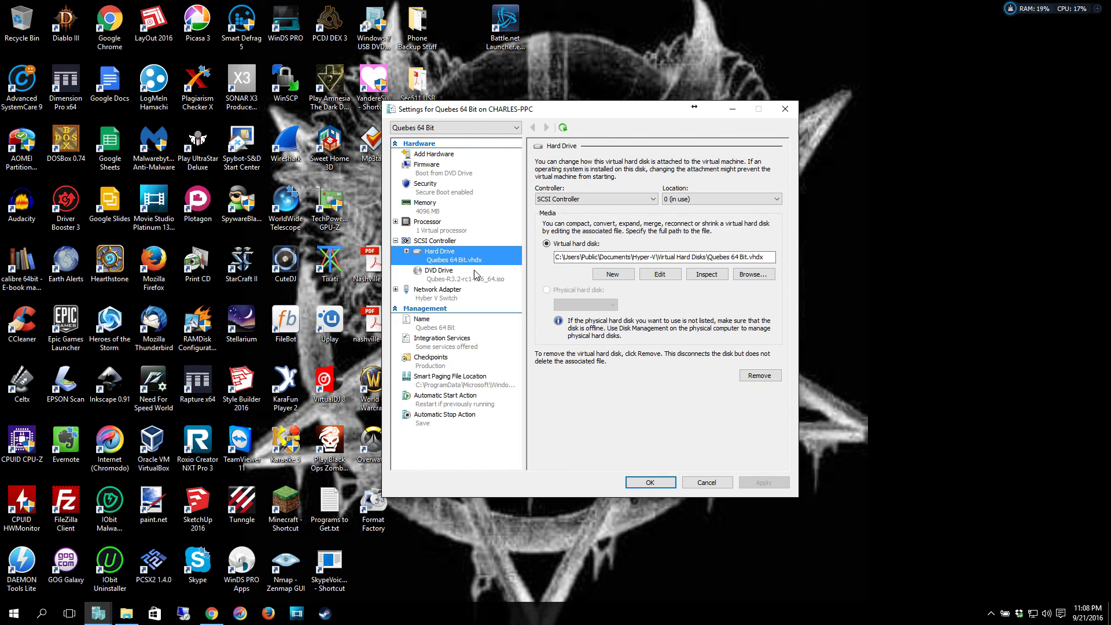
mouse_move(468, 310)
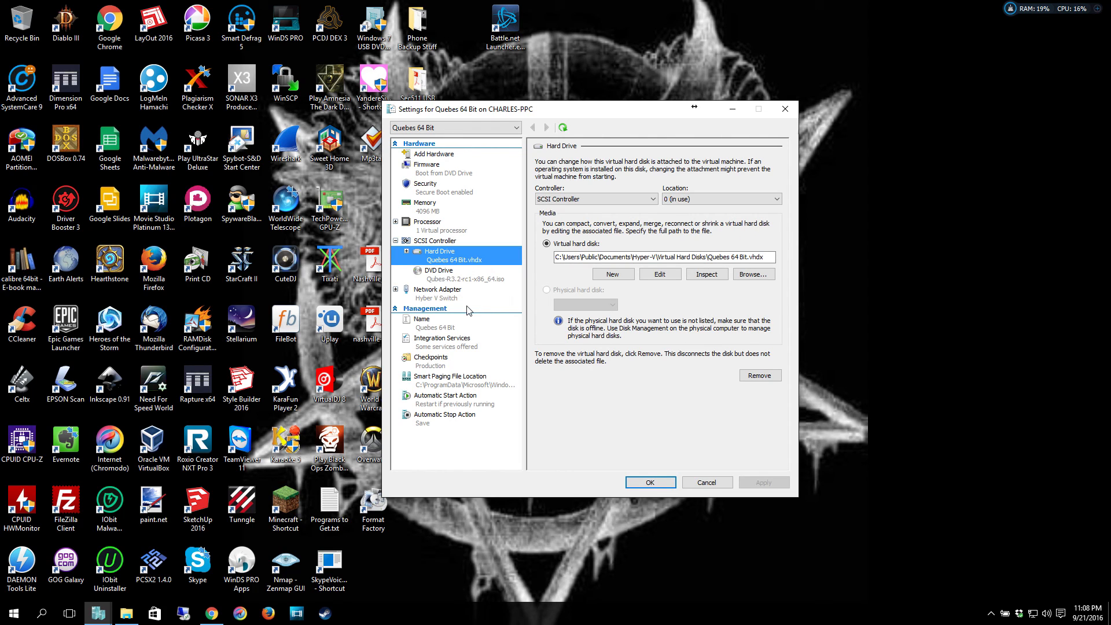
left_click(437, 289)
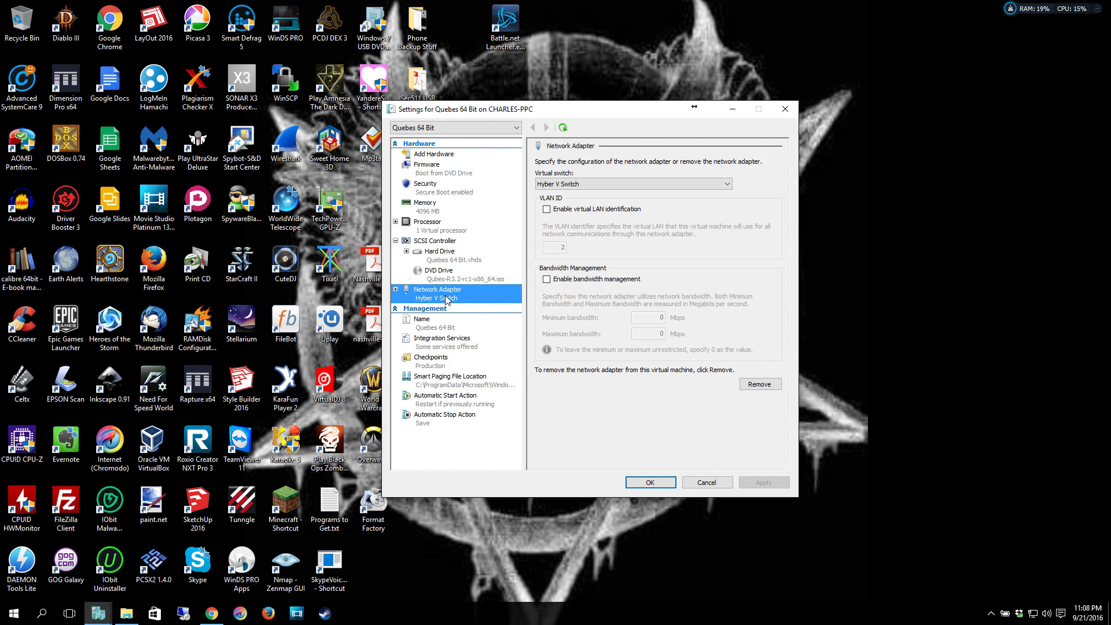
mouse_move(436, 227)
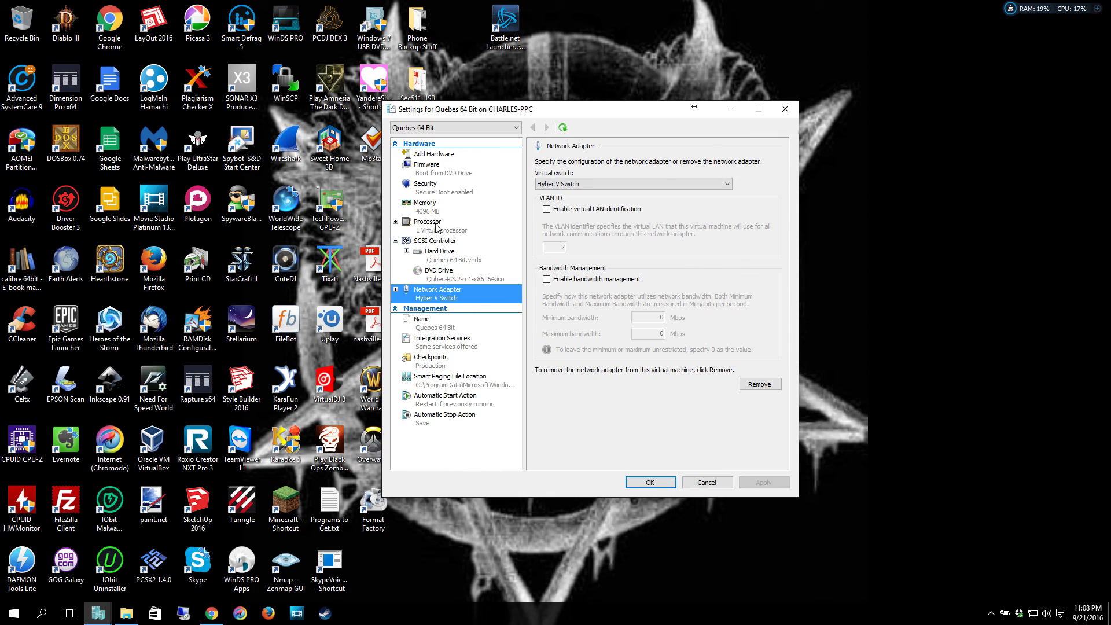
Set the Processor count to 2 virtual processors and save the settings with OK.
left_click(427, 221)
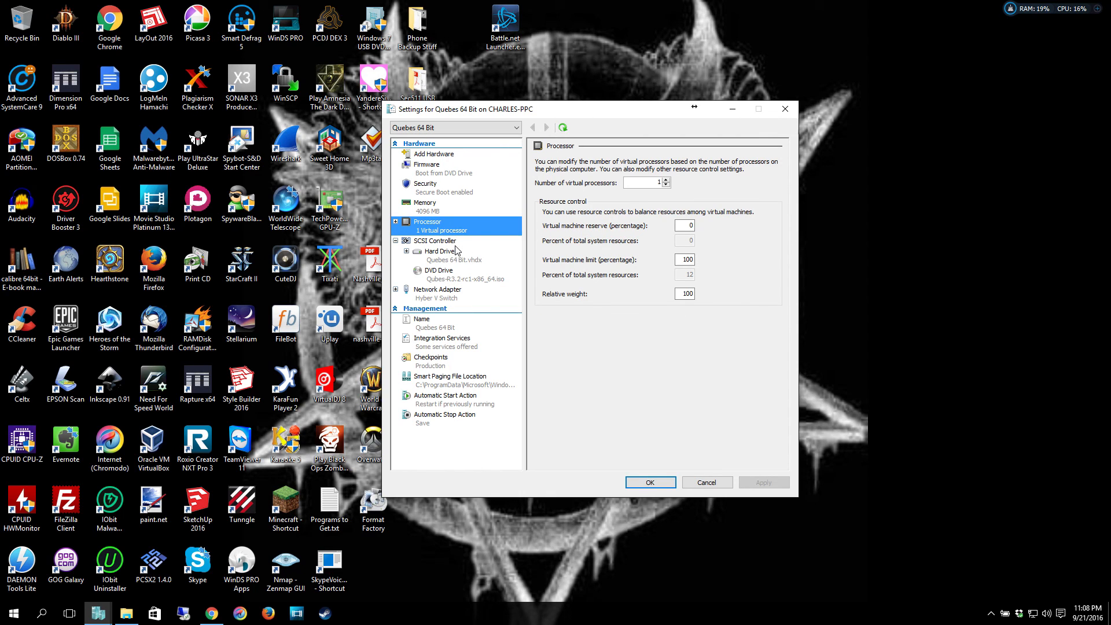
mouse_move(674, 205)
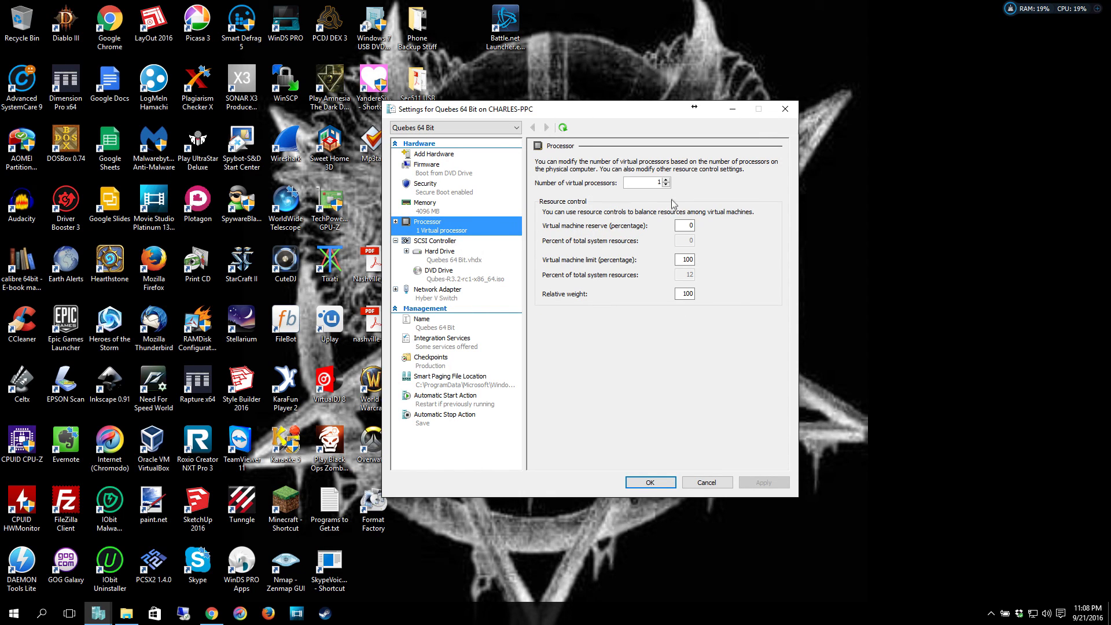
left_click(665, 180)
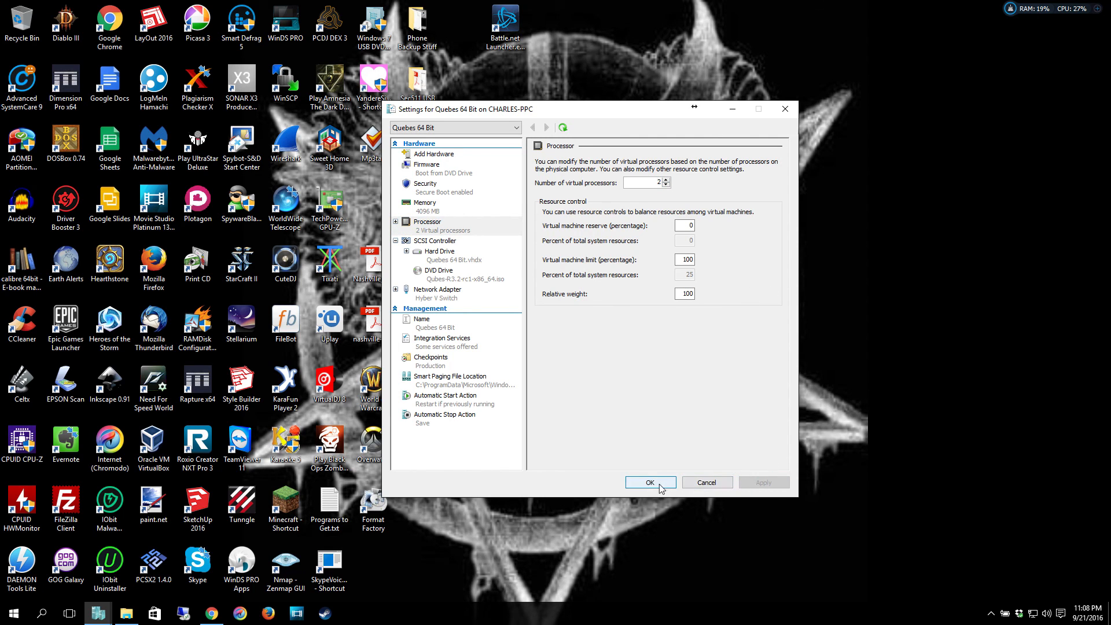
left_click(649, 481)
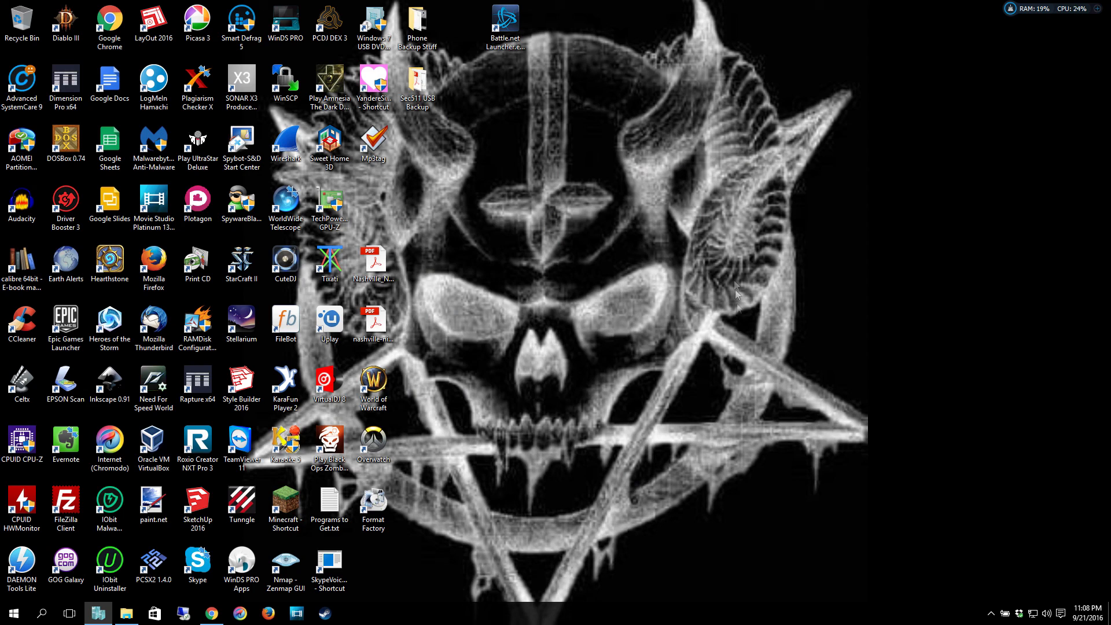
left_click(330, 570)
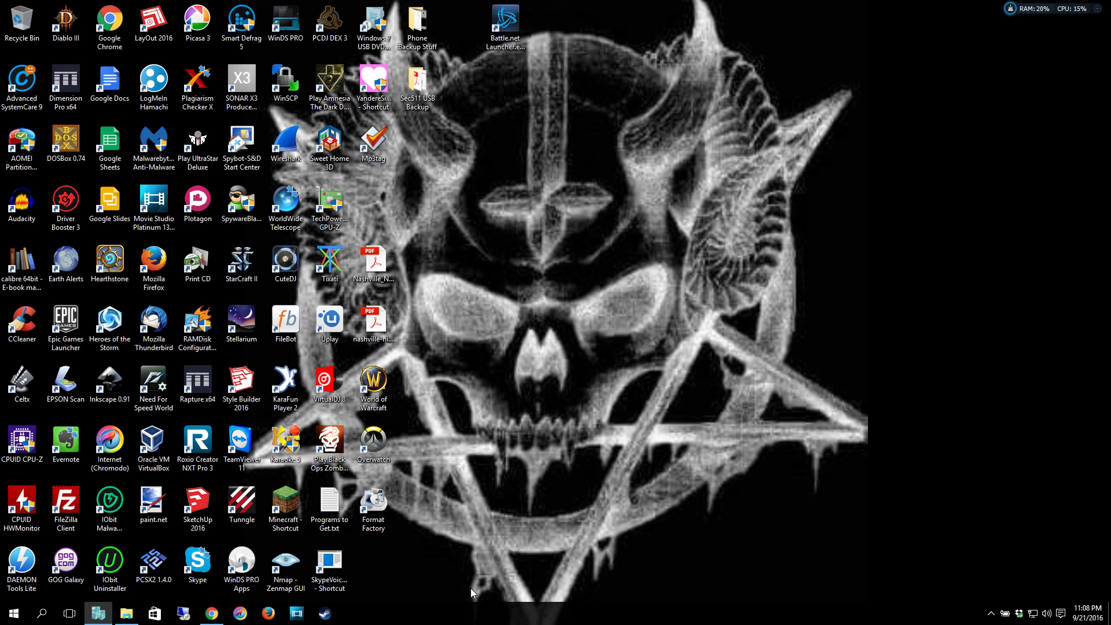
mouse_move(394, 544)
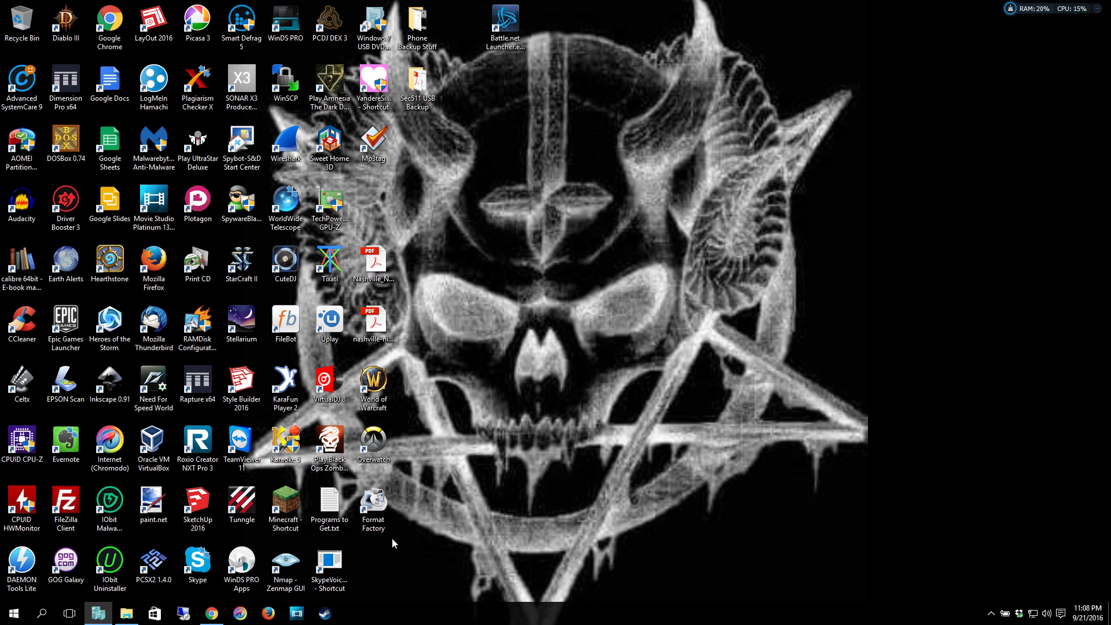
mouse_move(374, 474)
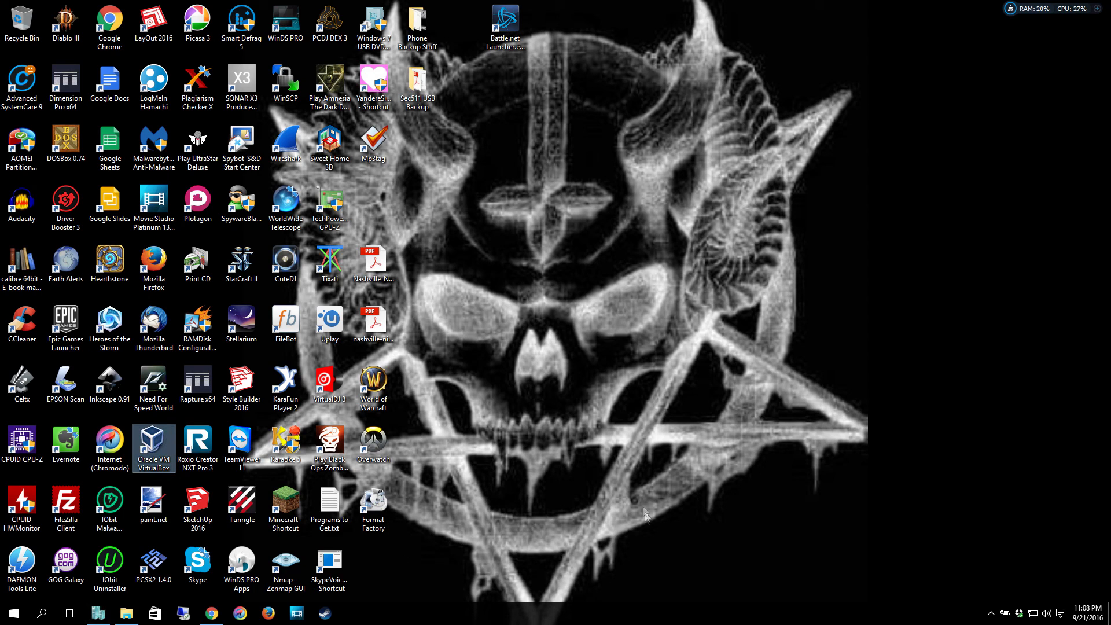
mouse_move(488, 469)
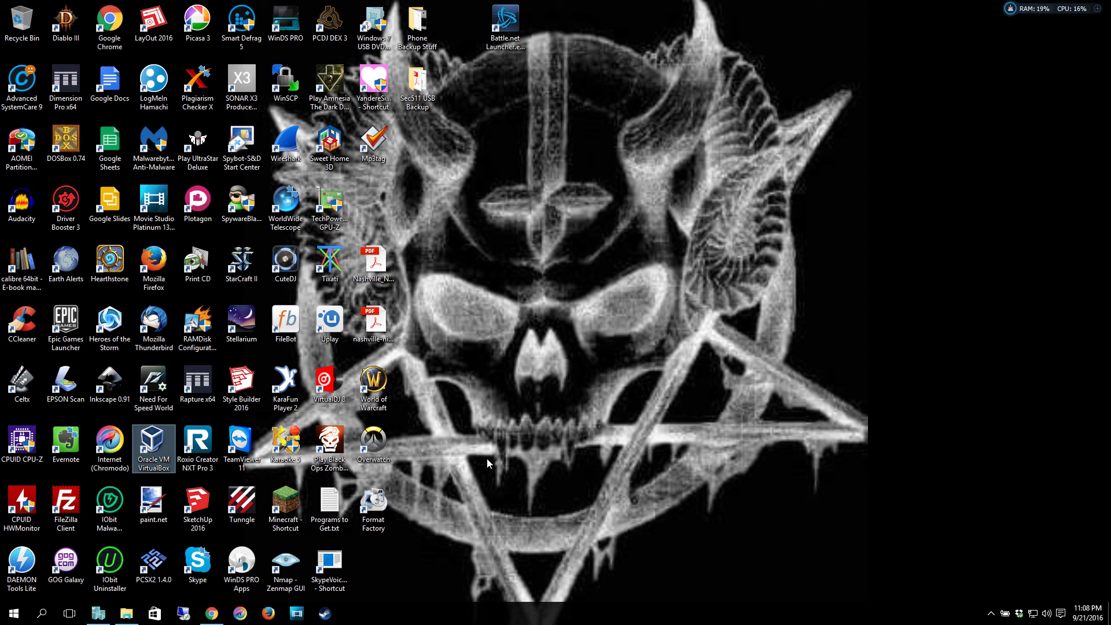
mouse_move(197, 563)
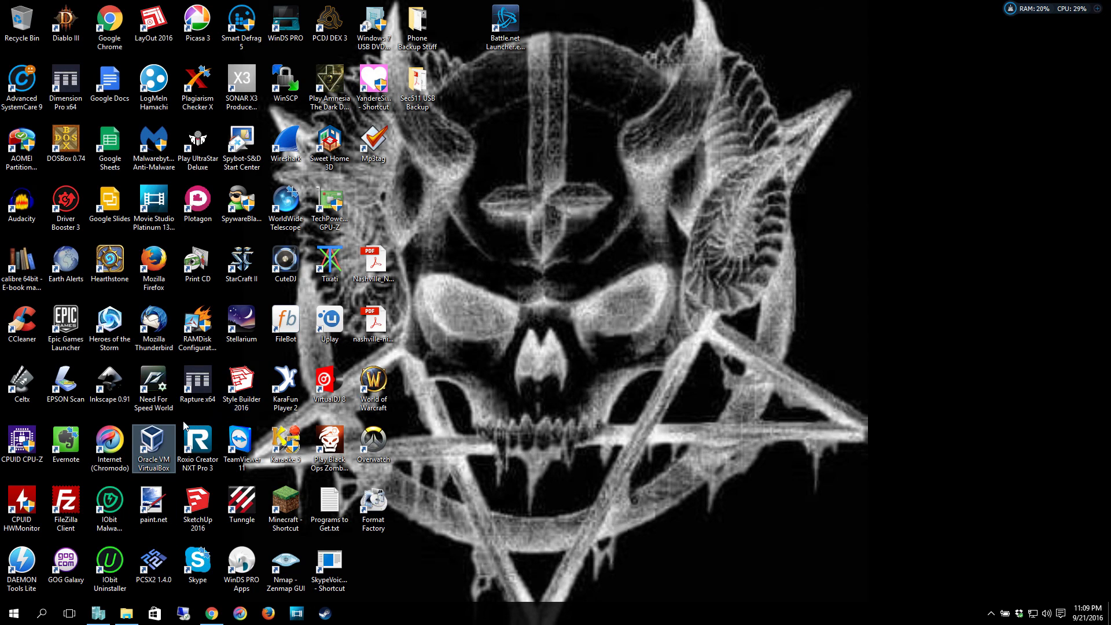
mouse_move(242, 503)
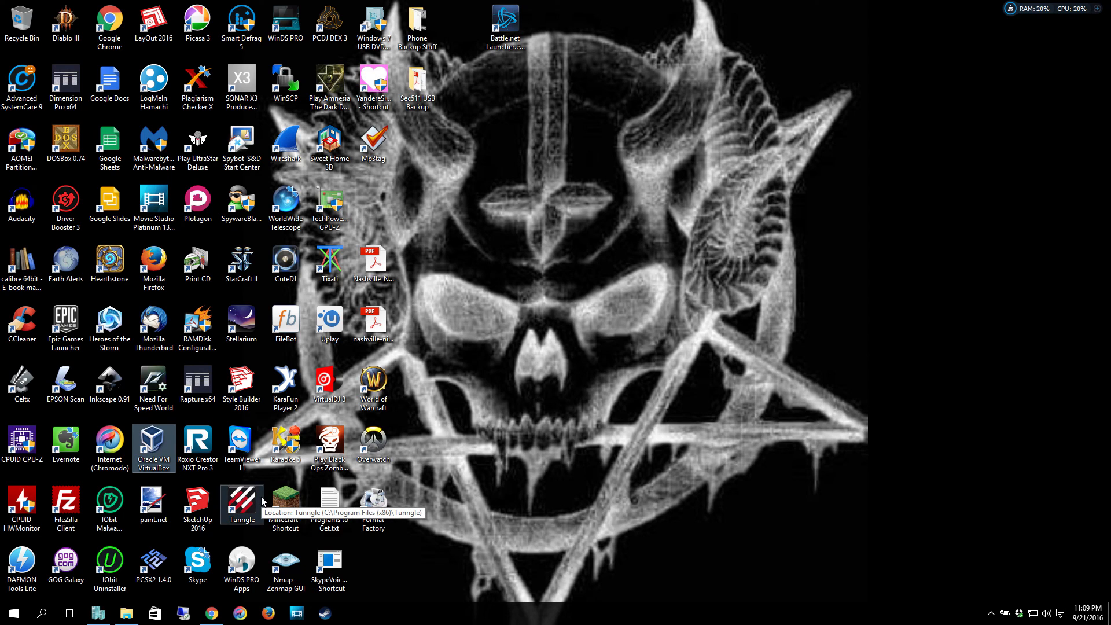